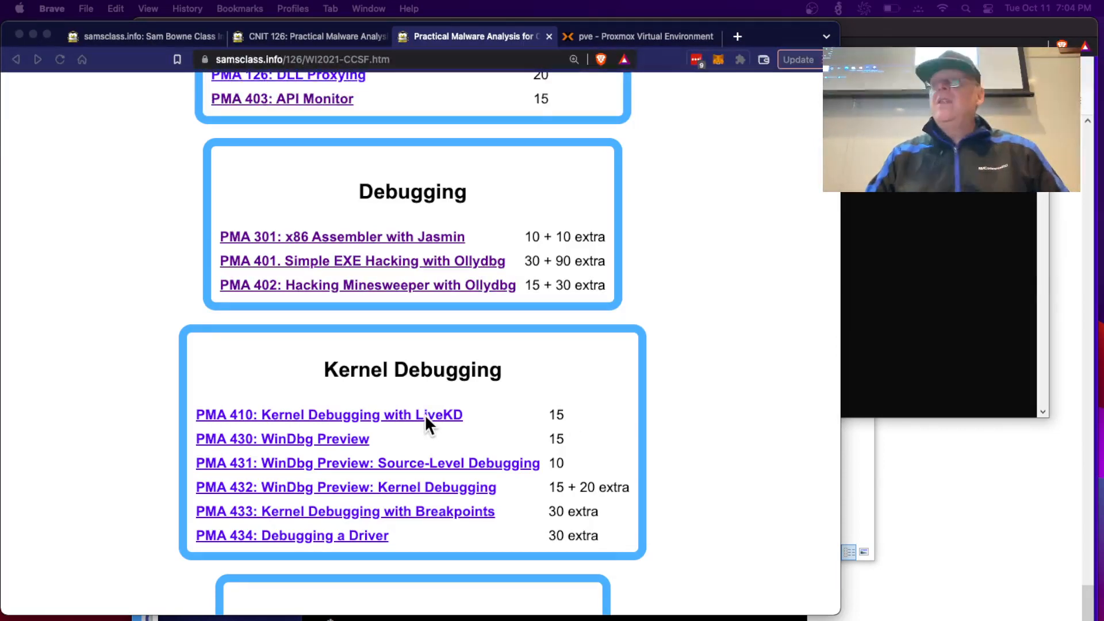
- Open the PMA 410 Kernel Debugging with LiveKD page in a new tab from the course list
click(328, 414)
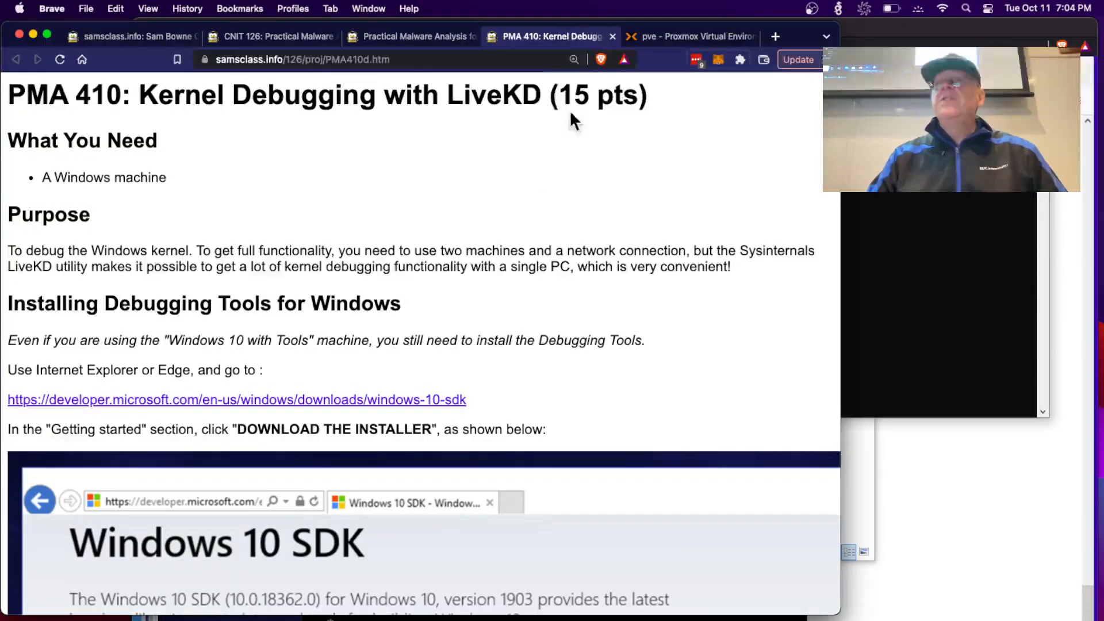
mouse_move(539, 56)
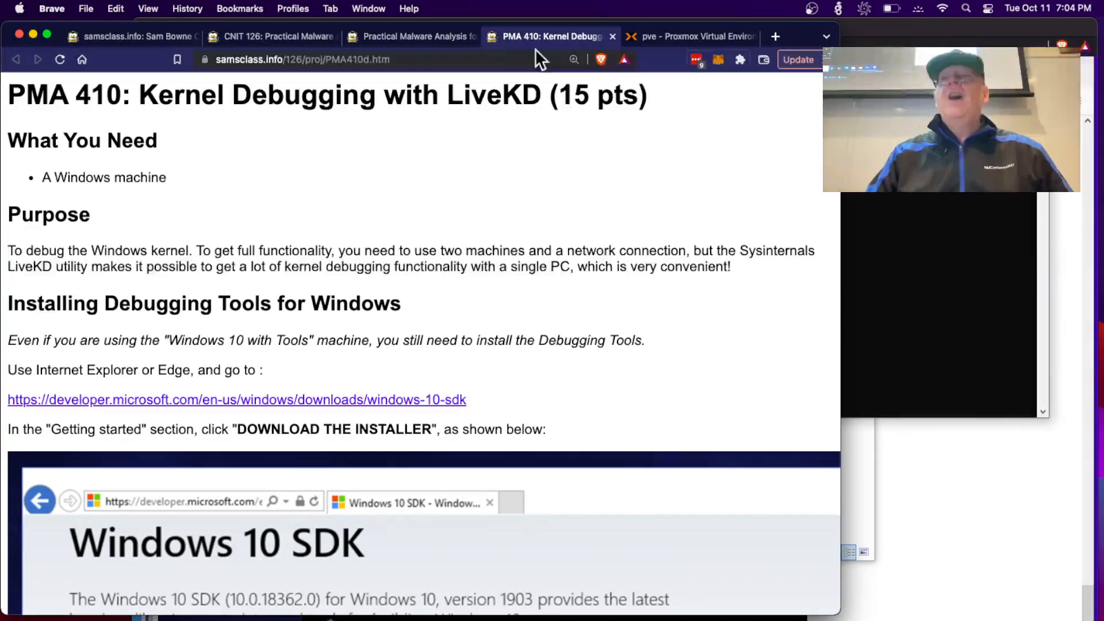
click(411, 36)
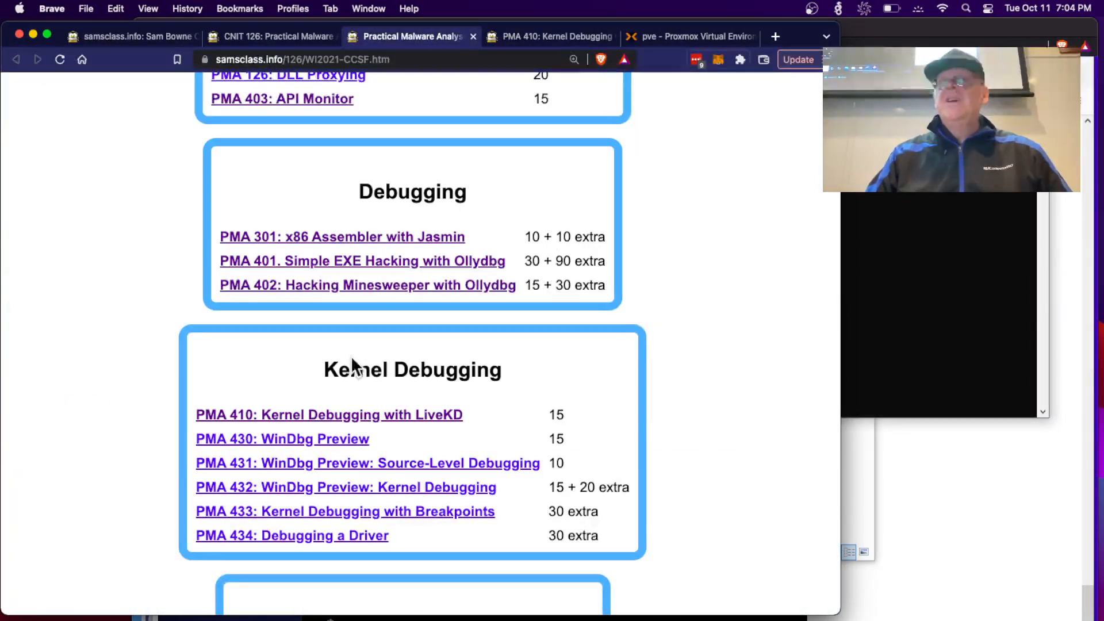
mouse_move(344, 439)
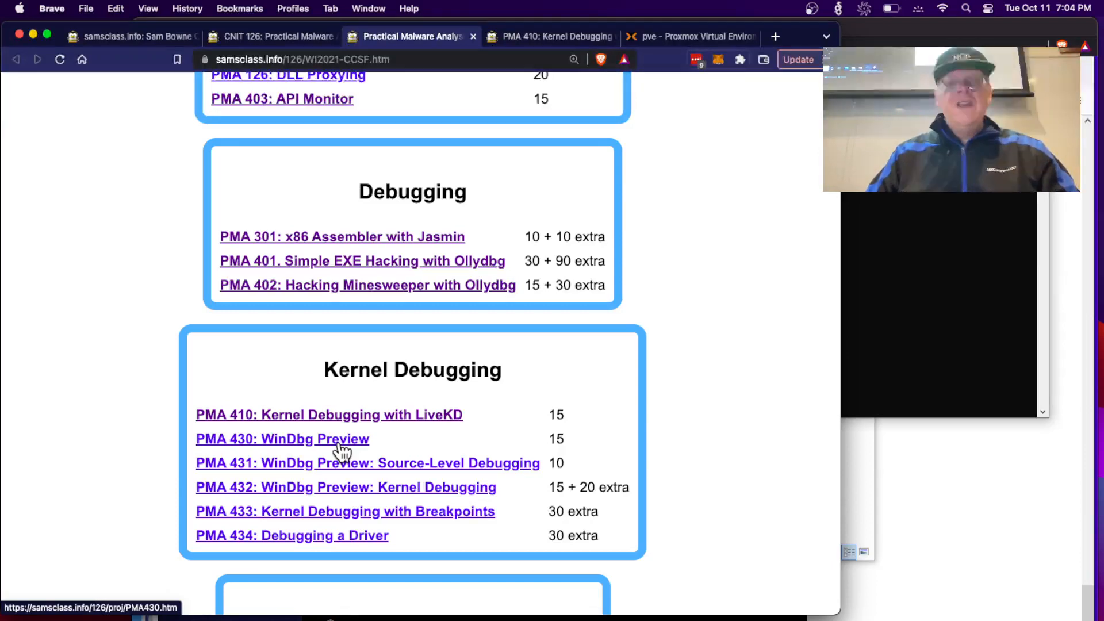
mouse_move(377, 395)
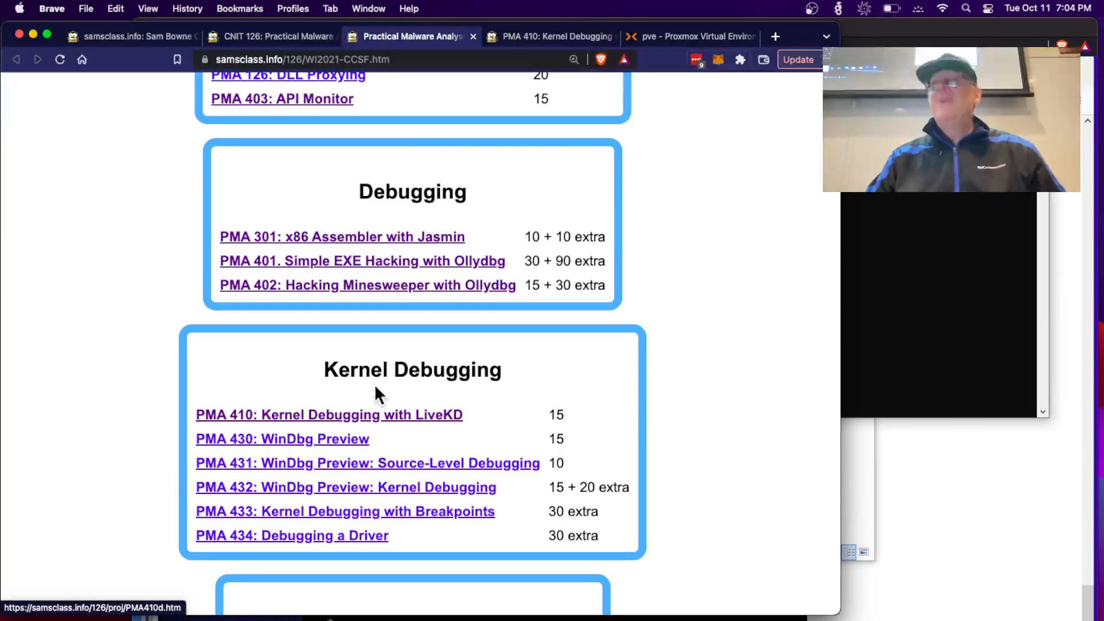
click(329, 415)
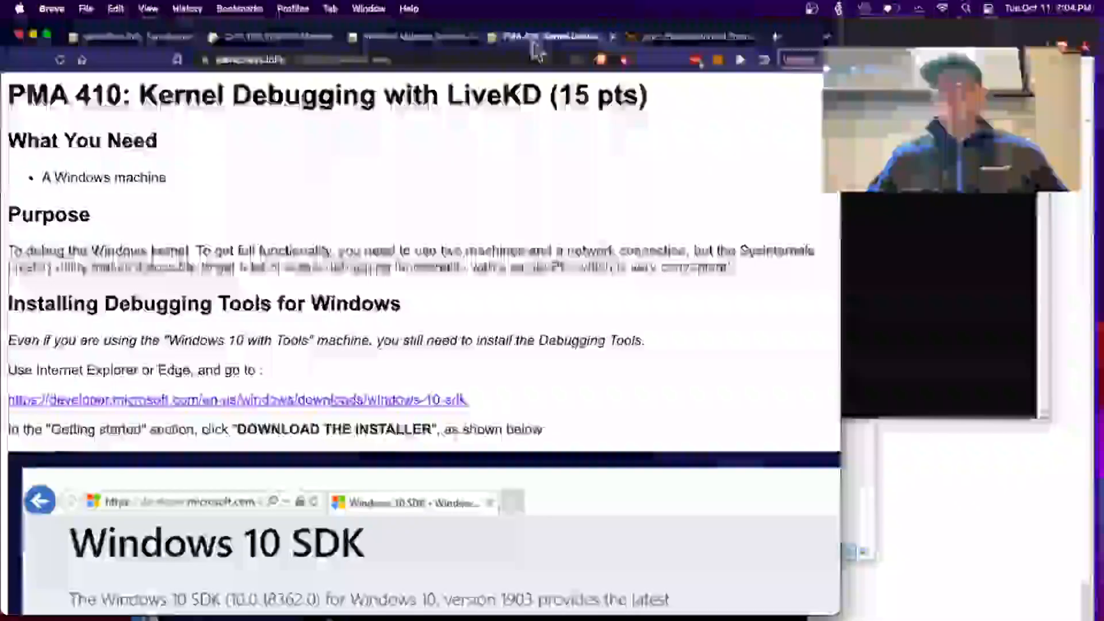
- Scroll past the SDK installer screenshots to the Local Kernel-Mode Debugging setup steps
scroll(down, 3)
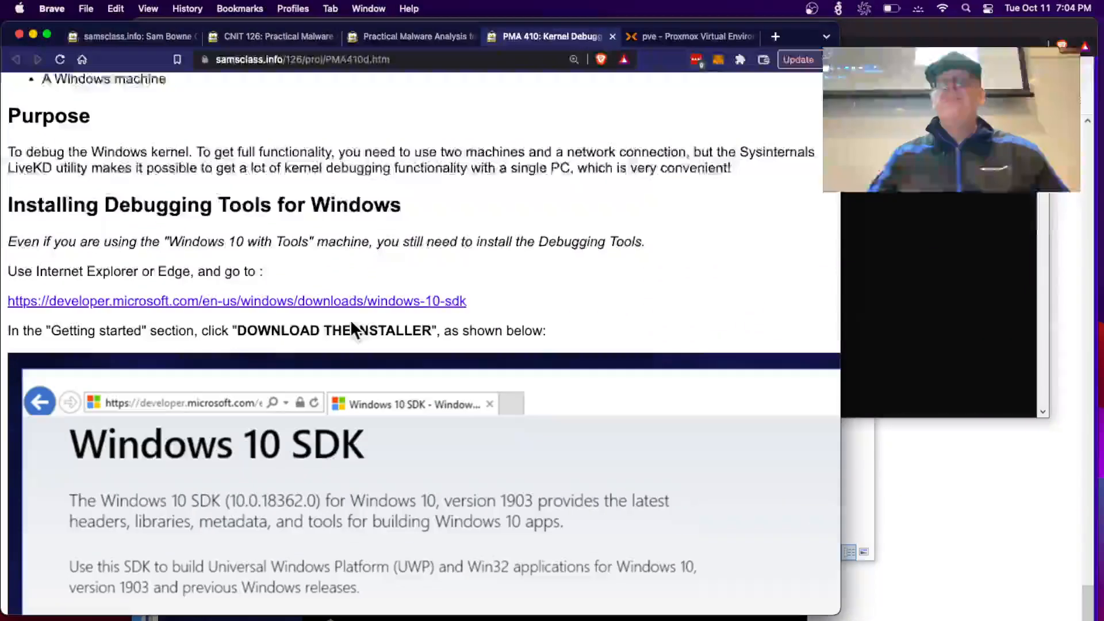
scroll(down, 3)
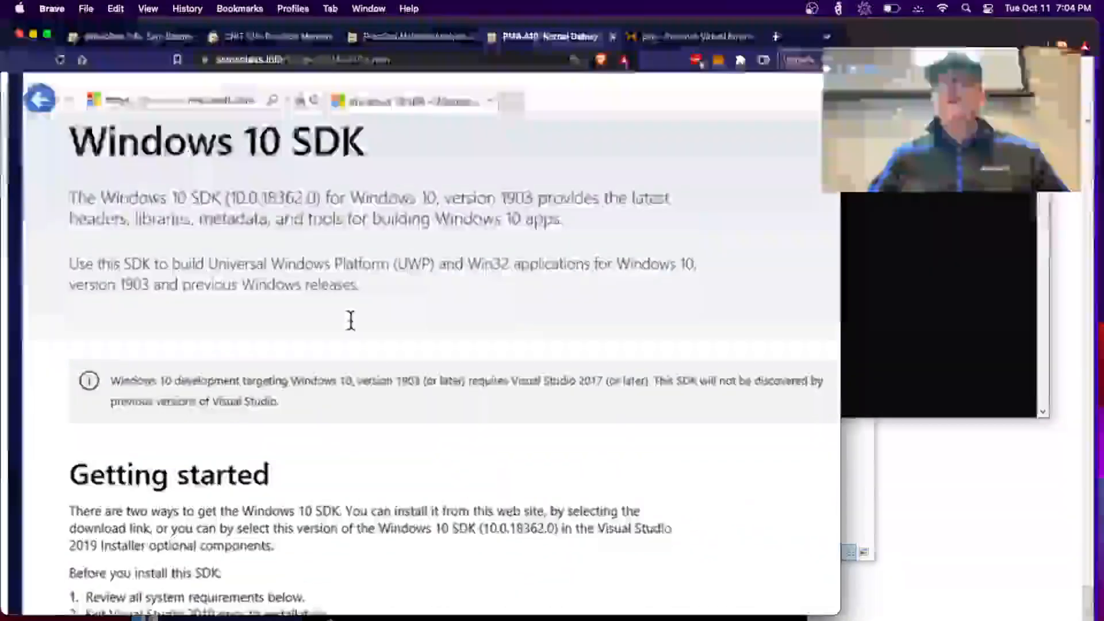
scroll(down, 3)
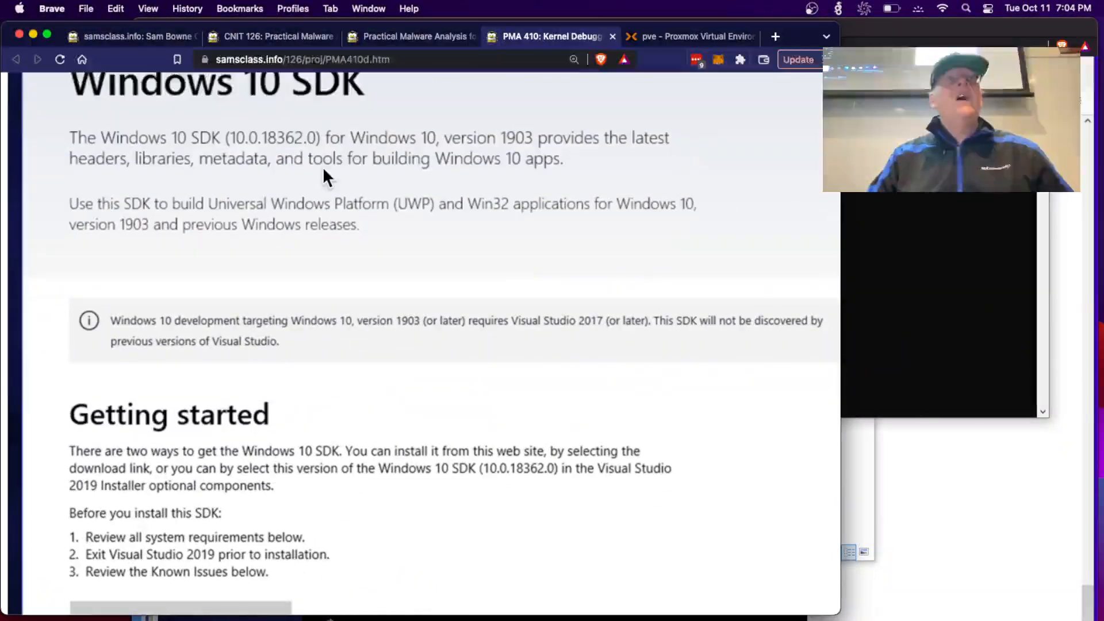
scroll(down, 3)
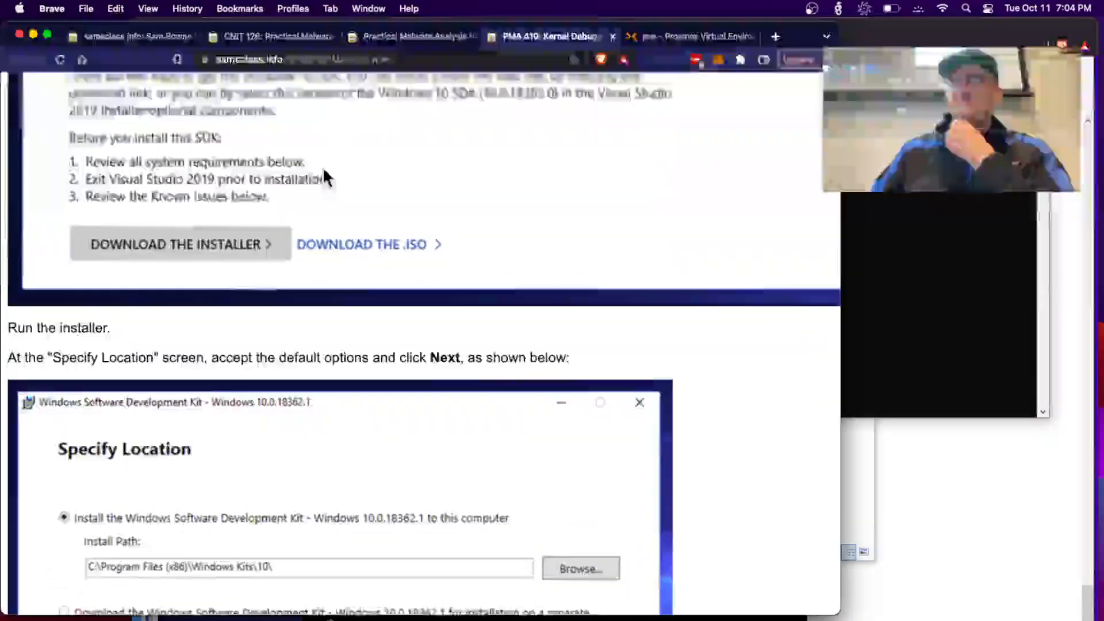
scroll(down, 3)
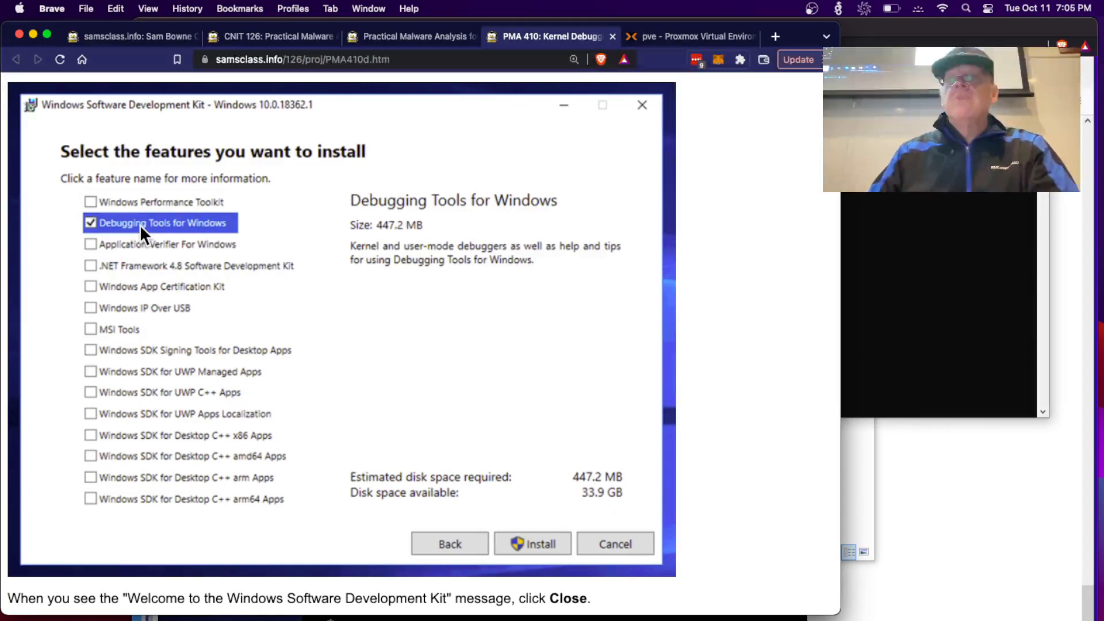
scroll(down, 3)
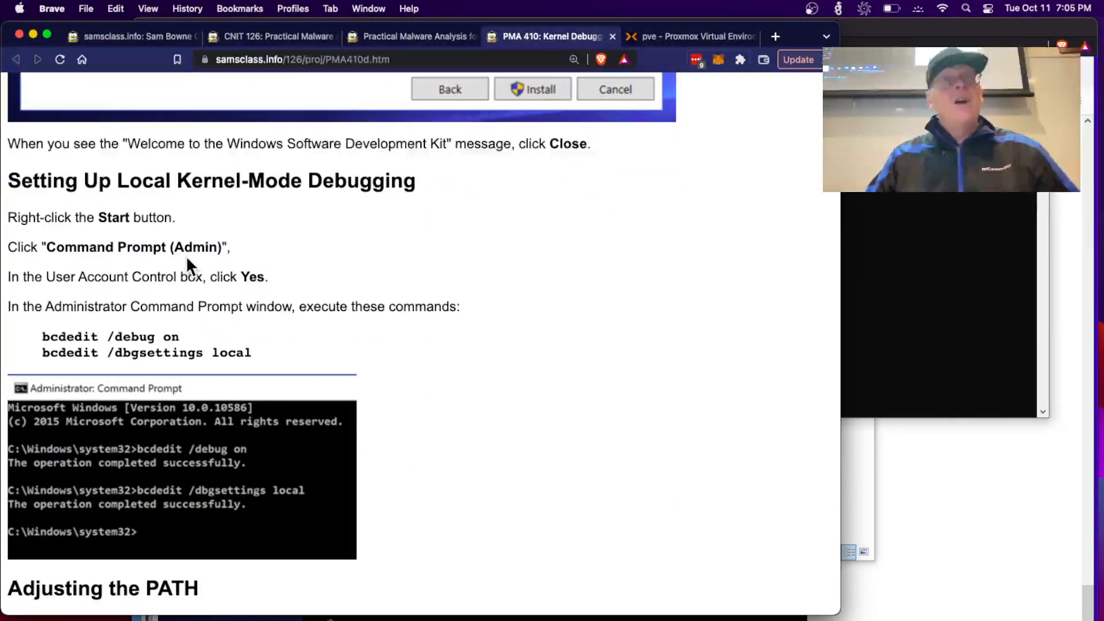
mouse_move(228, 344)
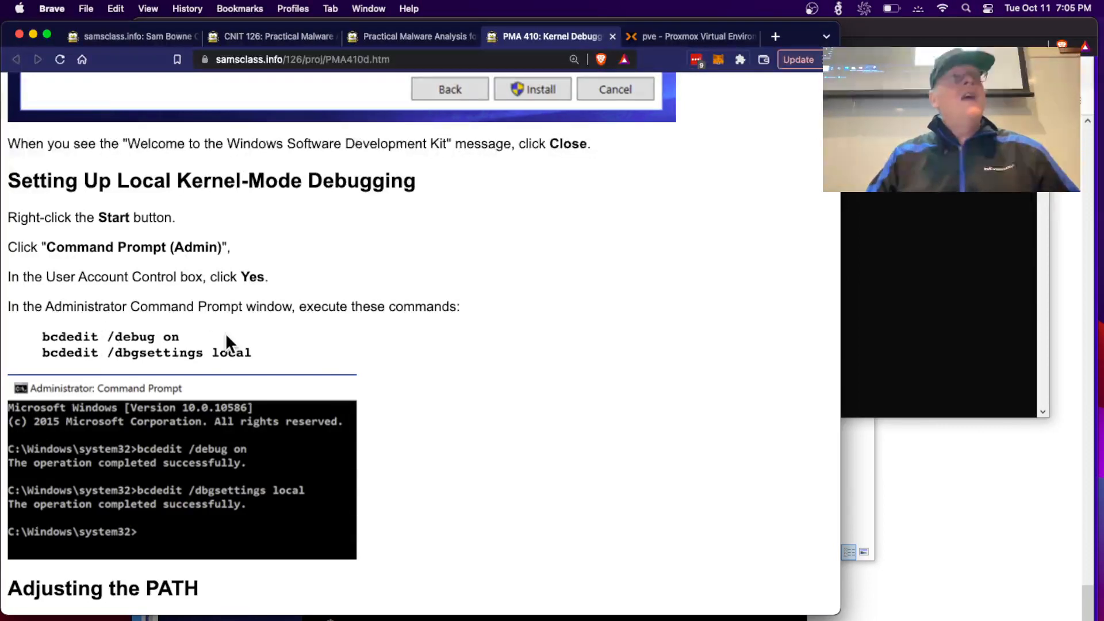
mouse_move(793, 322)
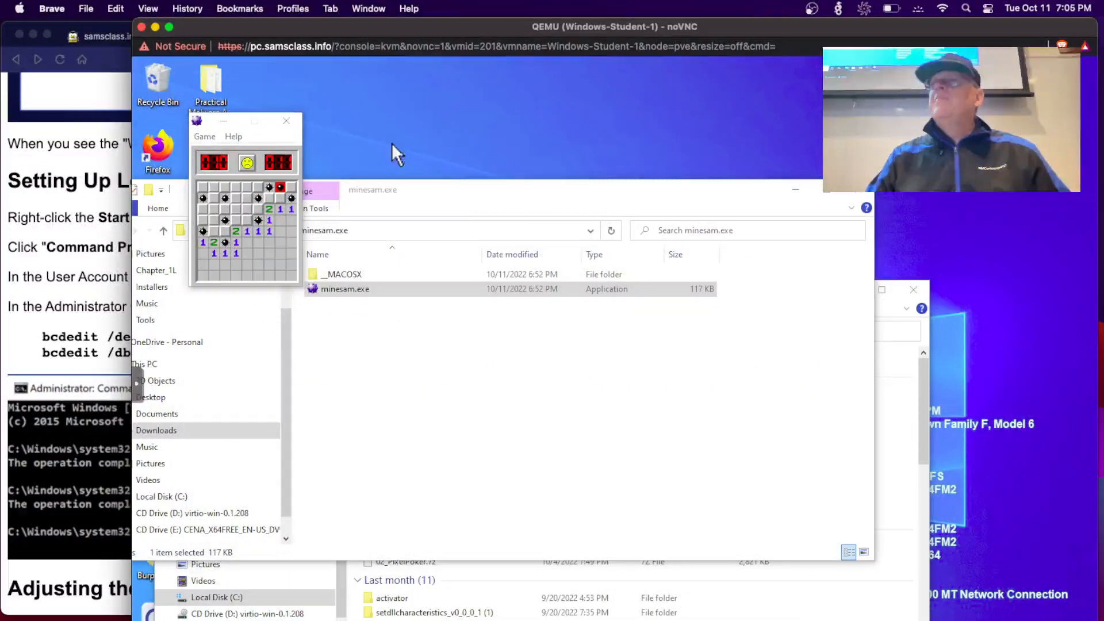
- Close the Minesweeper windows and launch Command Prompt (Admin) from the Start menu
click(286, 120)
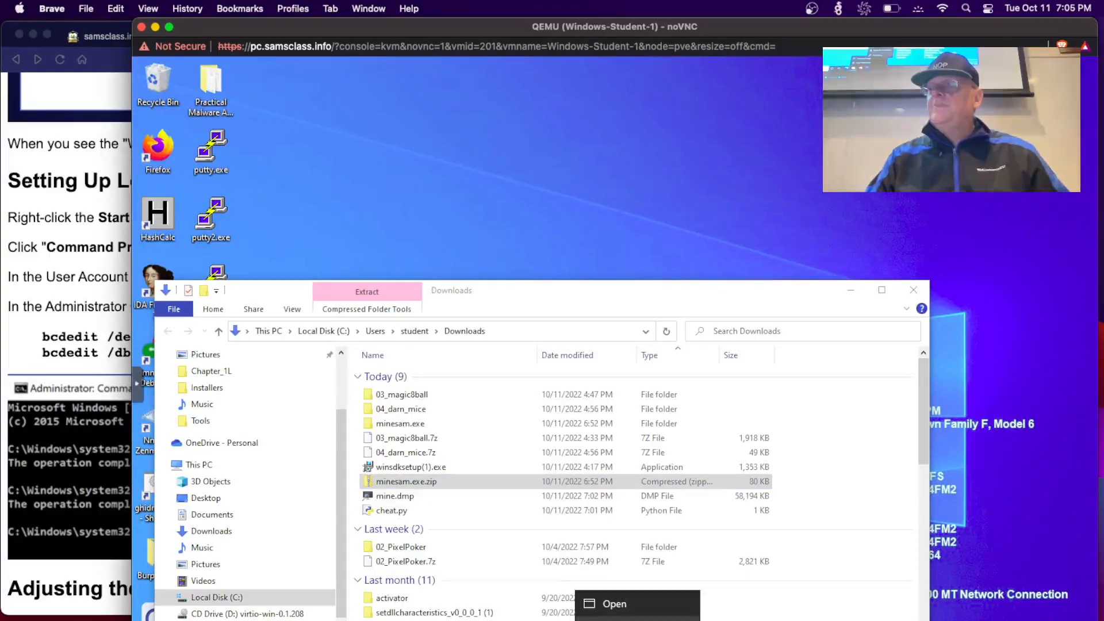
click(613, 603)
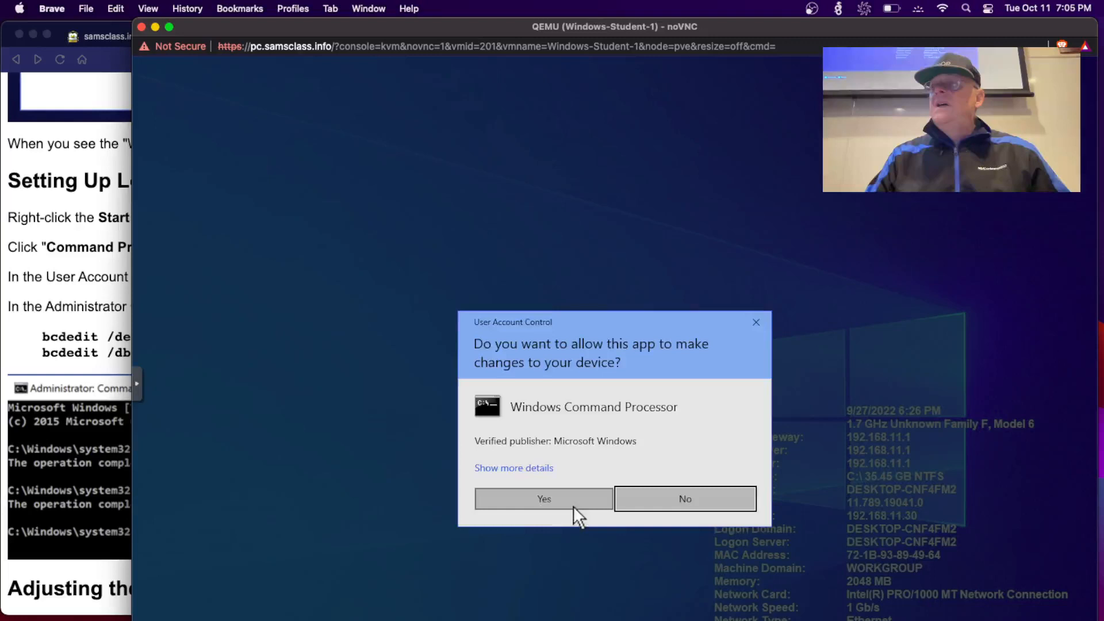
- Approve User Account Control and enter bcdedit in the enlarged administrator prompt
click(543, 499)
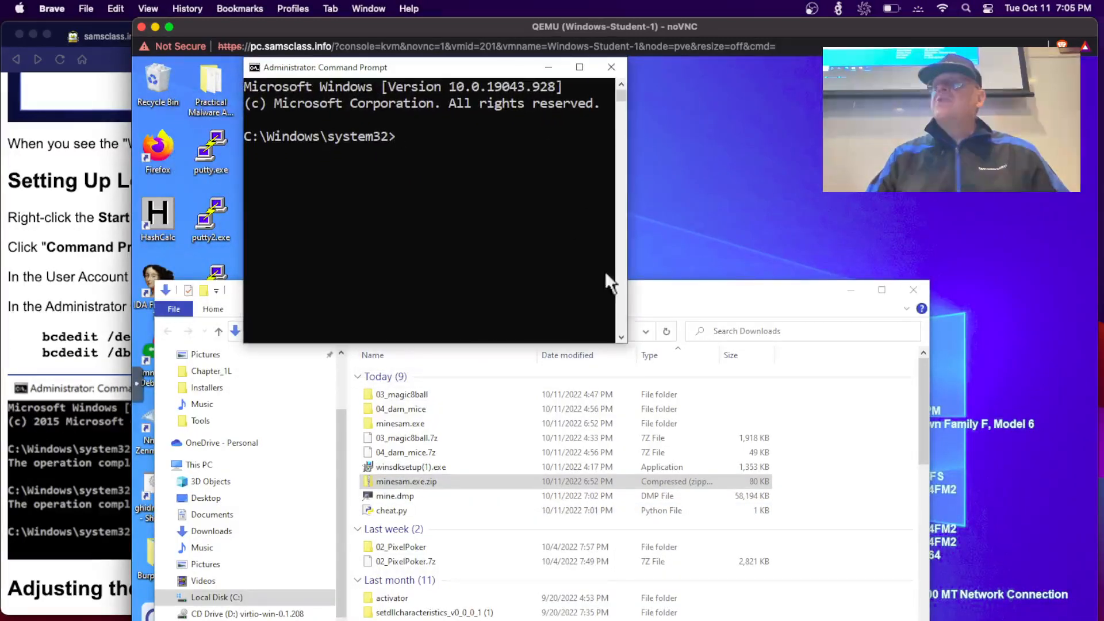
mouse_move(623, 344)
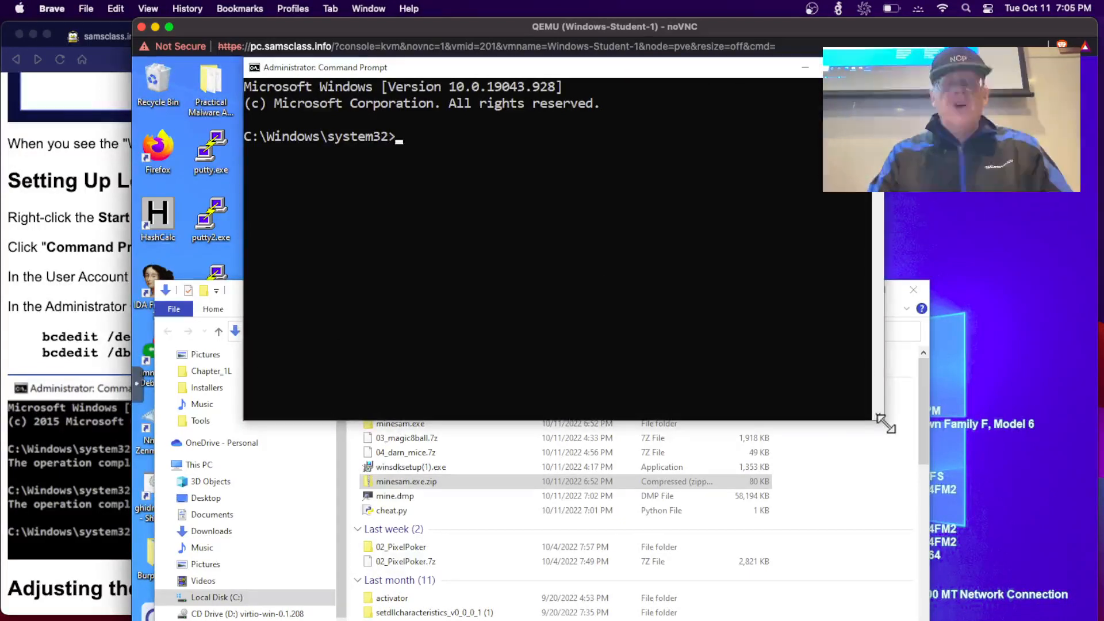
text(bcd)
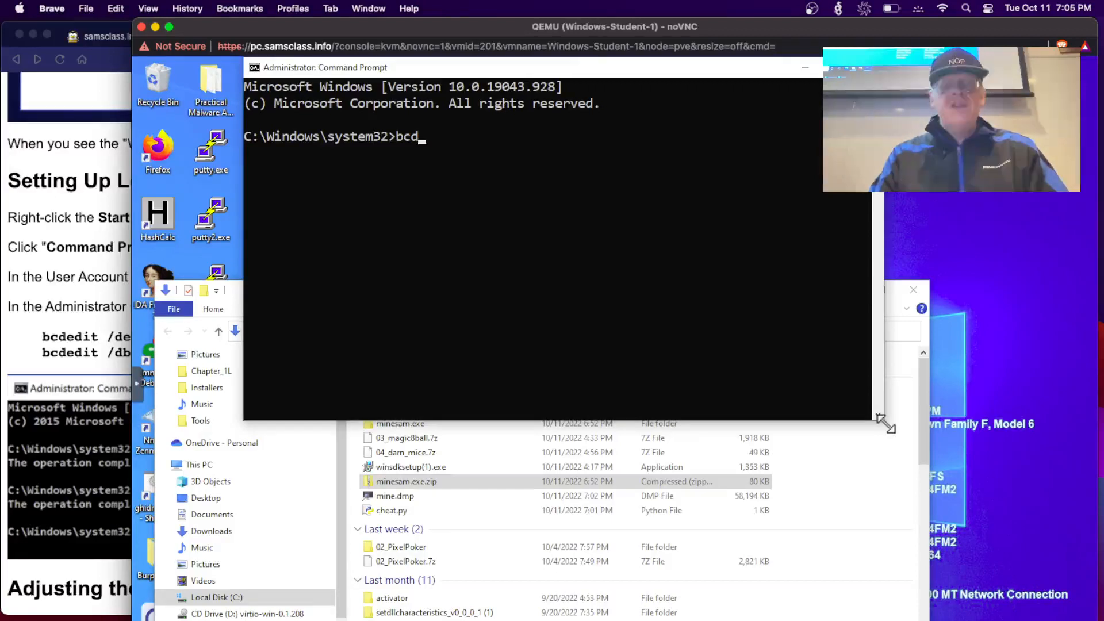
text(edit)
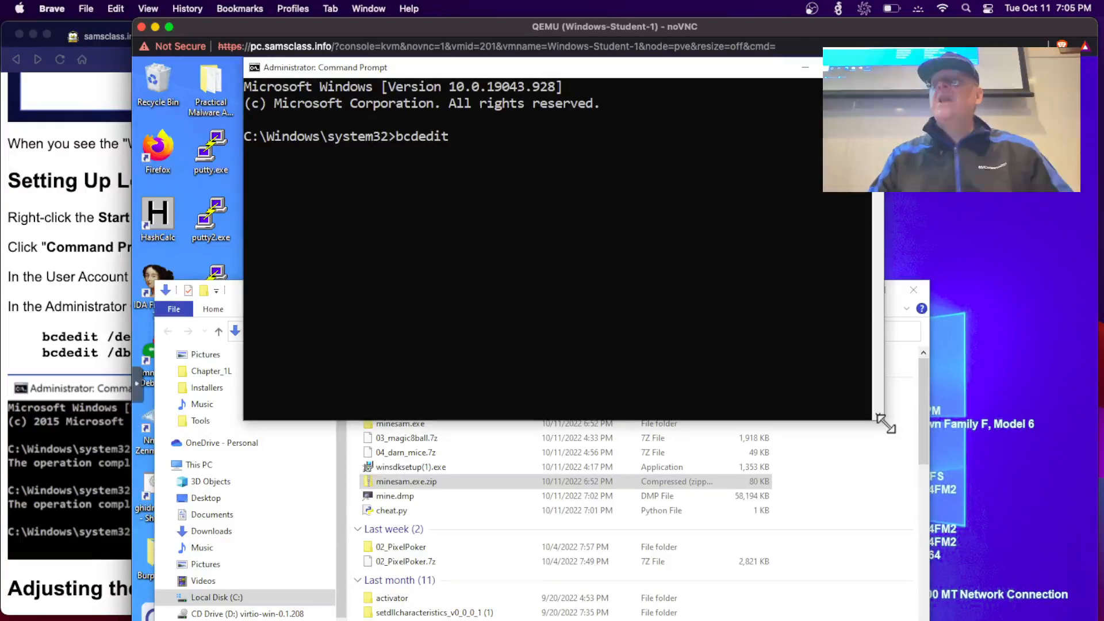
- Run bcdedit and scroll through the Windows Boot Manager and Boot Loader entries
key(Return)
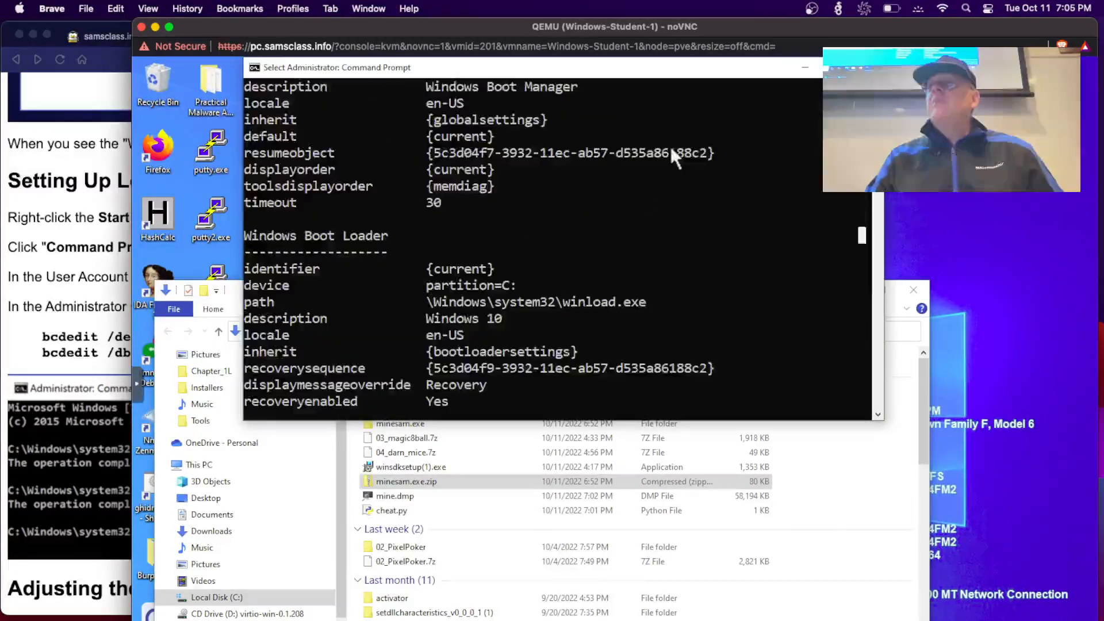
scroll(up, 3)
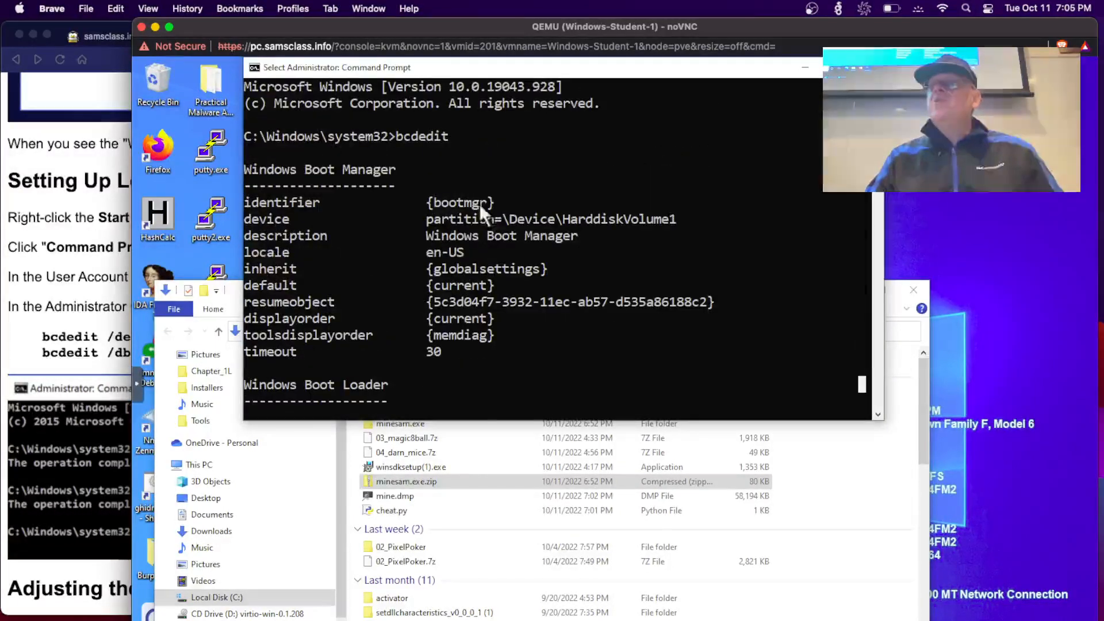
mouse_move(668, 316)
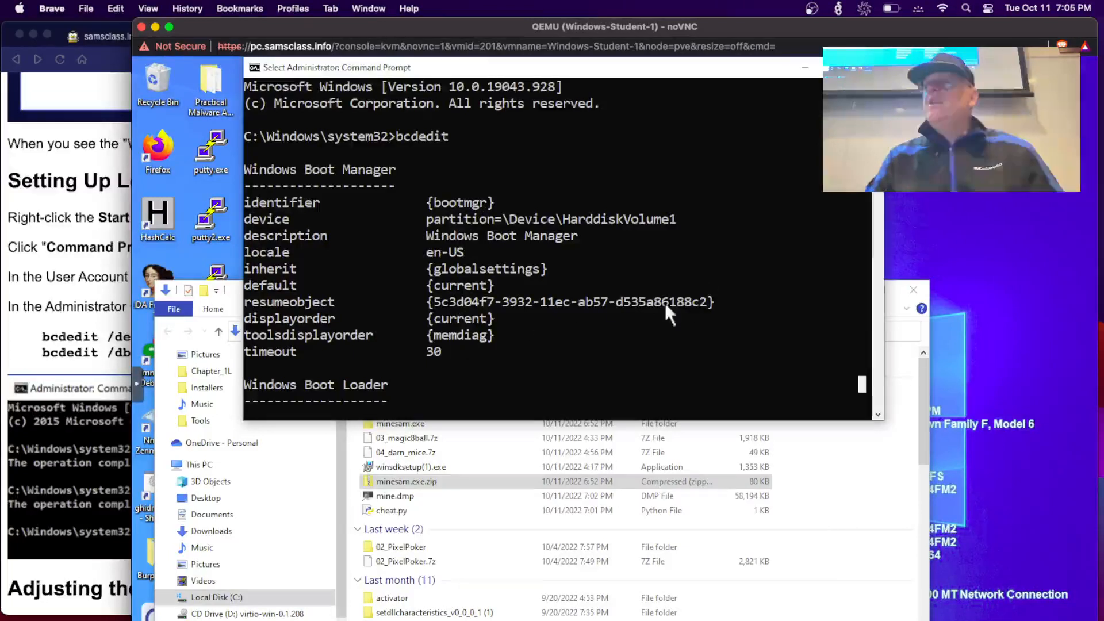
mouse_move(655, 352)
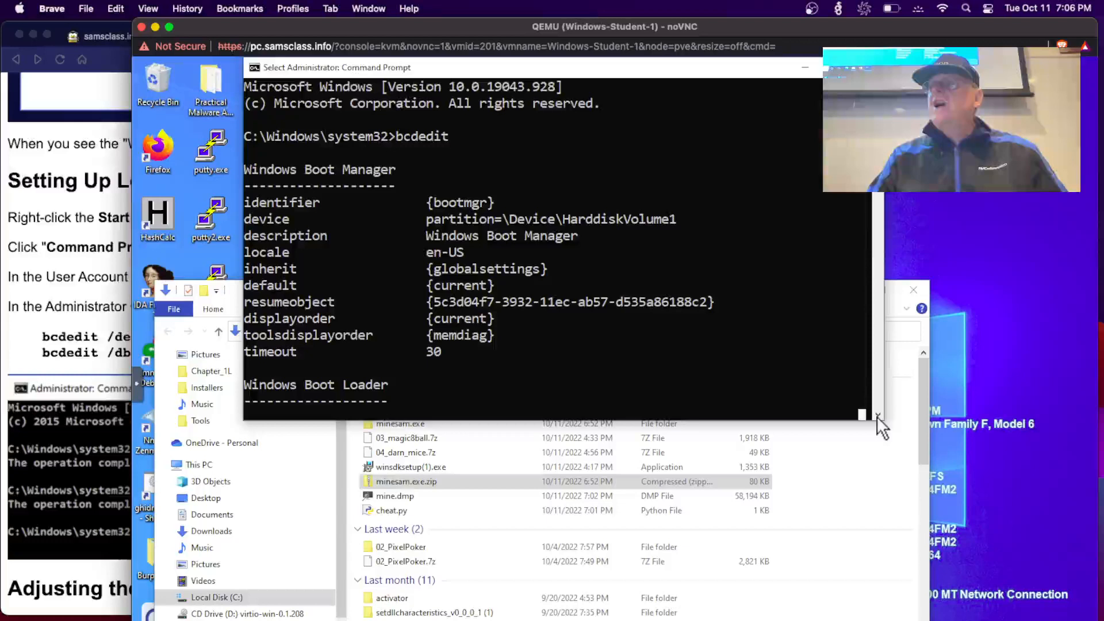
scroll(down, 3)
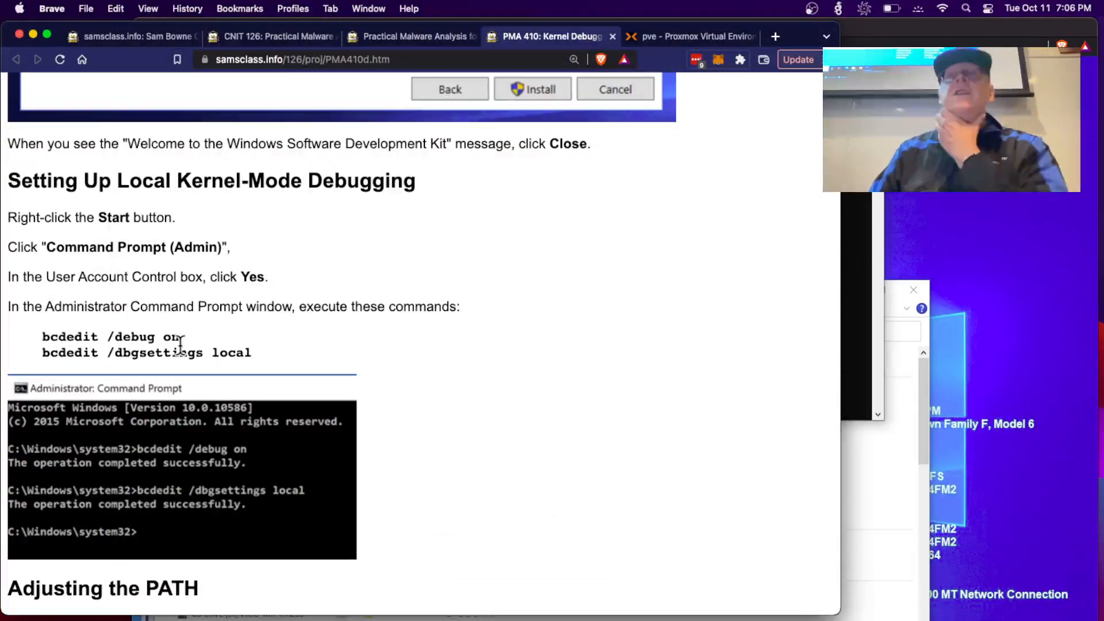
mouse_move(264, 366)
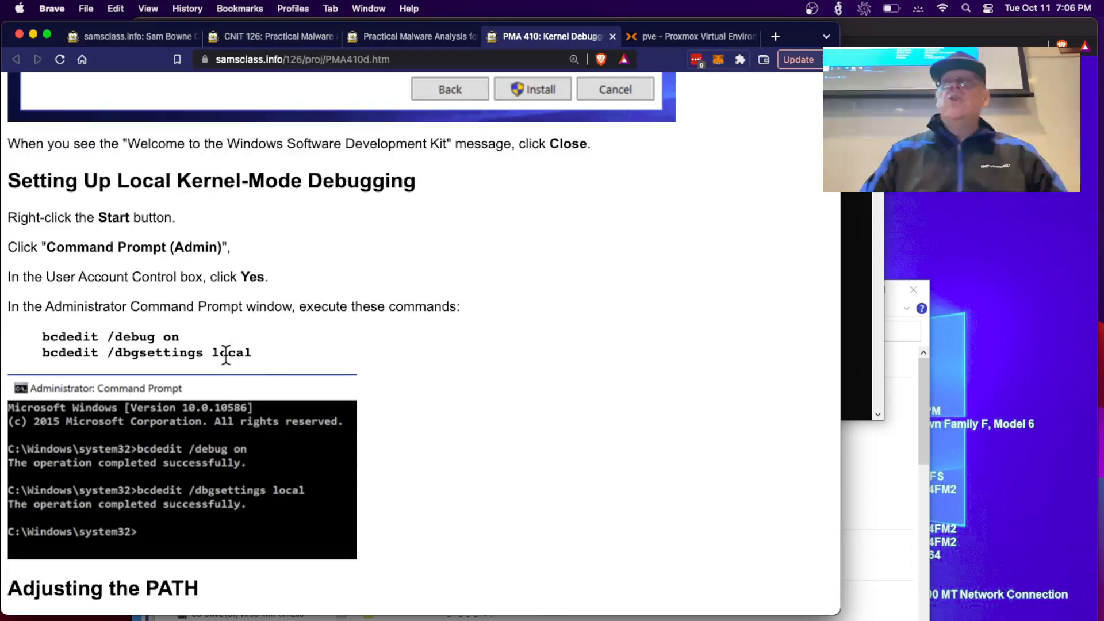
- Scroll the PMA 410 page to Adjusting the PATH and its Windows Kits Debuggers x64 path
scroll(down, 3)
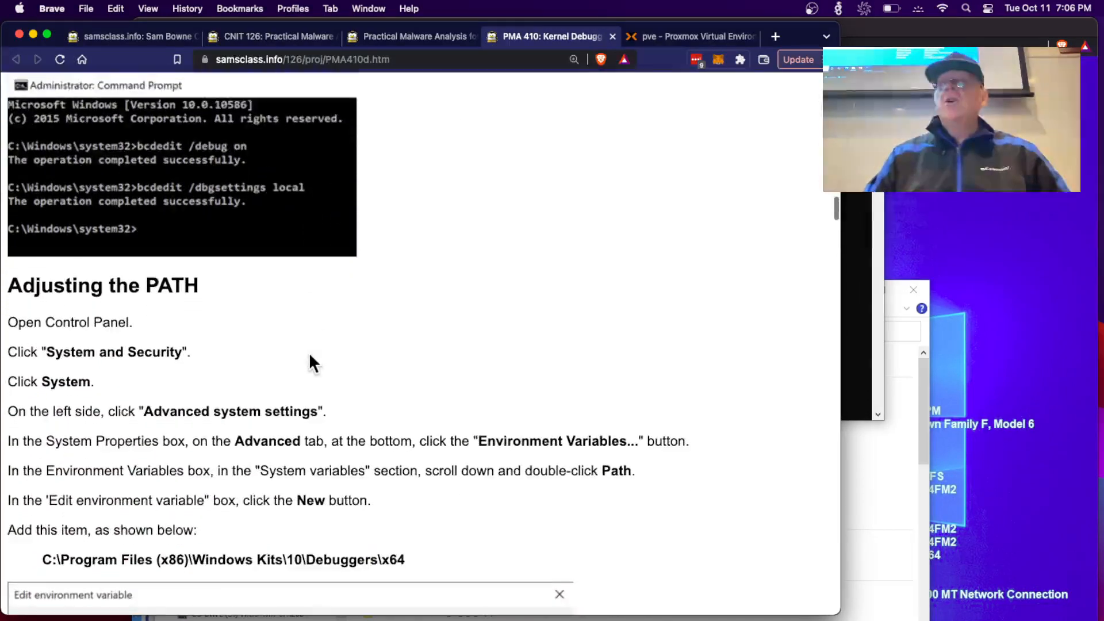
scroll(up, 3)
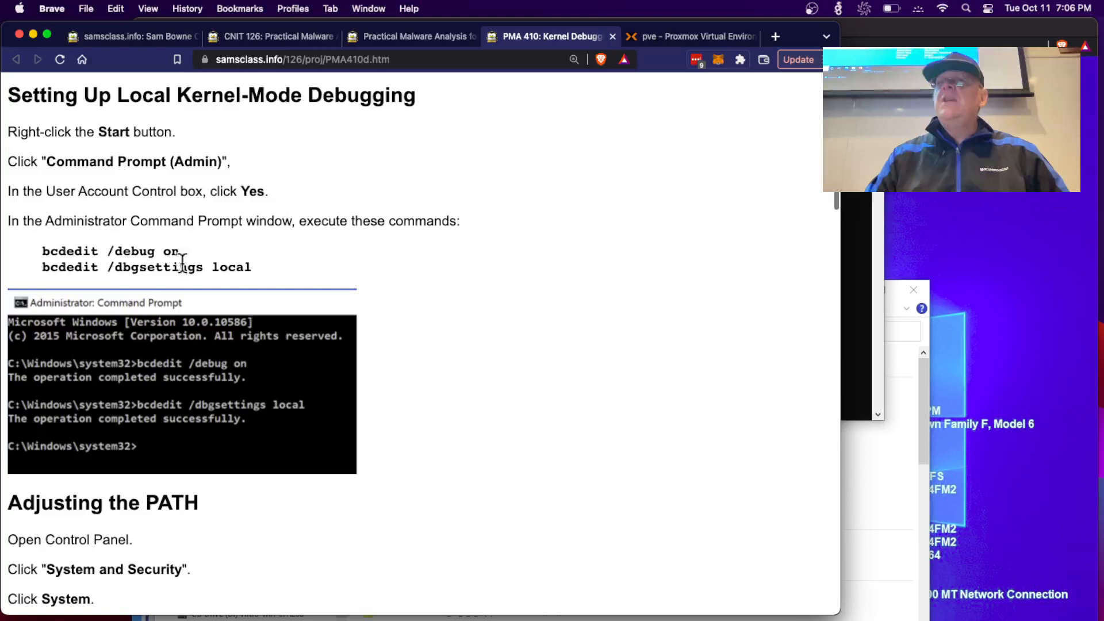
scroll(down, 3)
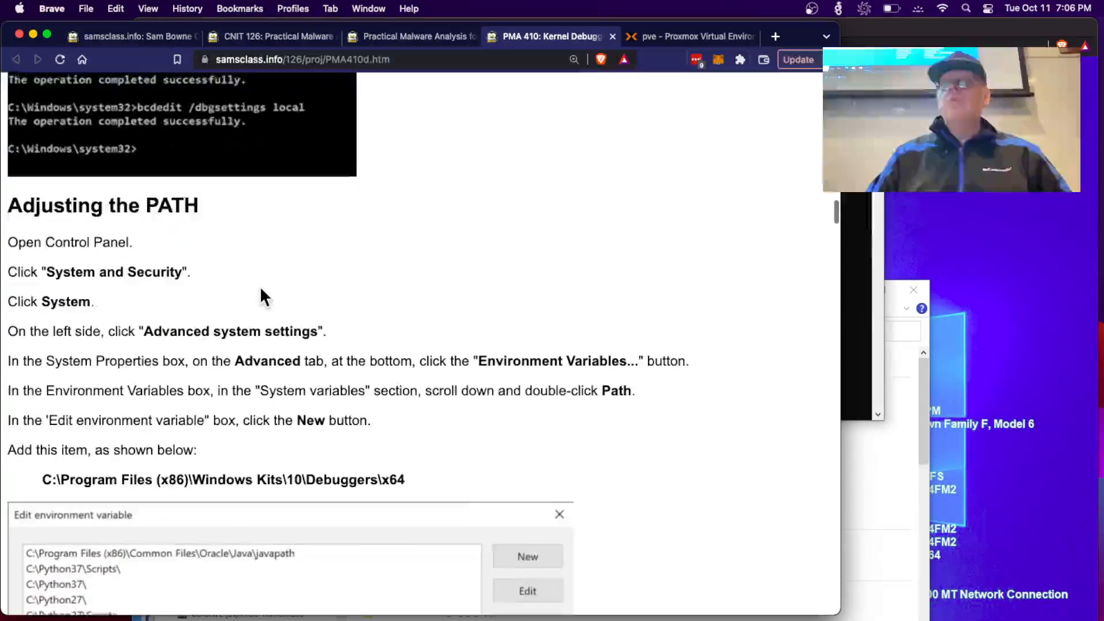
scroll(down, 3)
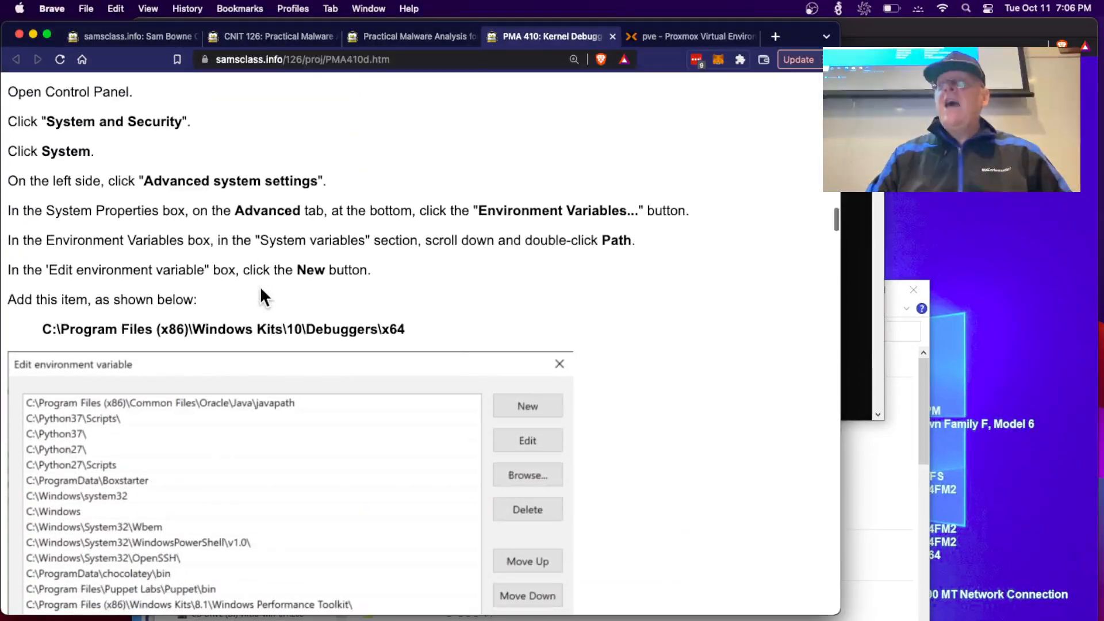
scroll(down, 3)
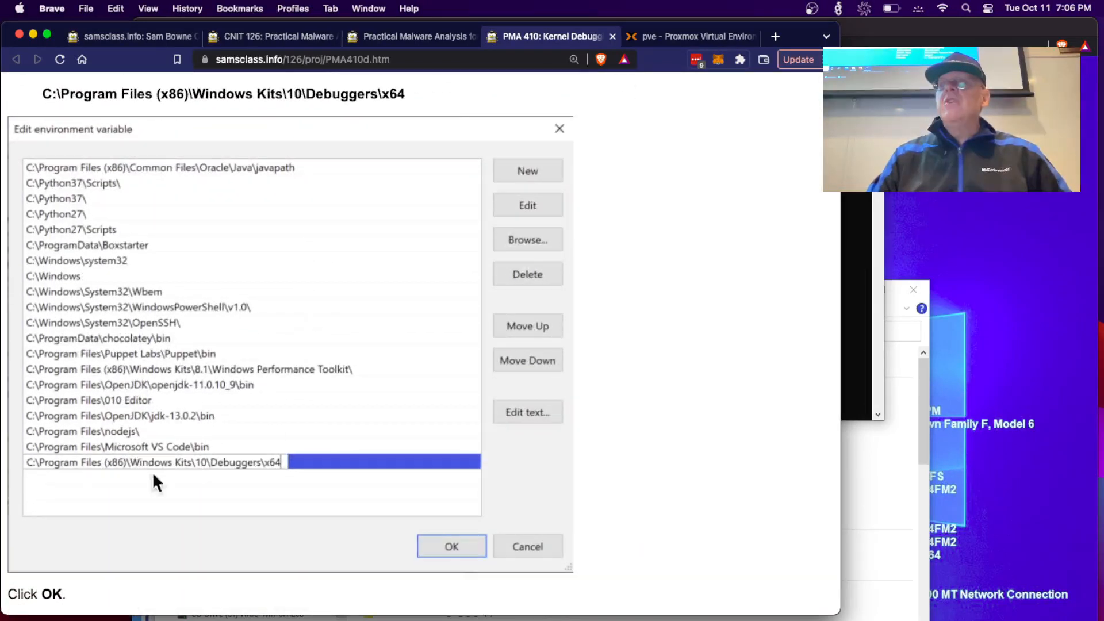
mouse_move(255, 487)
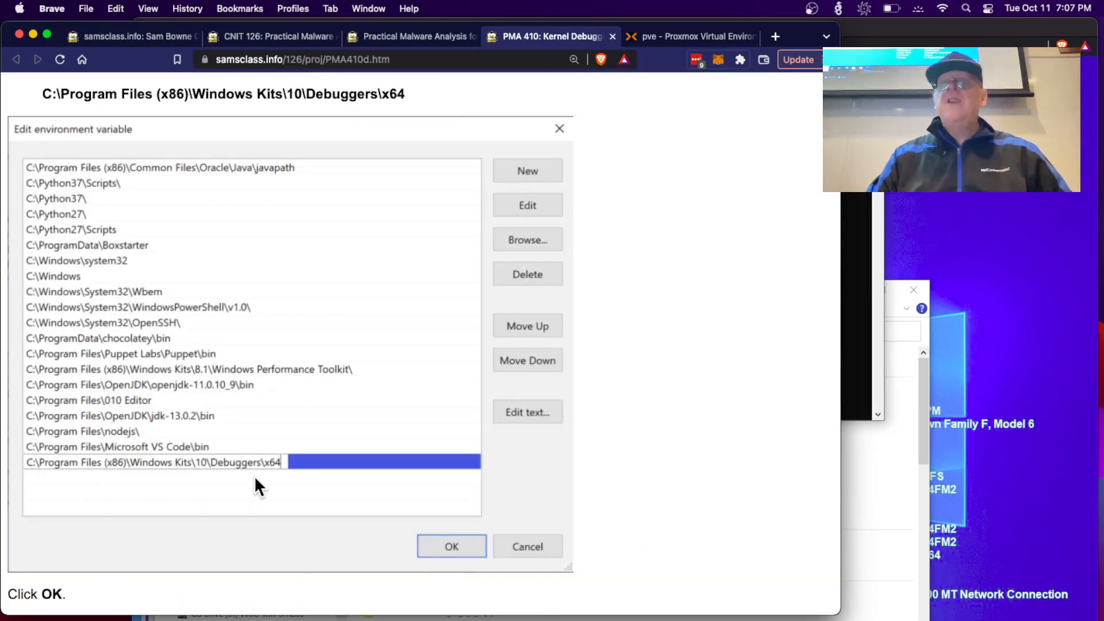
mouse_move(124, 431)
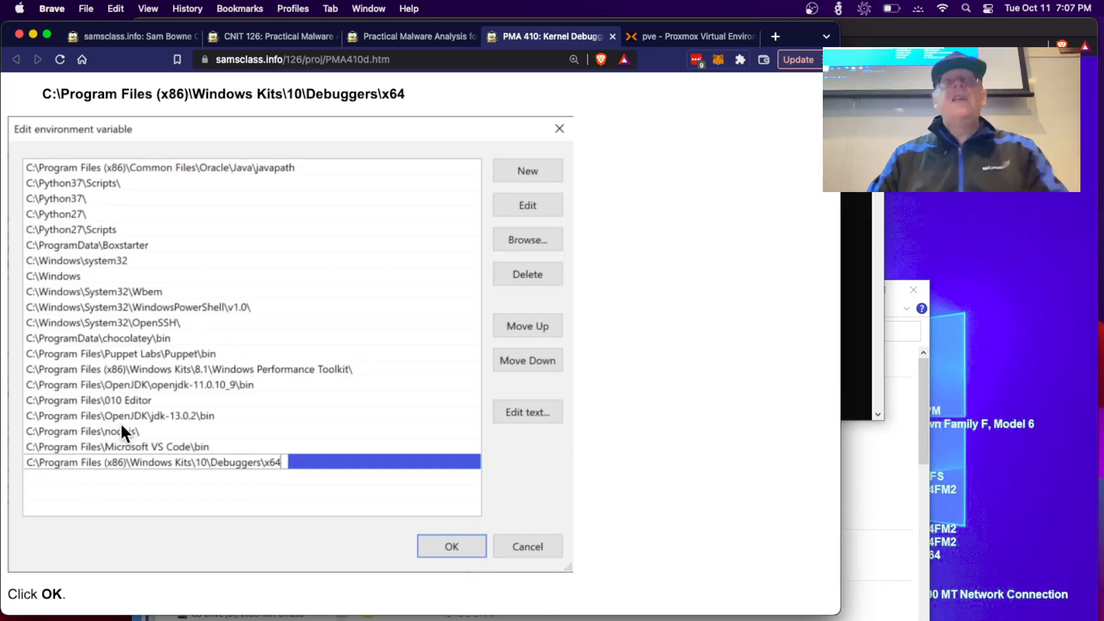
mouse_move(268, 487)
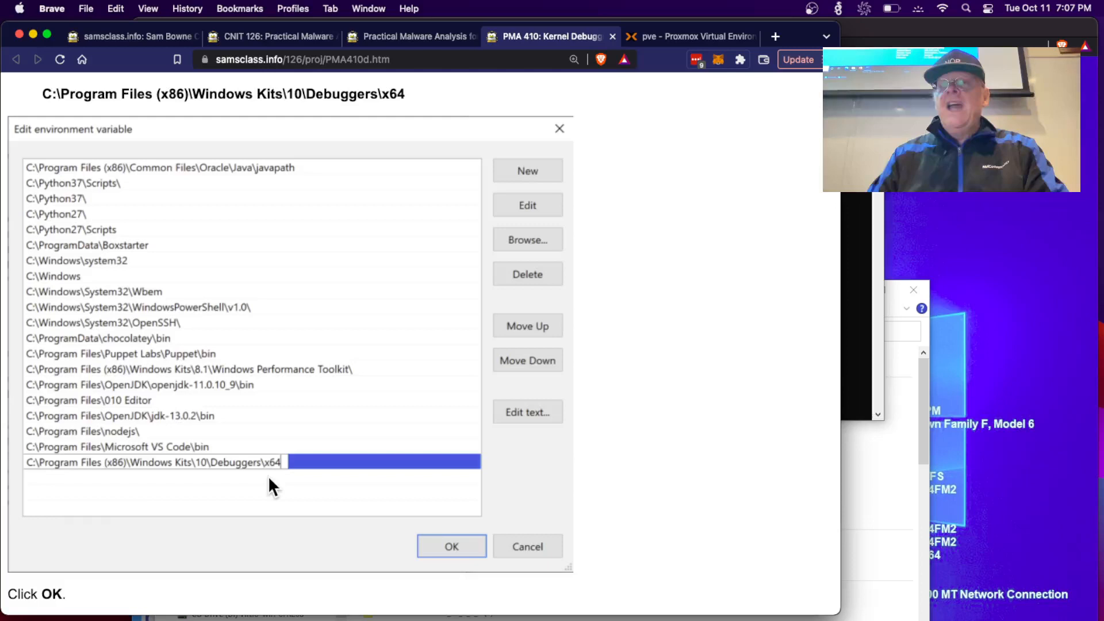
mouse_move(97, 490)
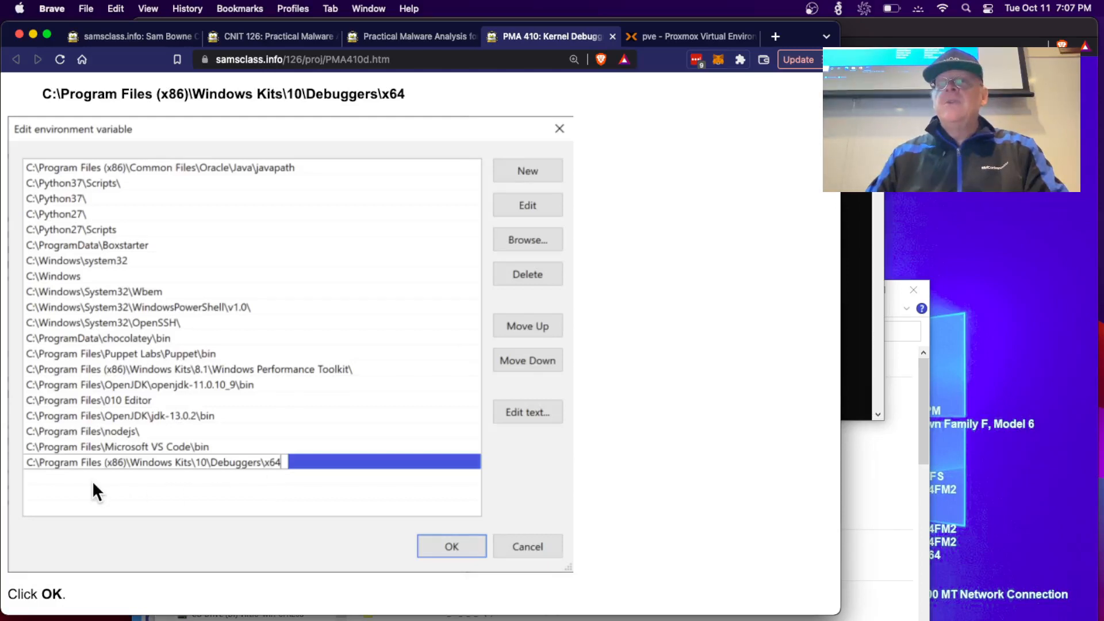
mouse_move(286, 477)
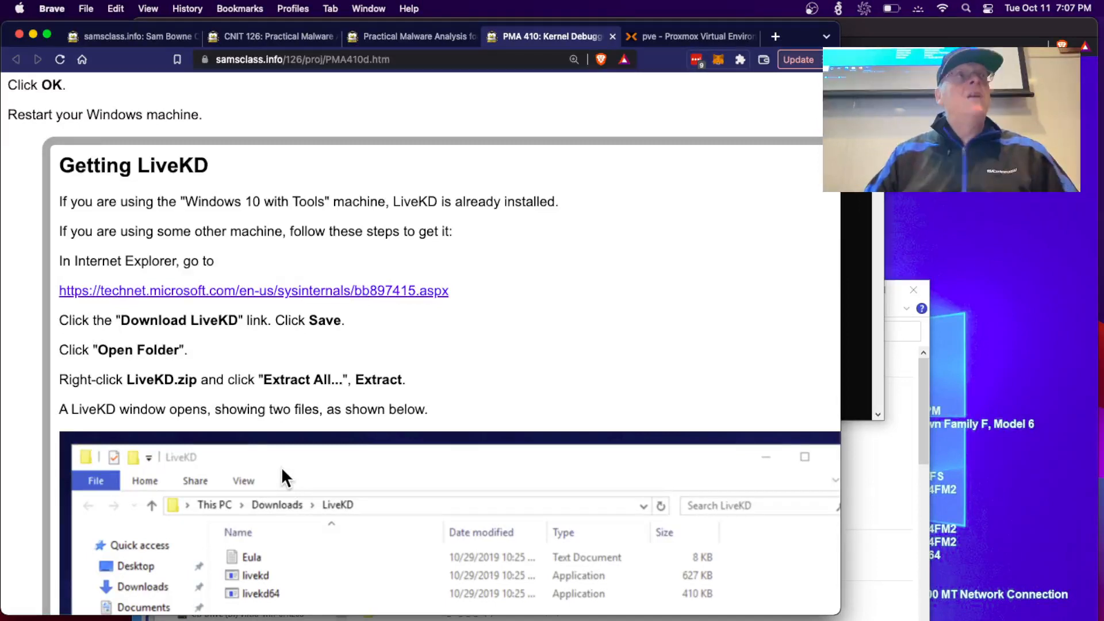
mouse_move(350, 344)
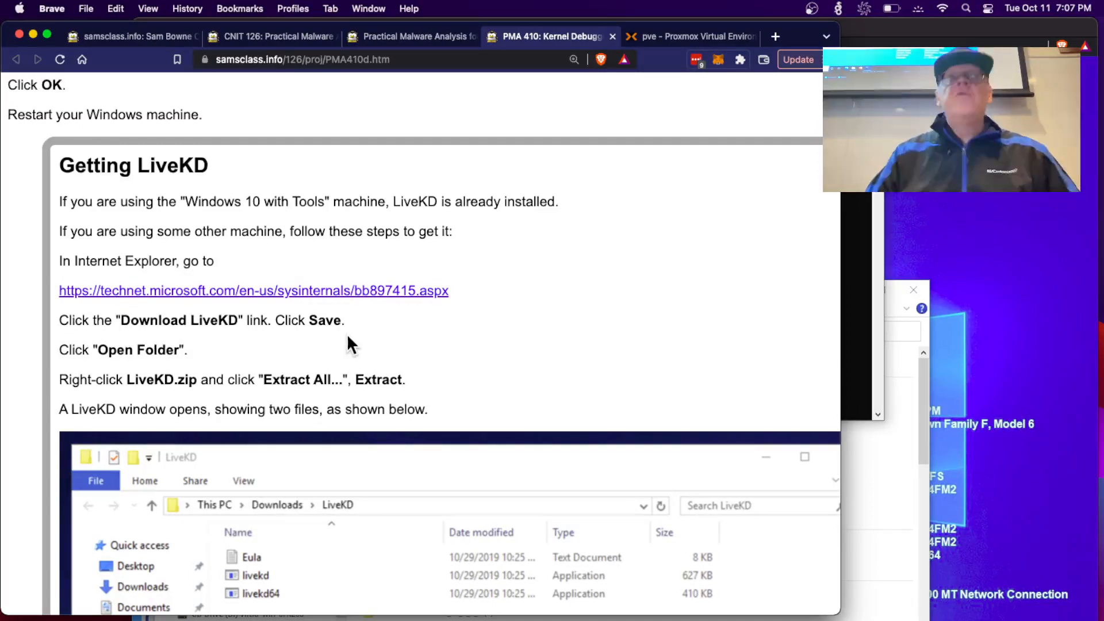
- Scroll the lab page to Using LiveKD, showing the livekd64.exe -w launch command
scroll(down, 3)
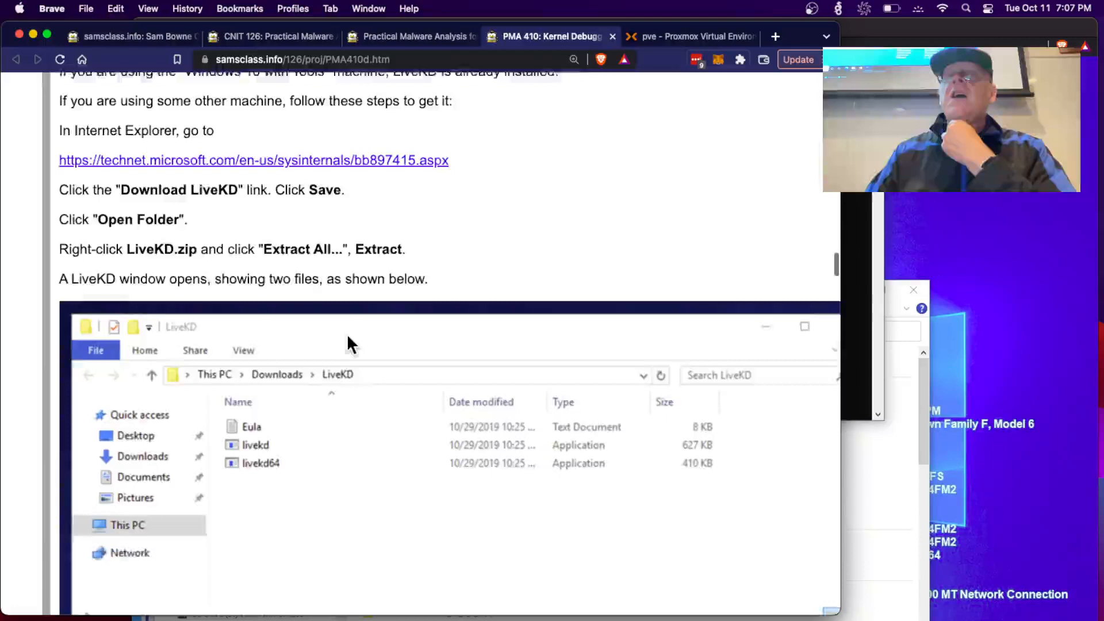
scroll(down, 3)
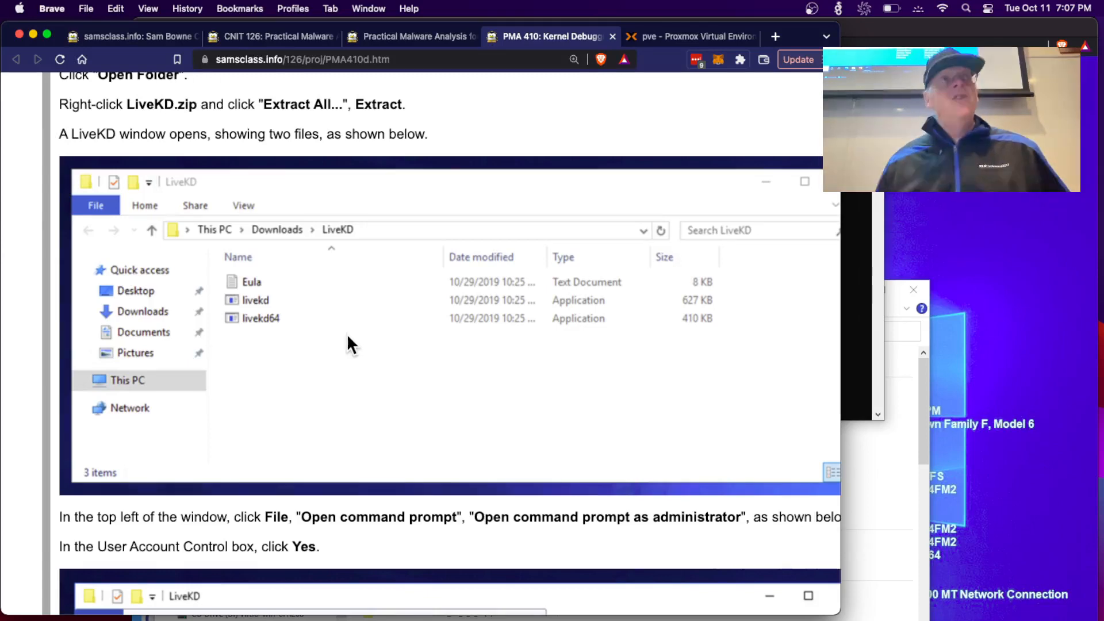
scroll(down, 3)
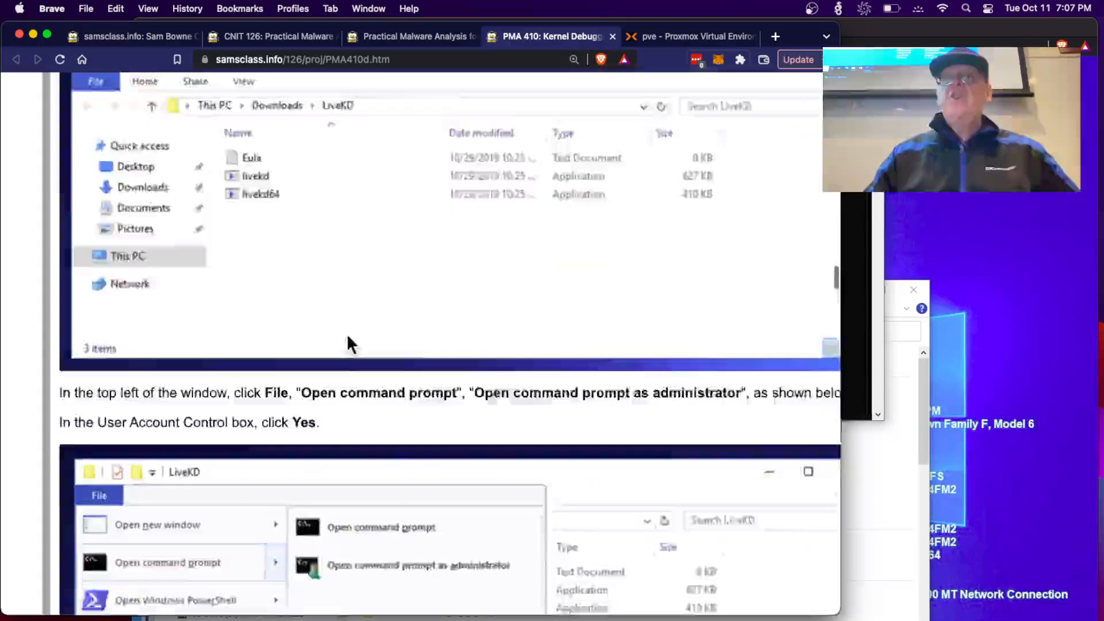
scroll(down, 3)
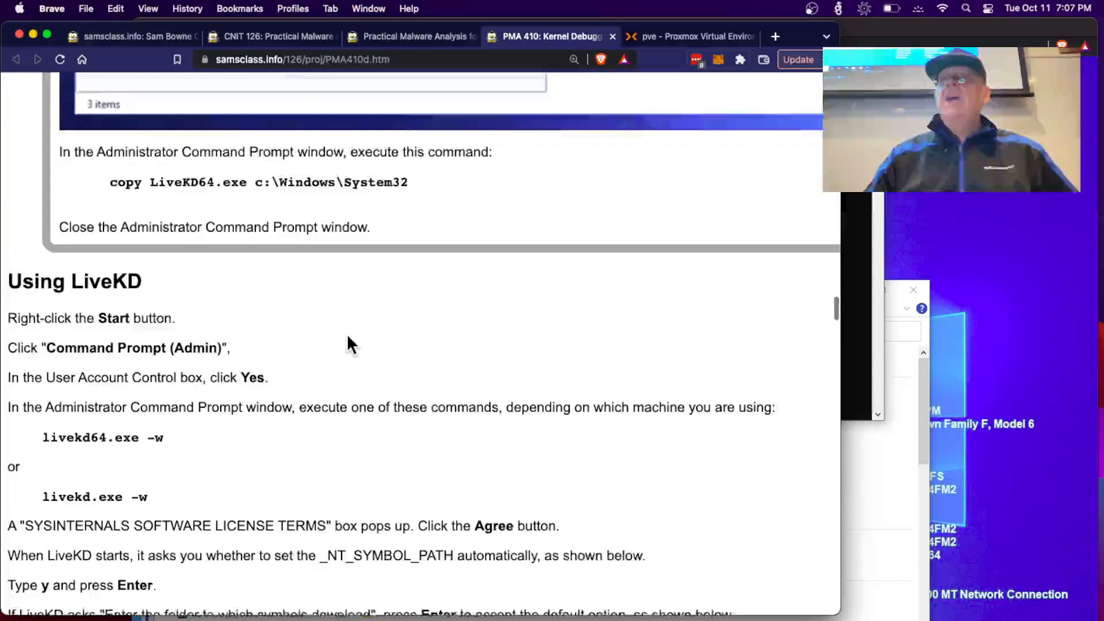
scroll(down, 3)
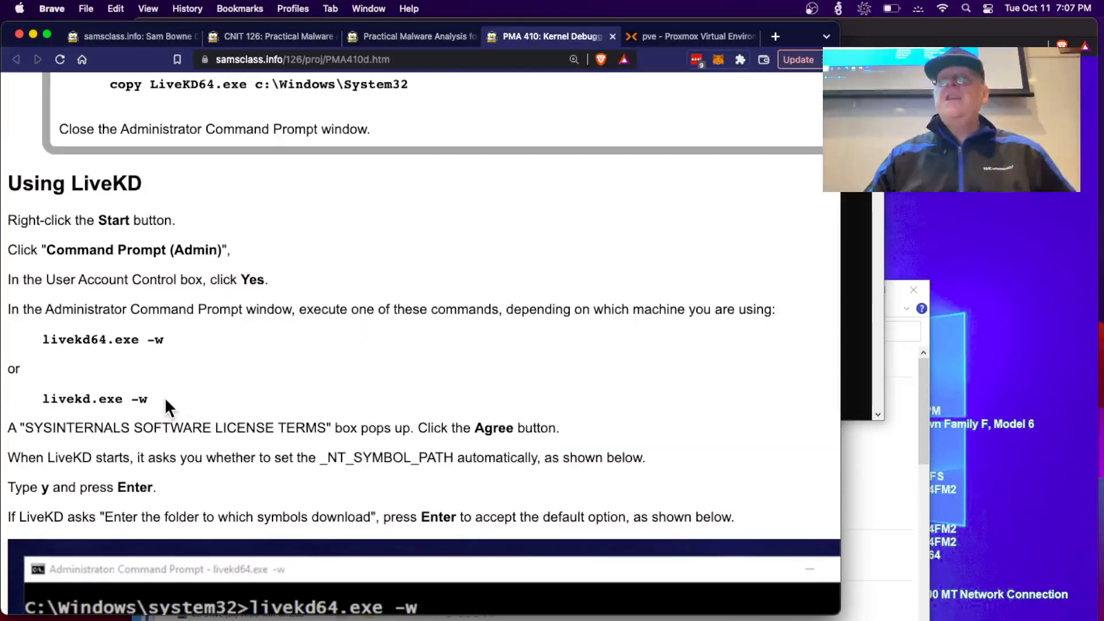
mouse_move(451, 395)
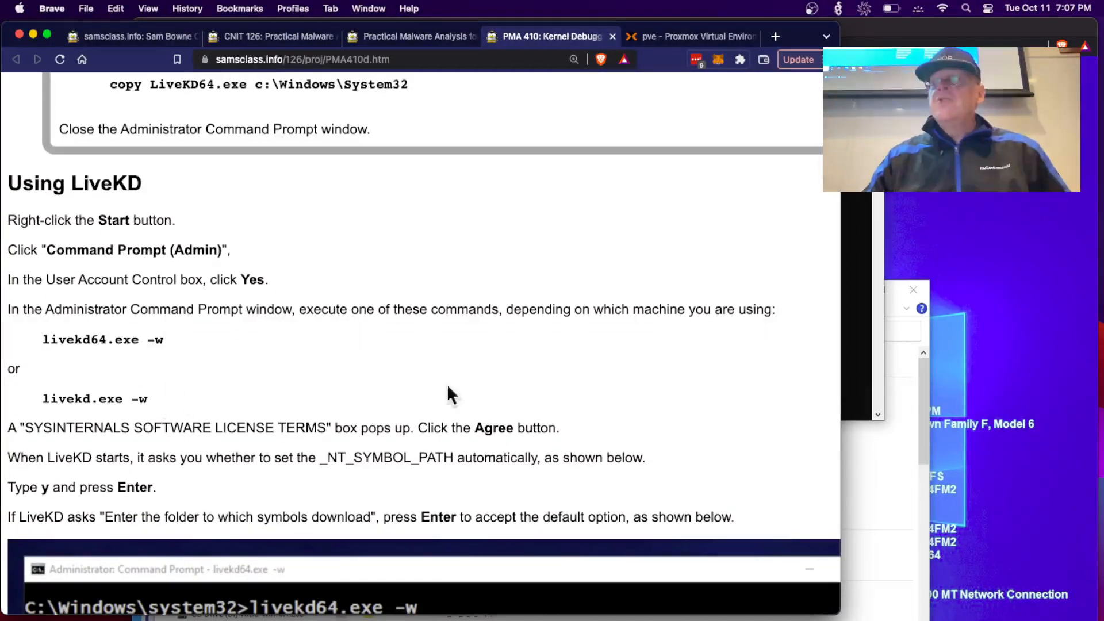
mouse_move(812, 386)
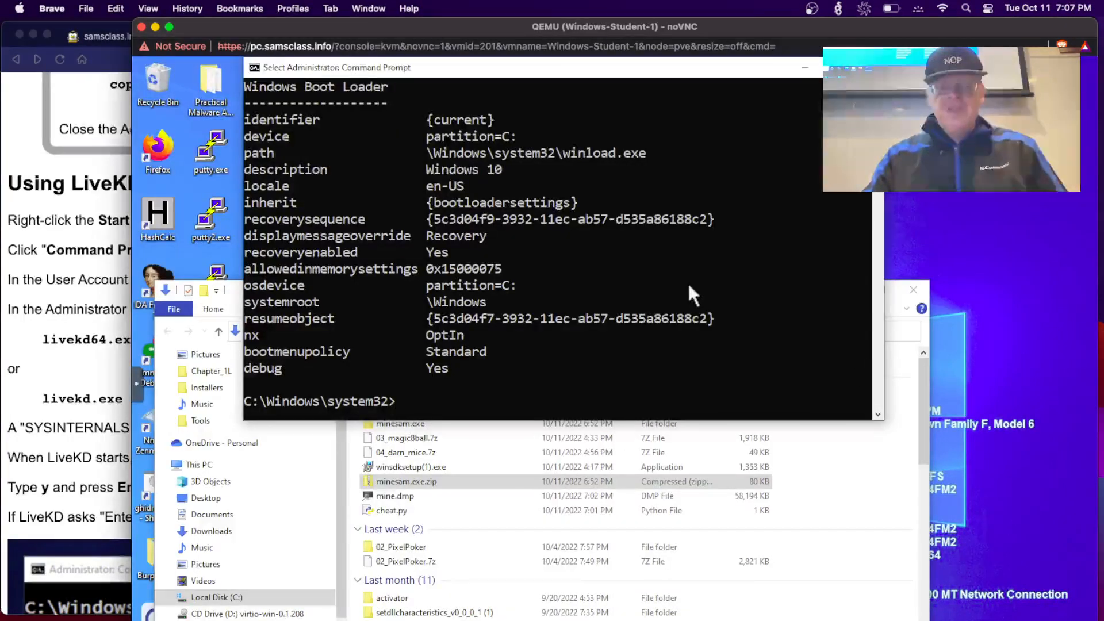
- Enter livekd -w at the administrator prompt to start WinDbg on the live kernel
text(l)
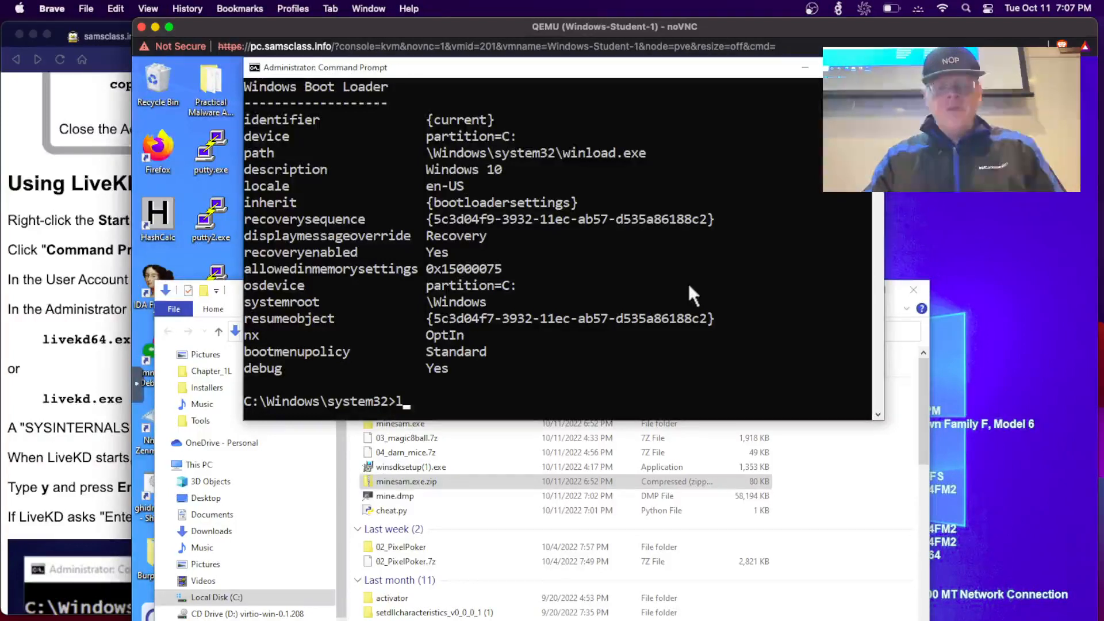
text(vekd)
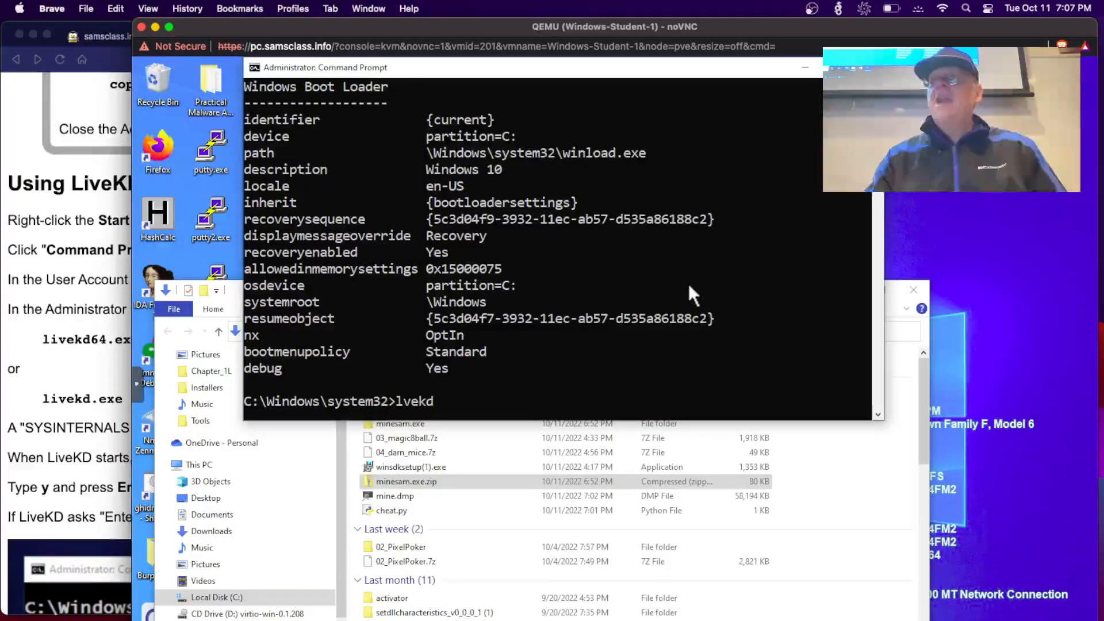
text(li)
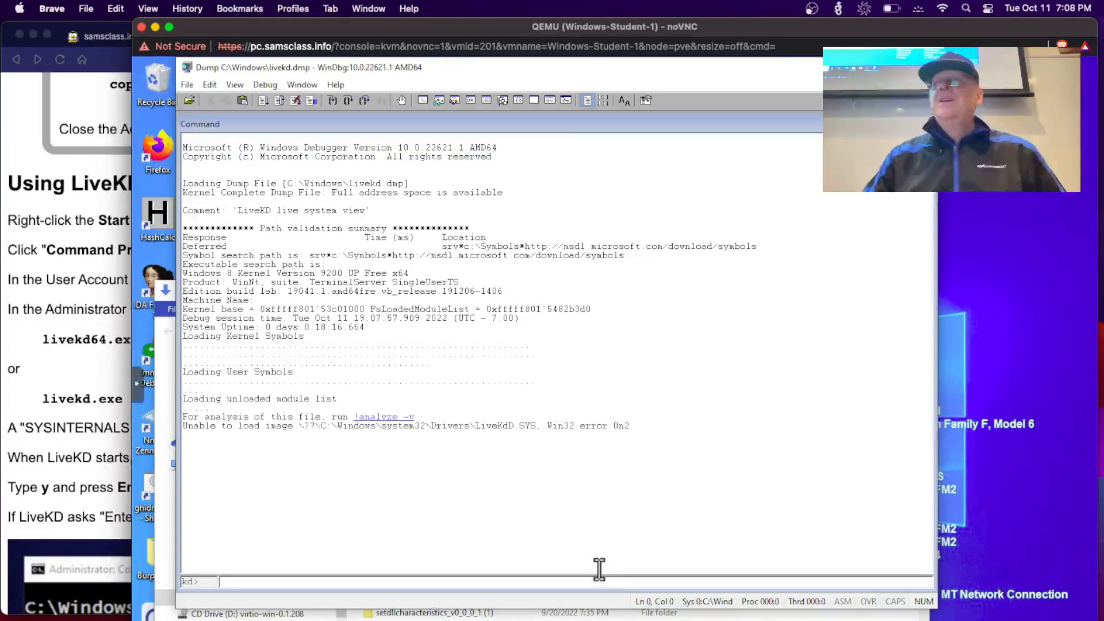
mouse_move(246, 280)
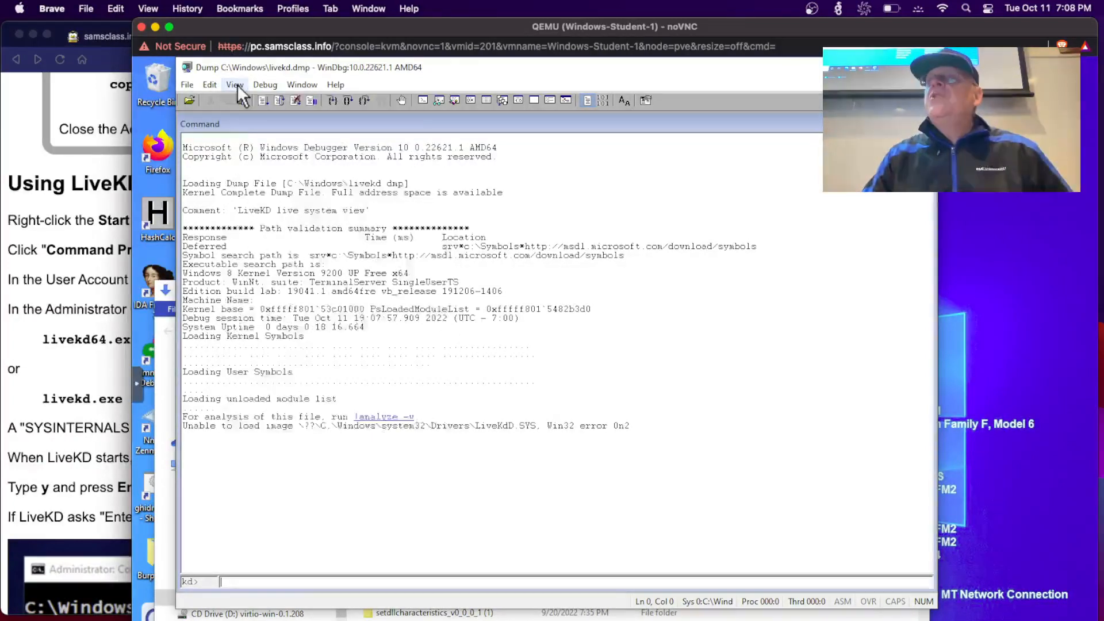
- Set WinDbg's command window font to bold Lucida Console, size 12, via View > Font
click(235, 85)
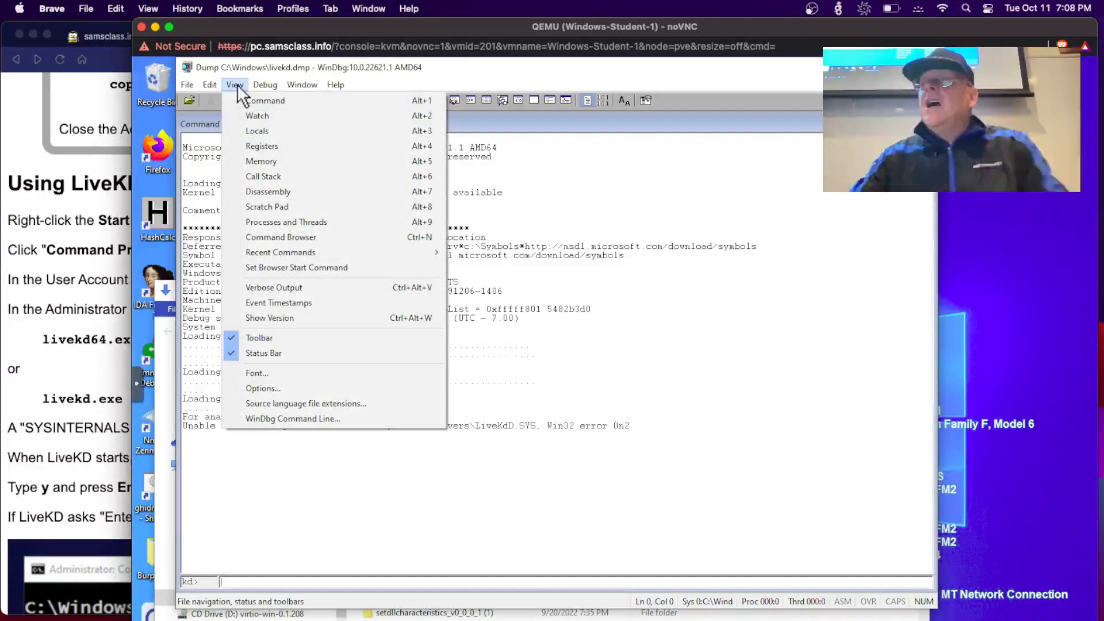
mouse_move(257, 373)
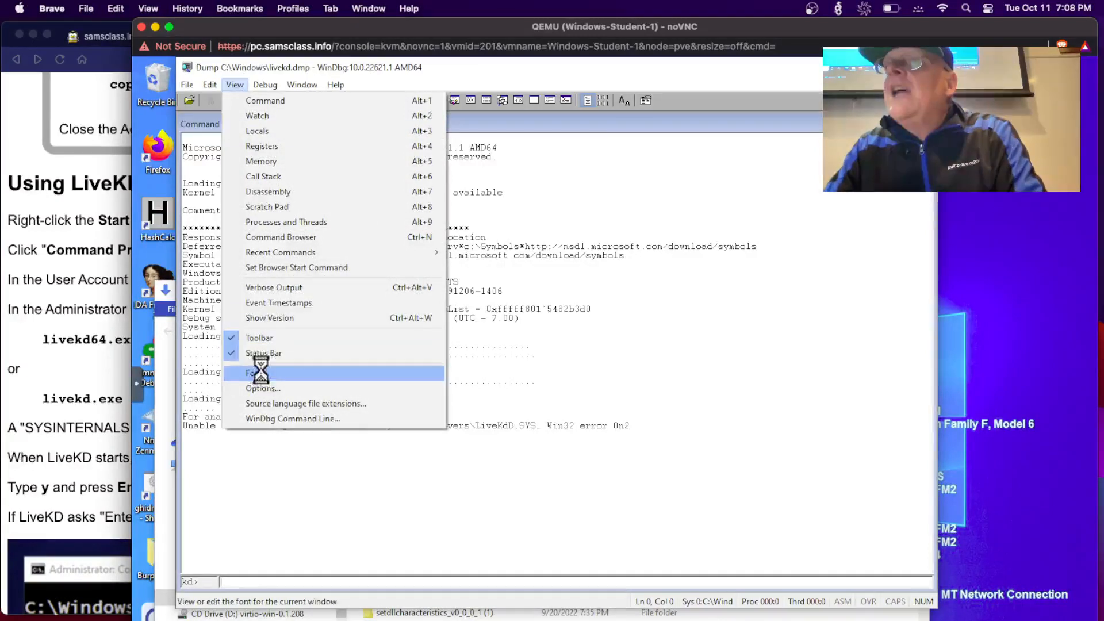
click(254, 373)
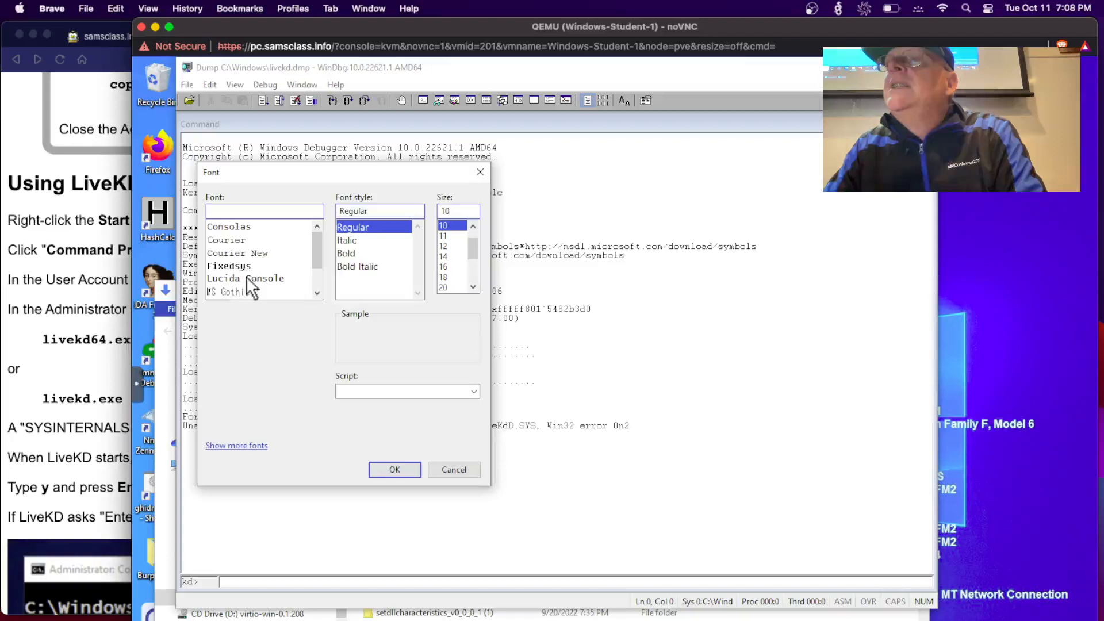
click(245, 277)
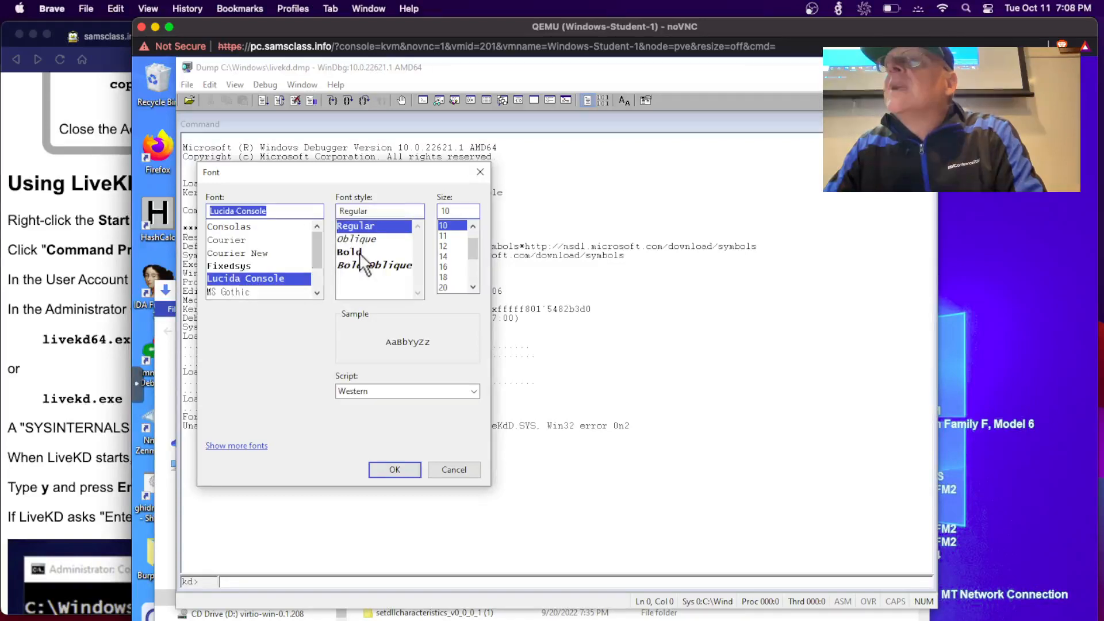
click(348, 251)
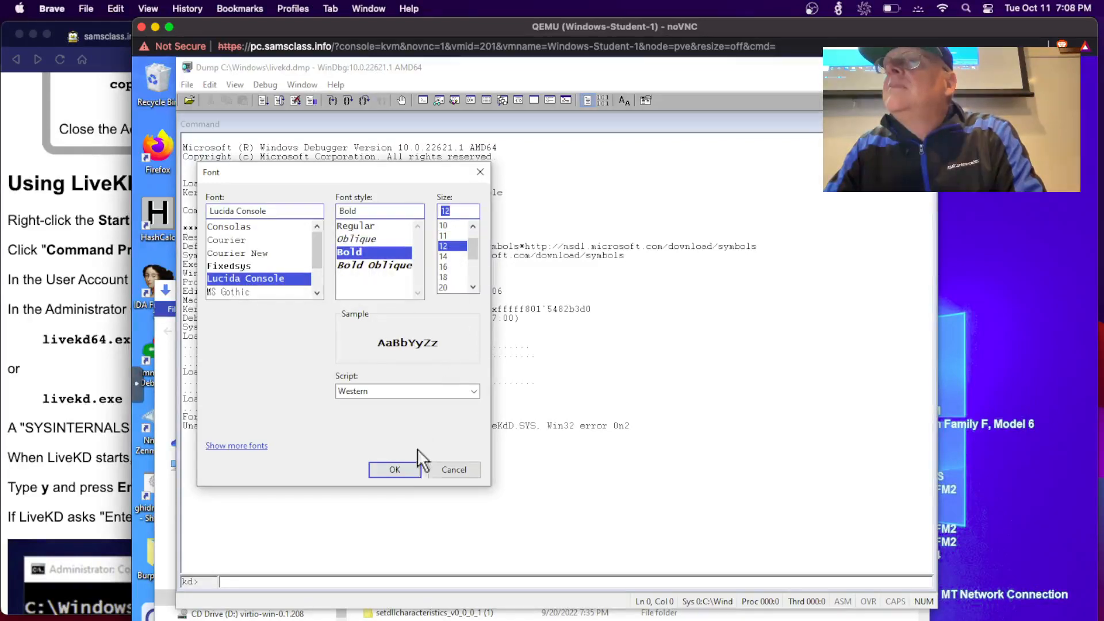
click(395, 470)
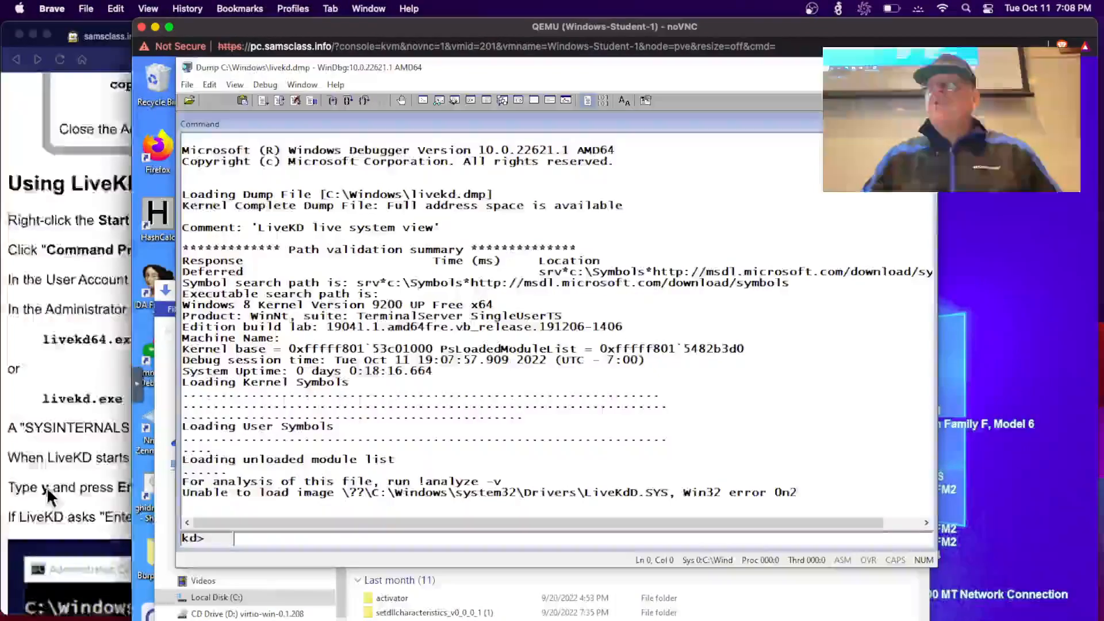
- Scroll the lm listing to find the nt module line with its ntkrnlmp.pdb symbols path
scroll(down, 3)
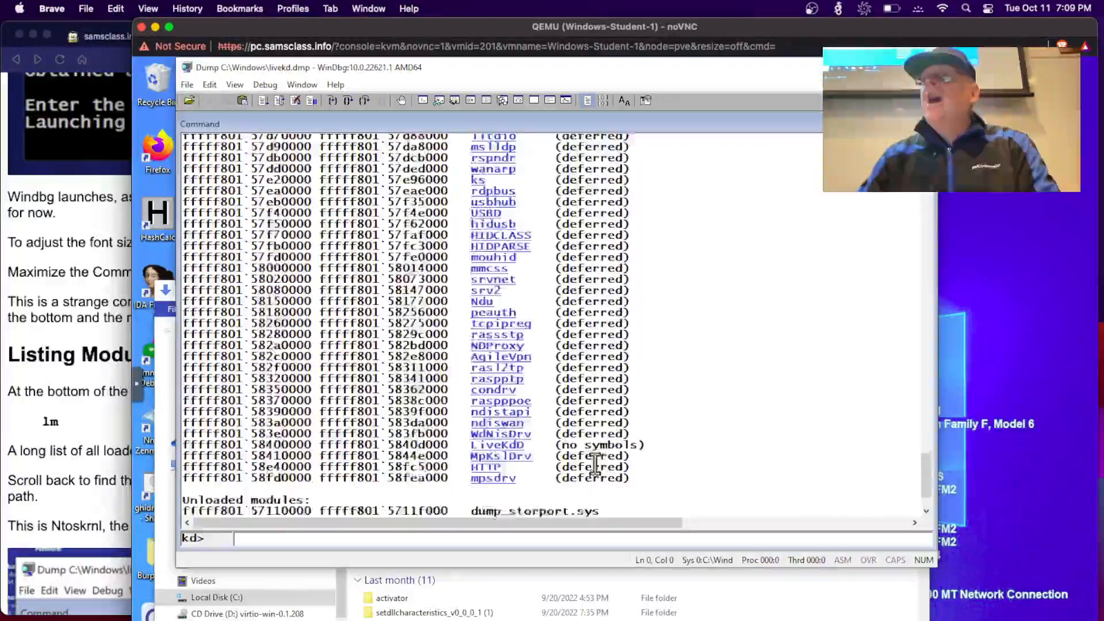
scroll(up, 3)
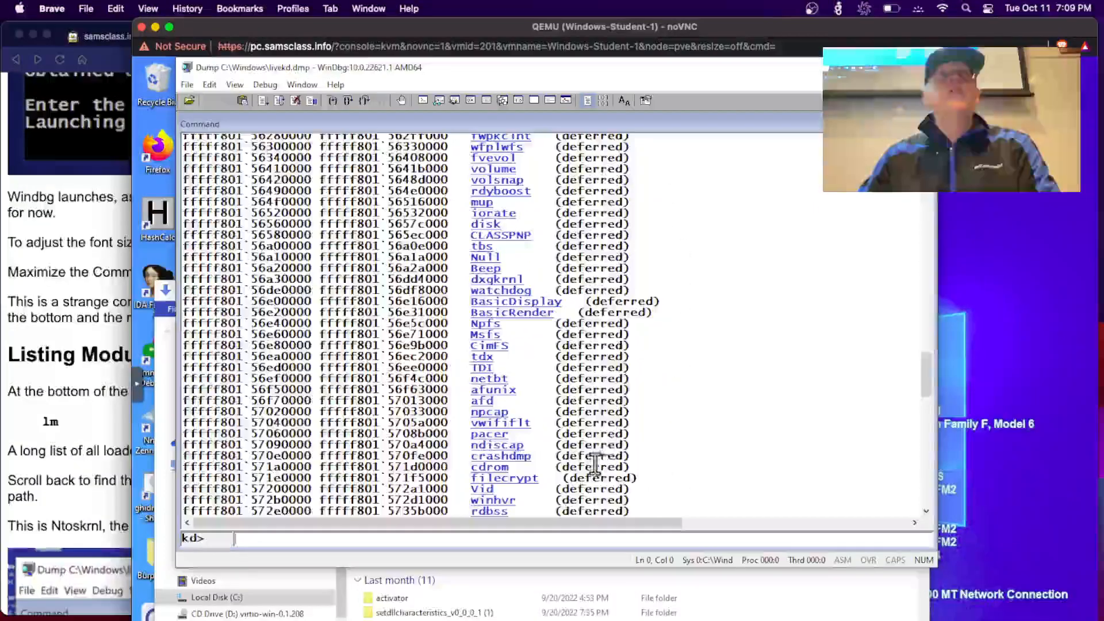
scroll(up, 3)
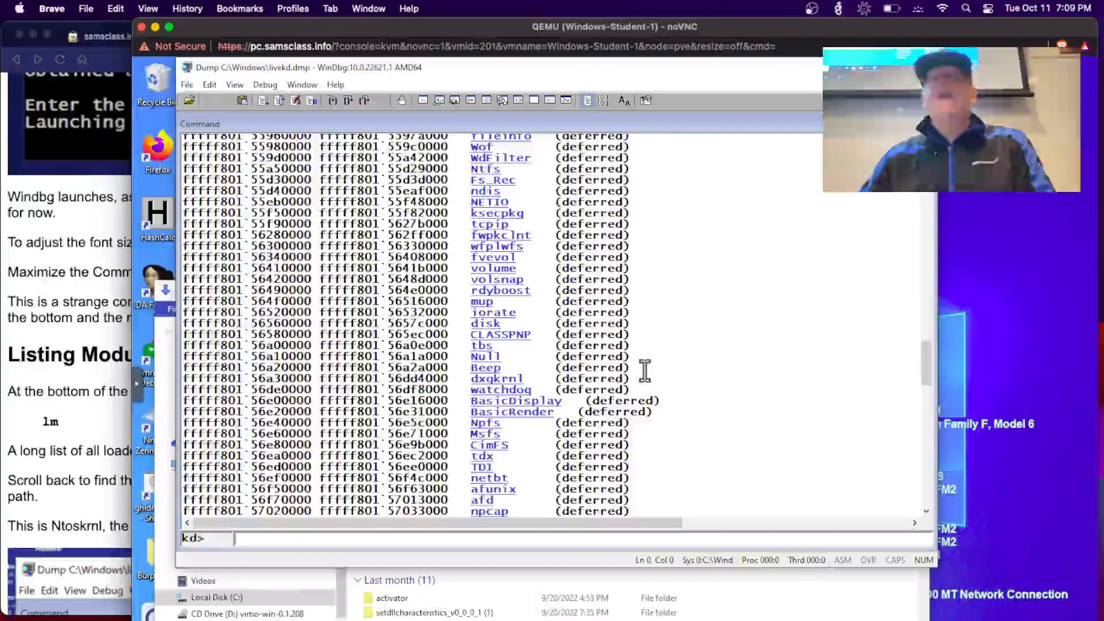
scroll(up, 3)
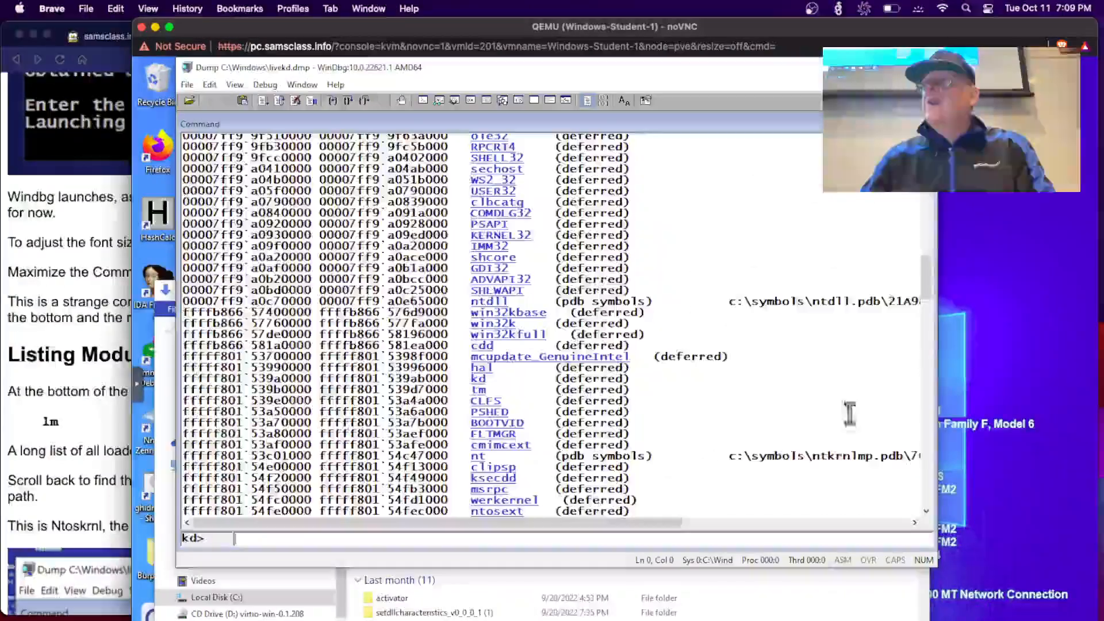
mouse_move(859, 317)
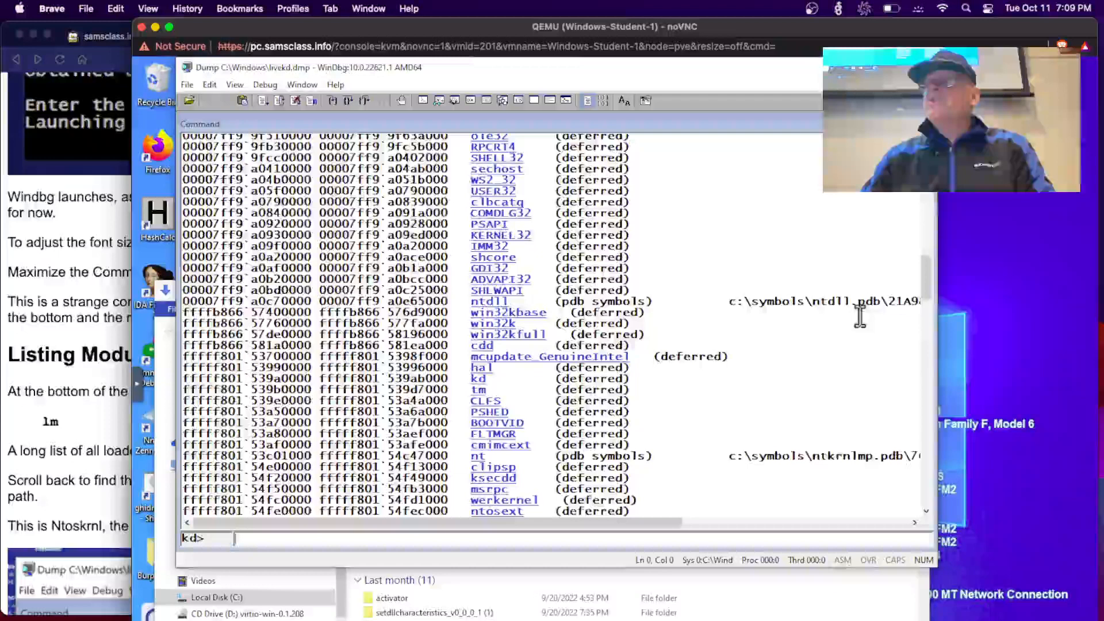
mouse_move(947, 345)
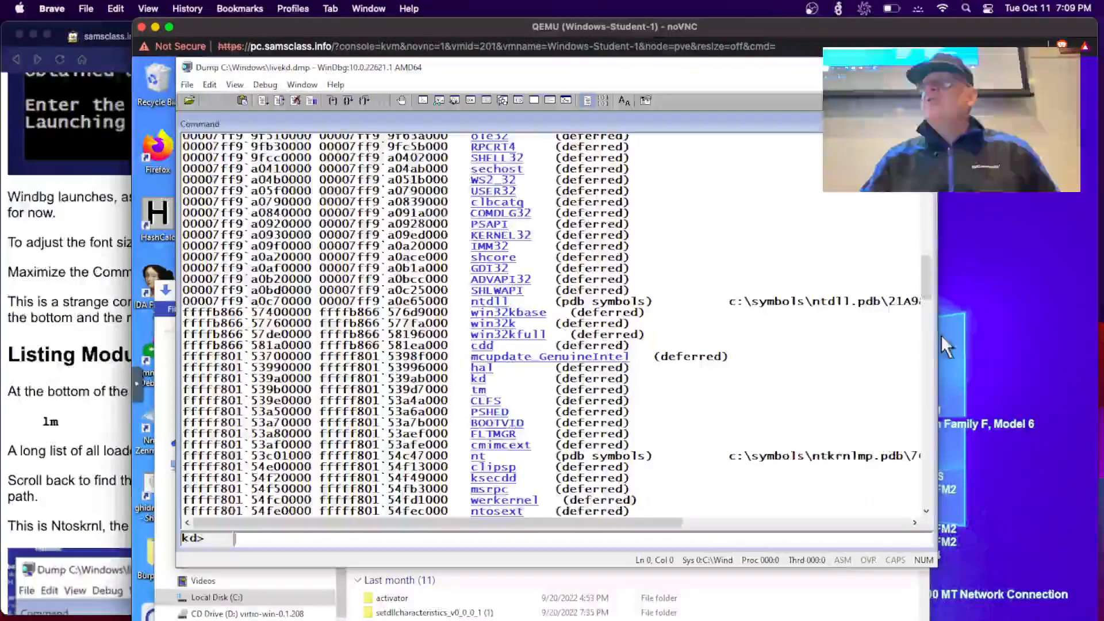
scroll(down, 3)
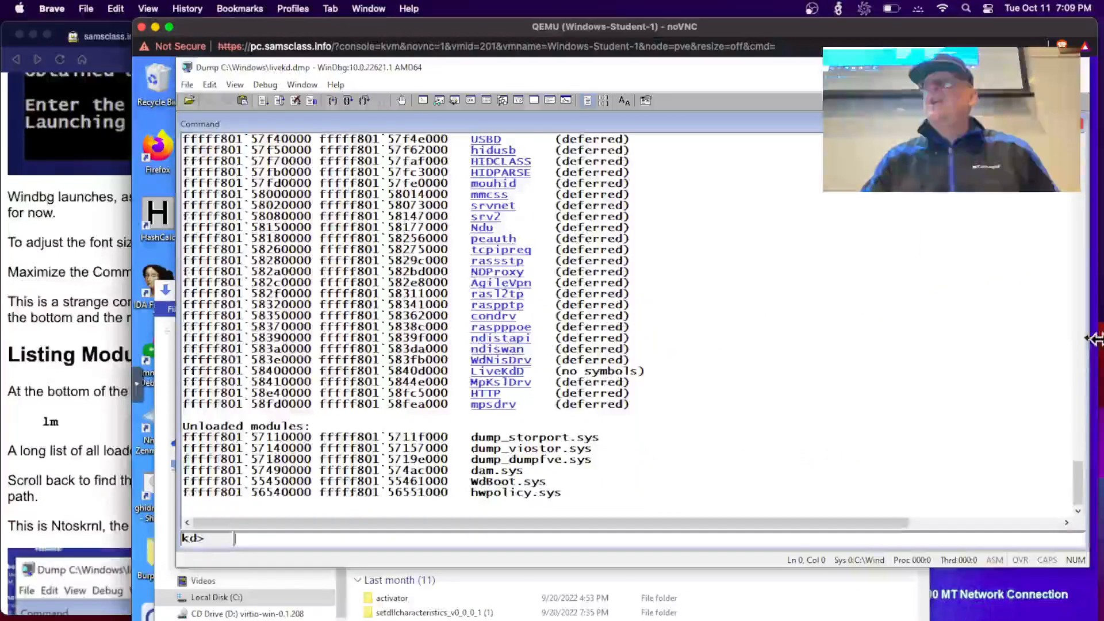
scroll(up, 3)
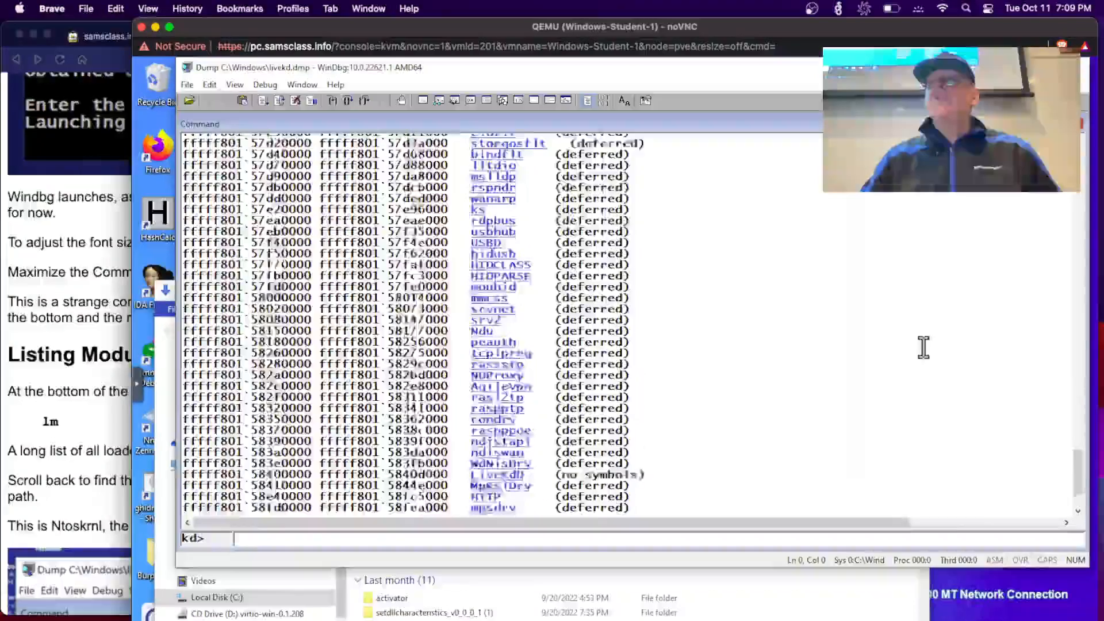
scroll(up, 3)
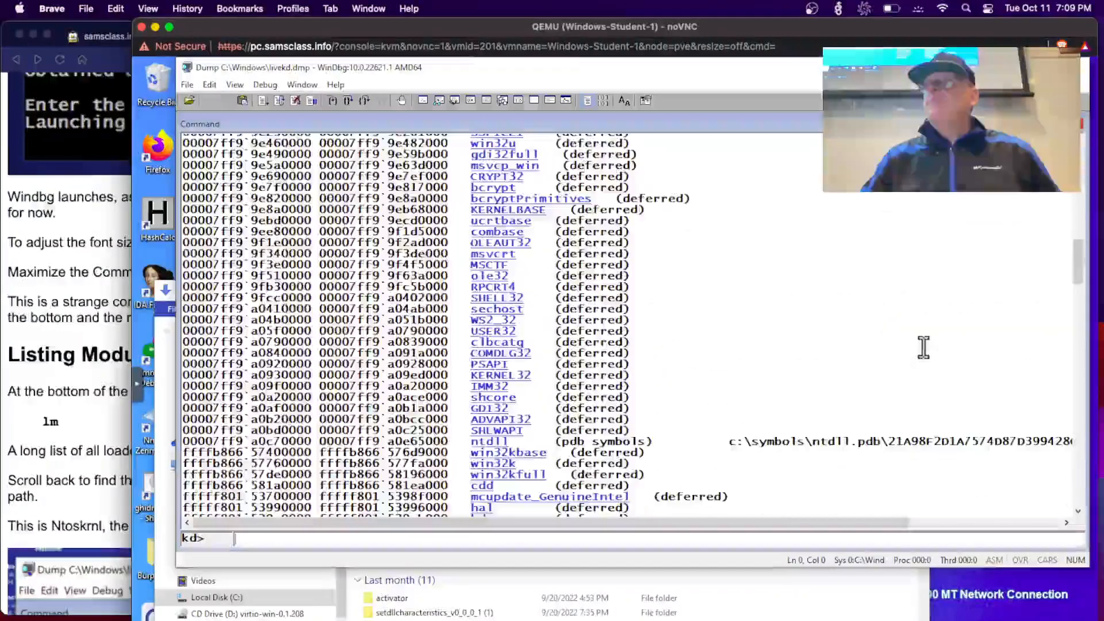
mouse_move(501, 452)
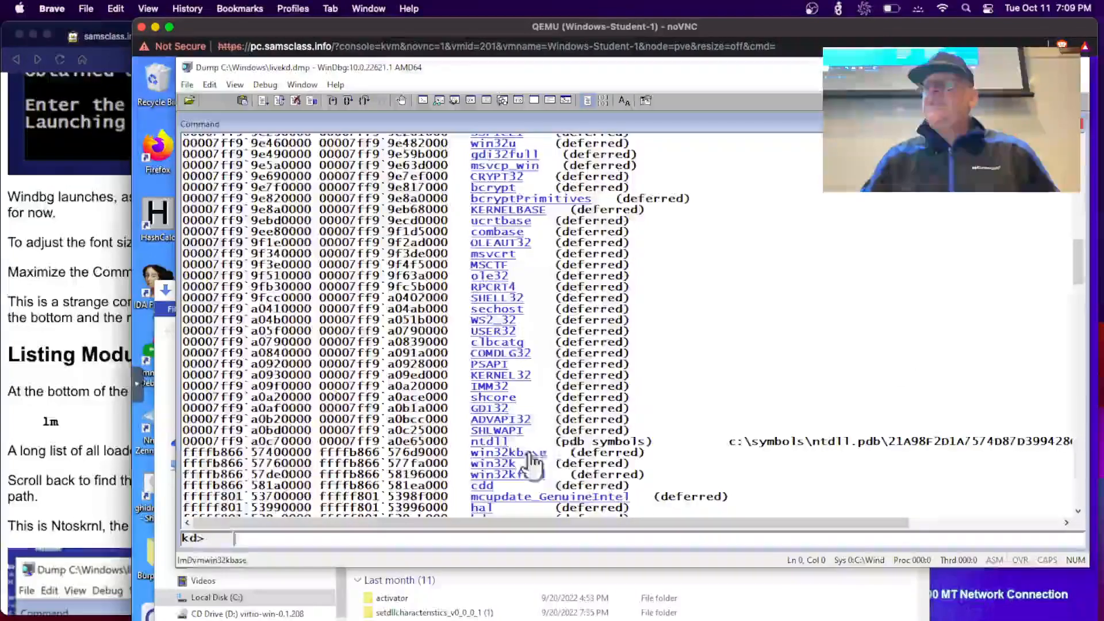
scroll(down, 3)
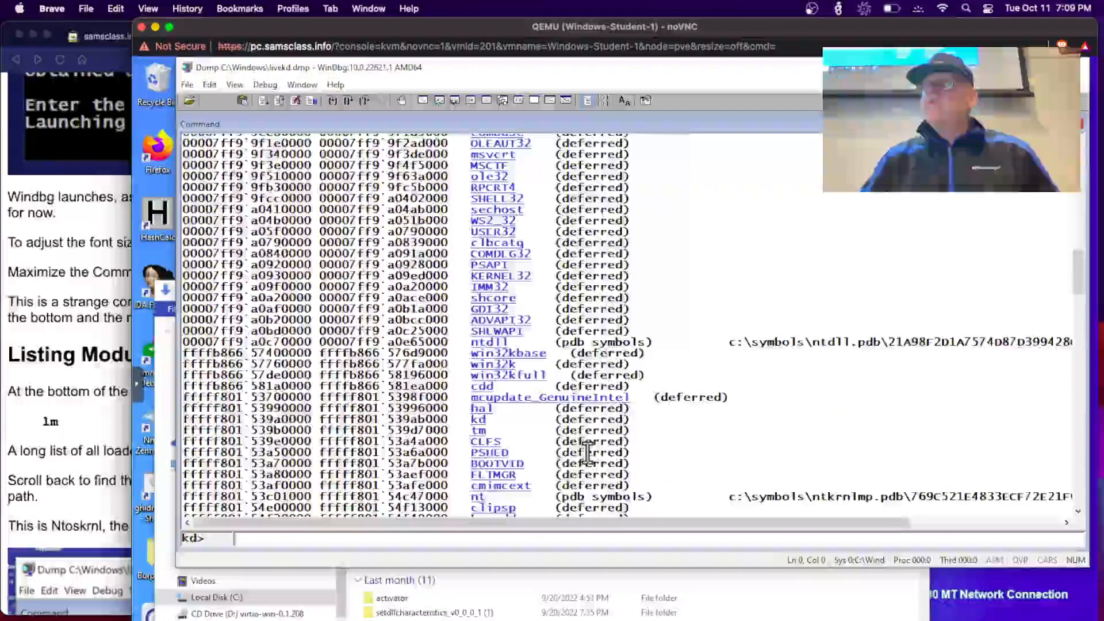
mouse_move(543, 497)
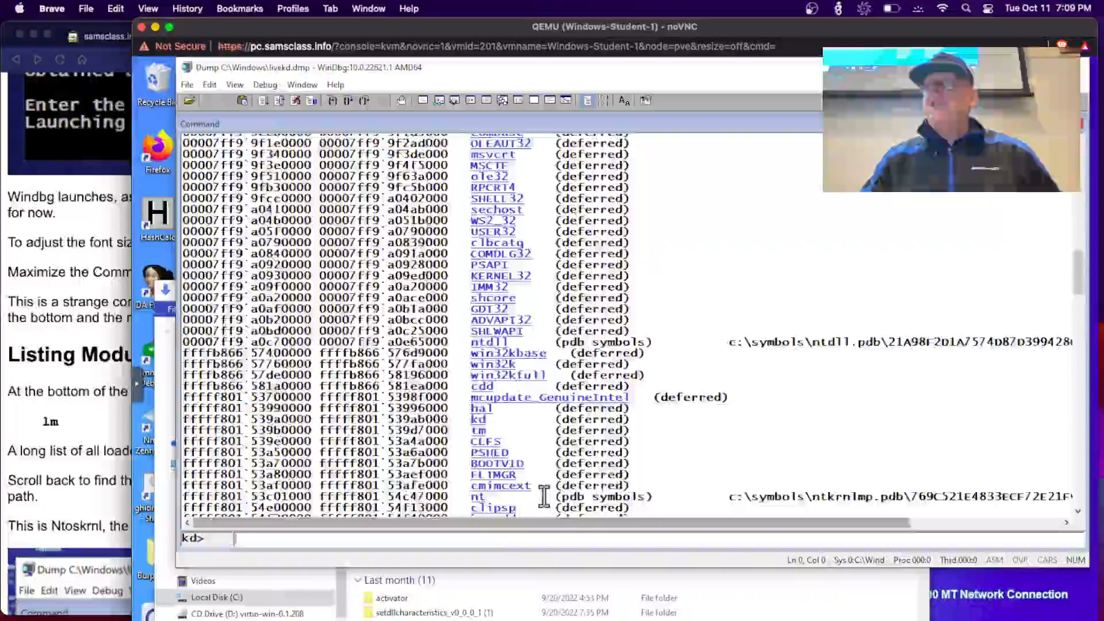
scroll(down, 3)
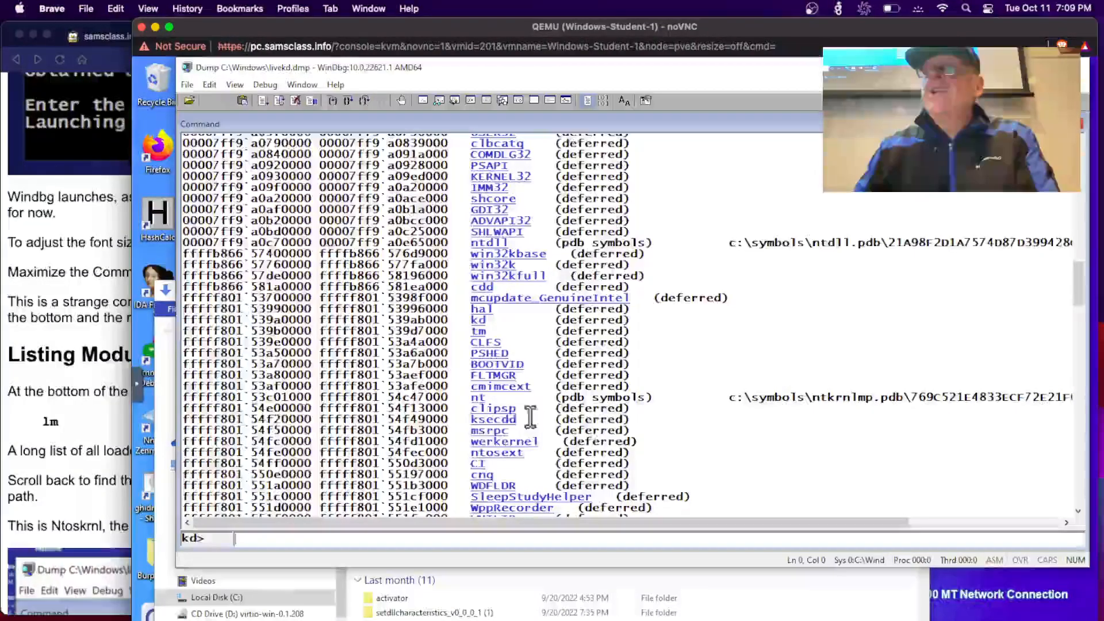
mouse_move(794, 391)
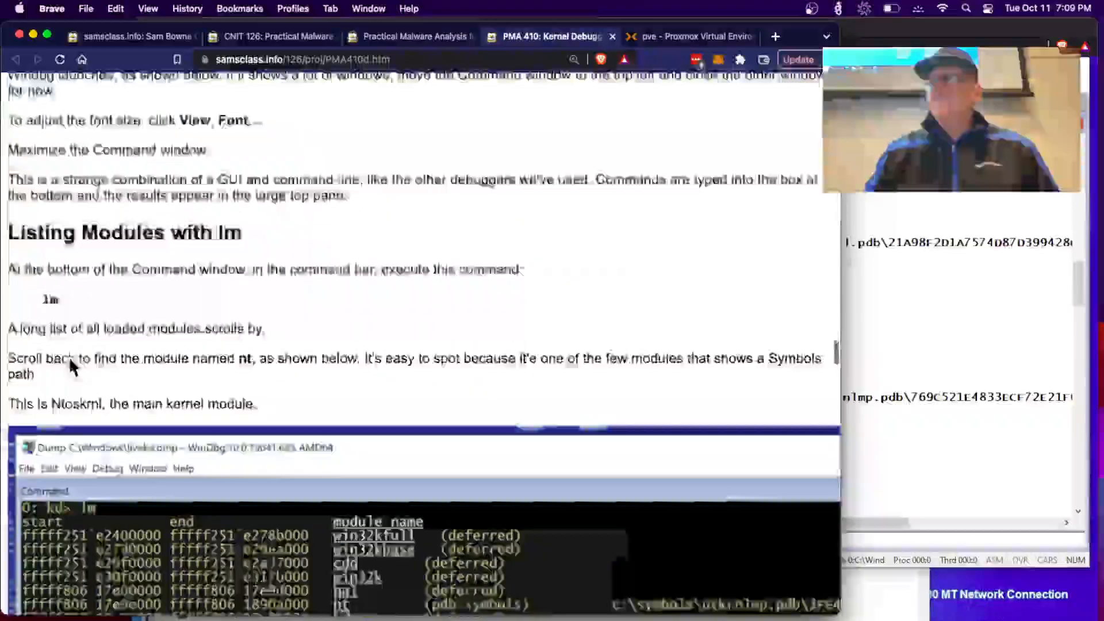
- Dump the bytes at the start of nt with db nt, revealing the MZ header and DOS-mode message
scroll(down, 3)
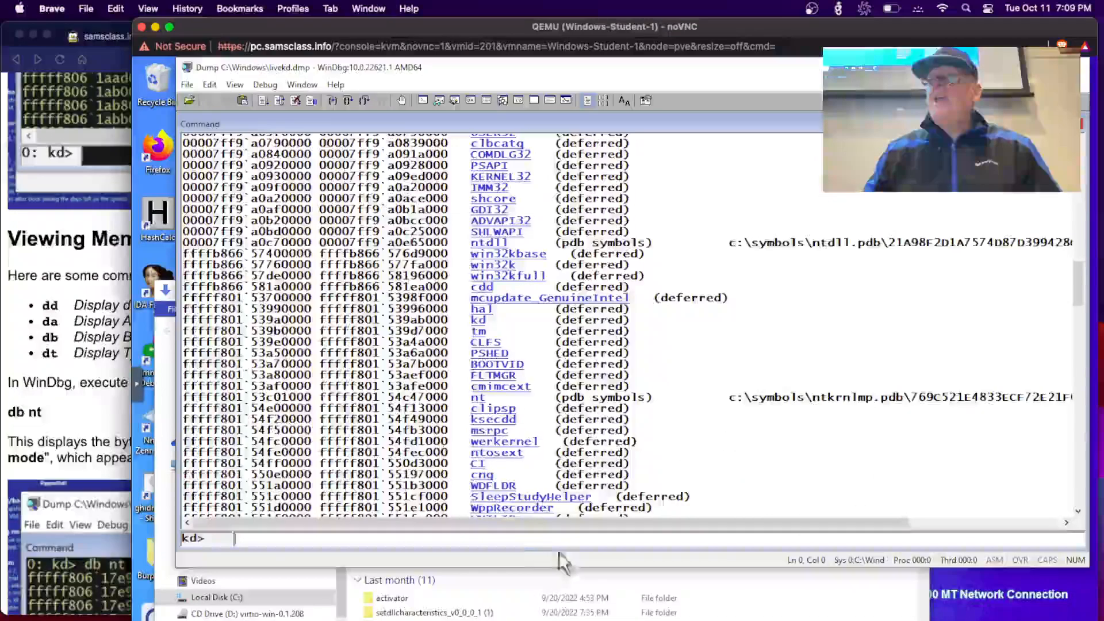
text(db)
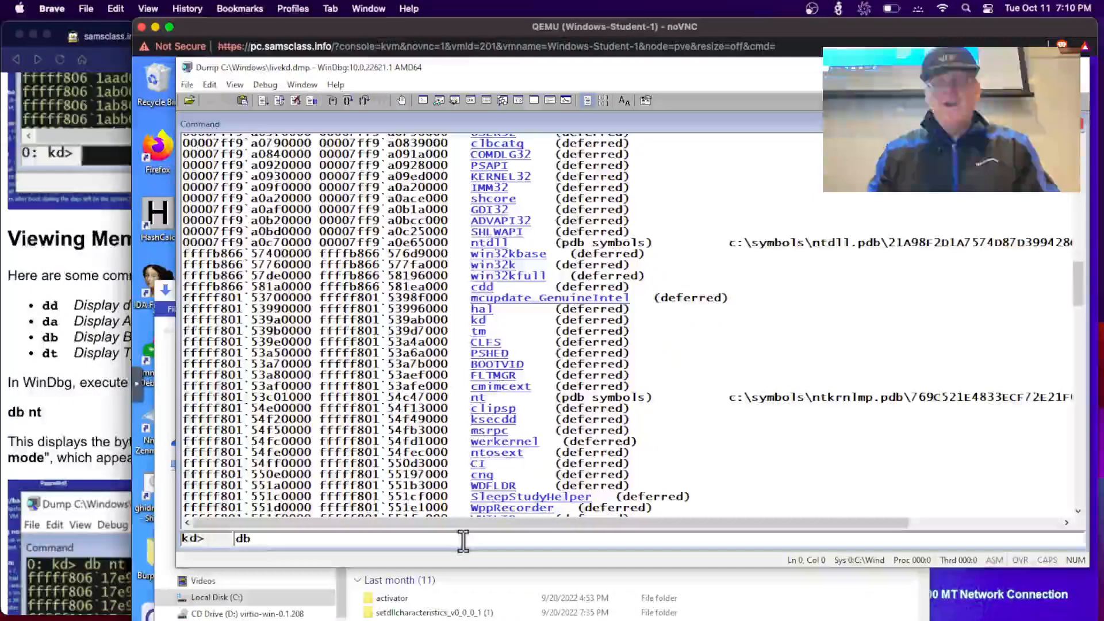
text(nt)
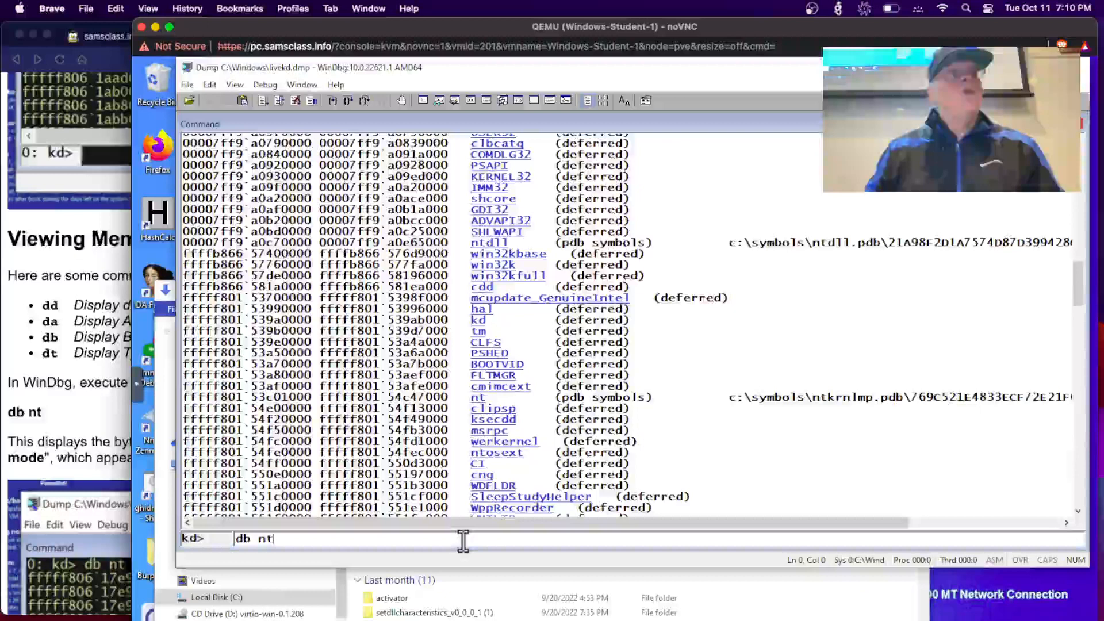
key(Return)
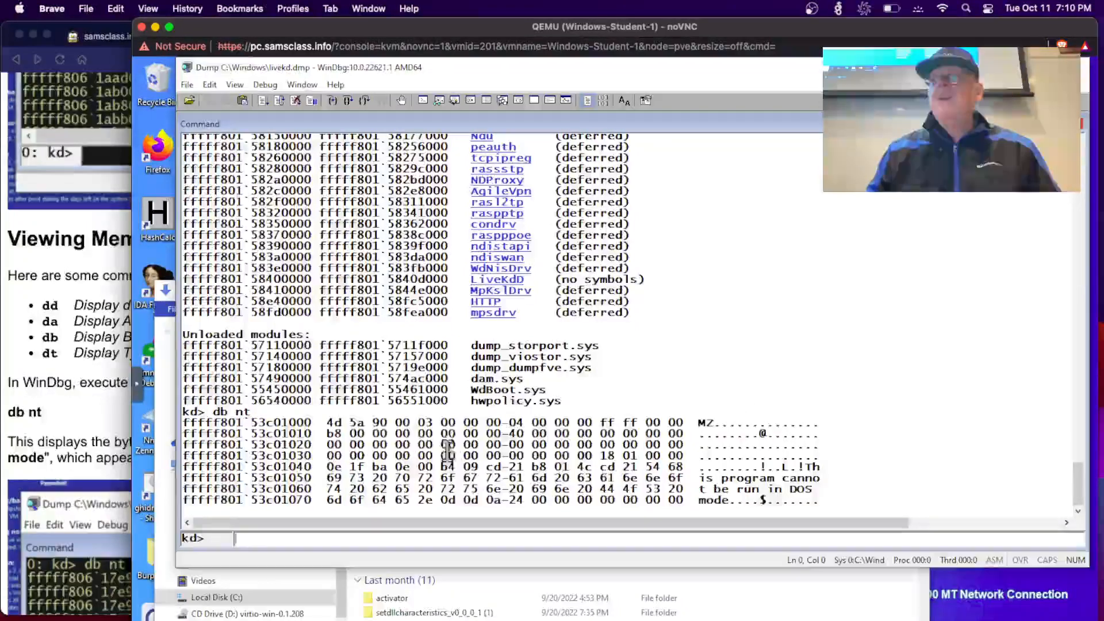
mouse_move(750, 405)
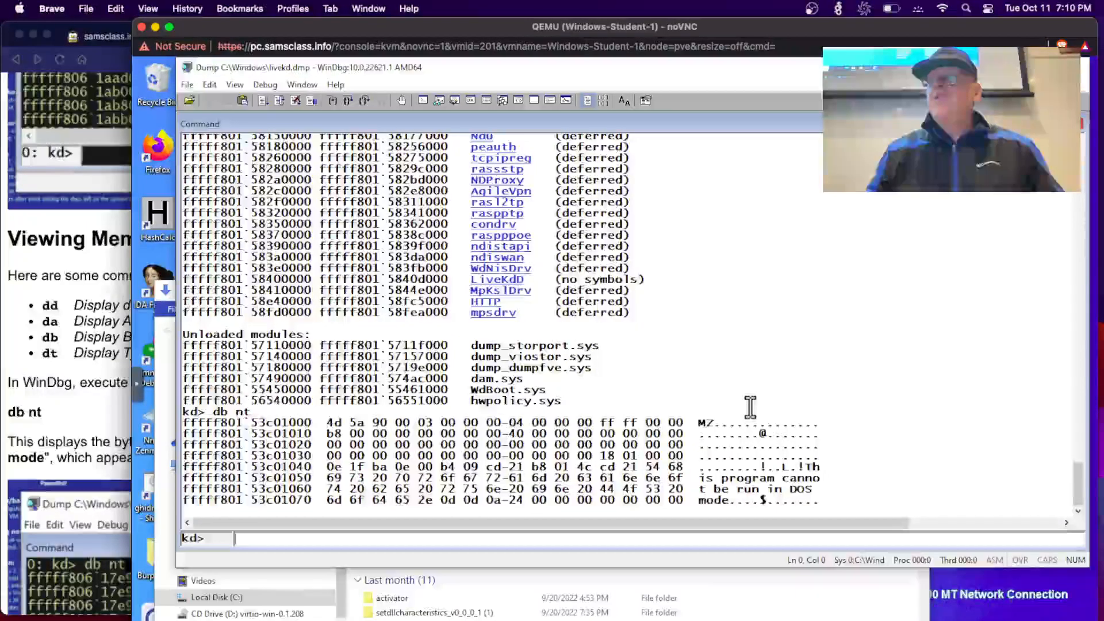
mouse_move(722, 415)
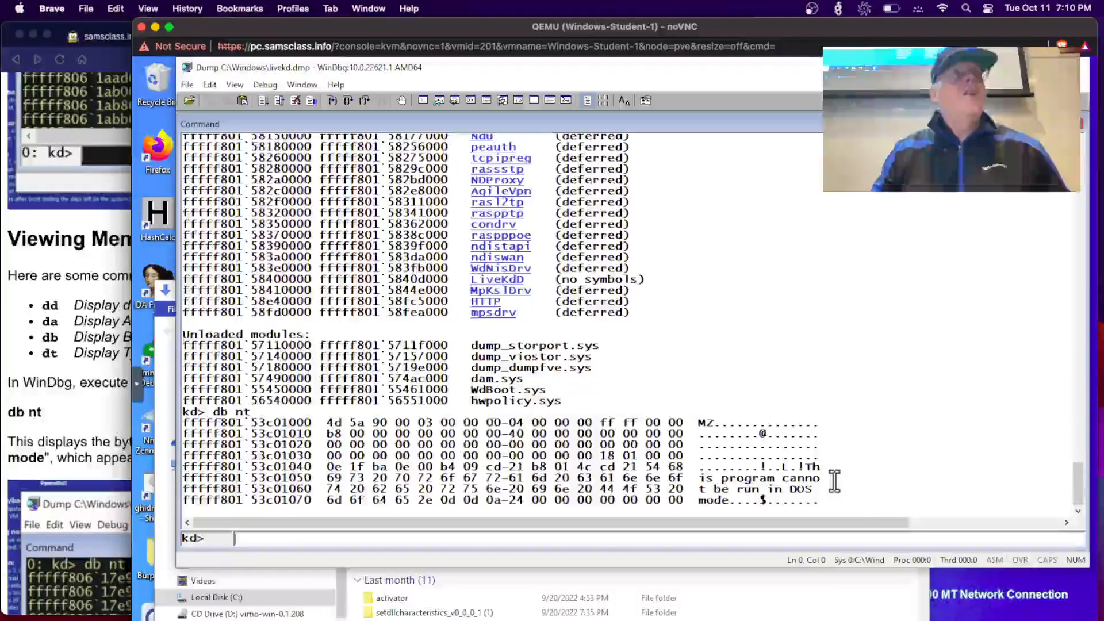
mouse_move(341, 387)
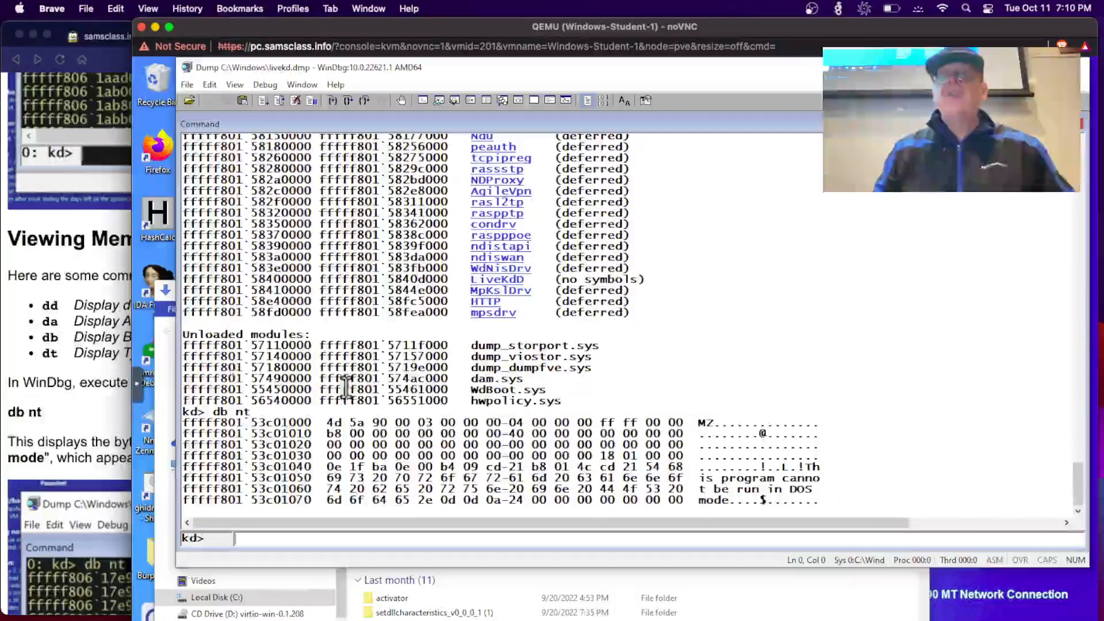
scroll(down, 3)
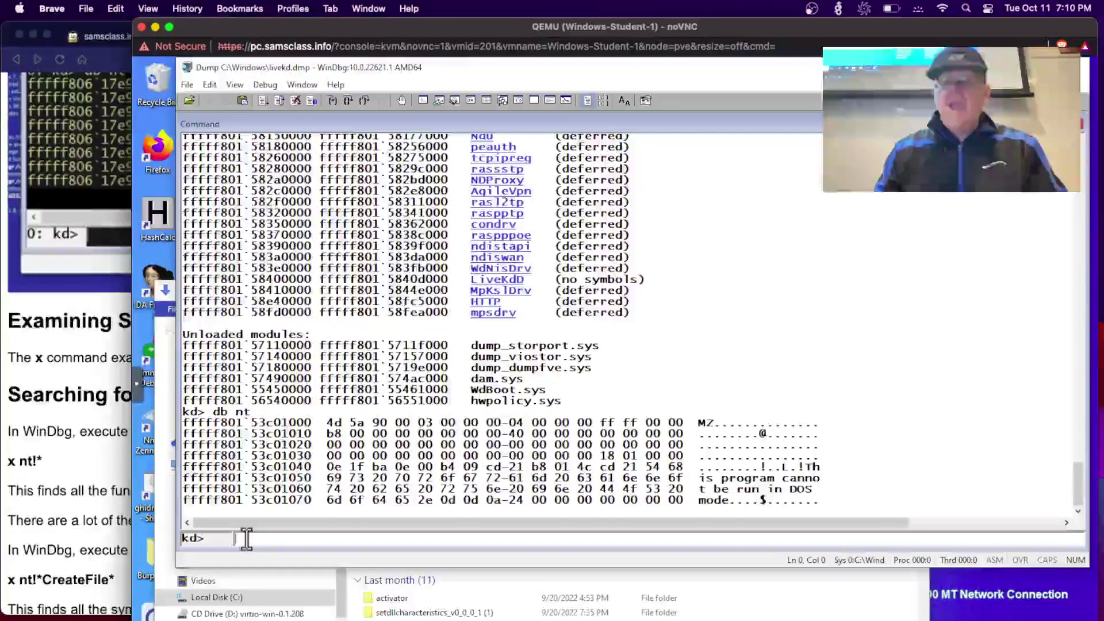
- List every symbol in the nt kernel module with x nt!*
text(x)
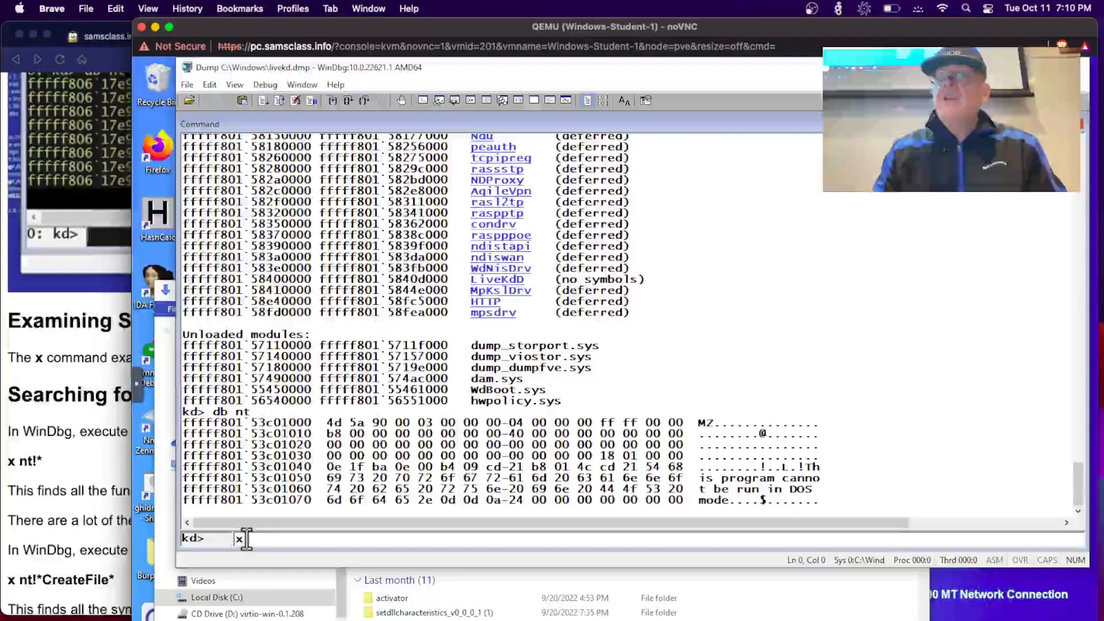
text(nt)
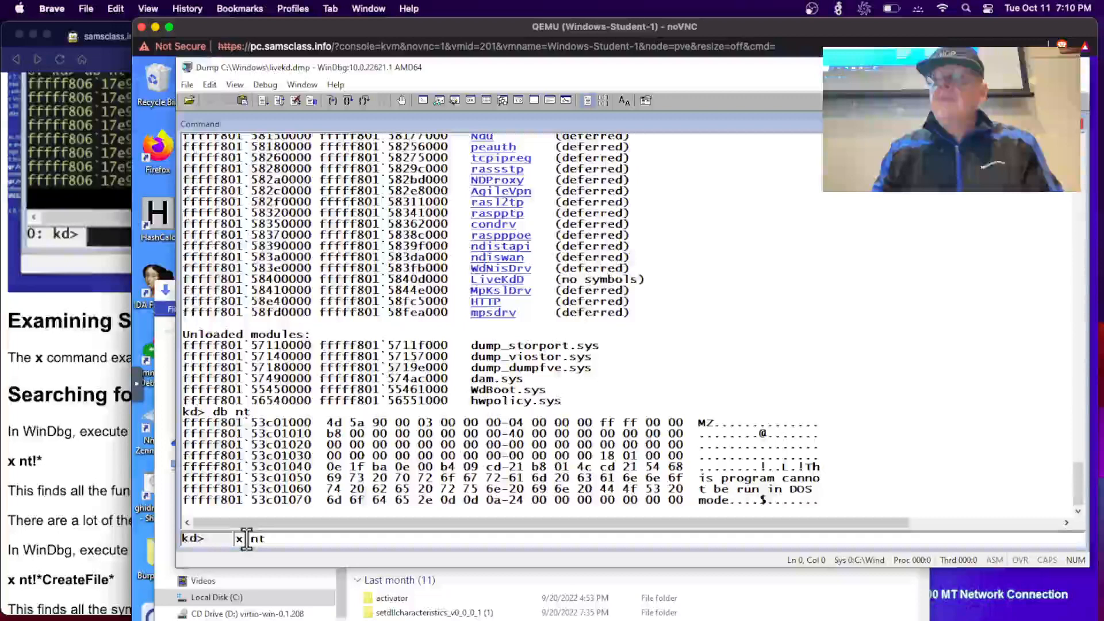
text(!*)
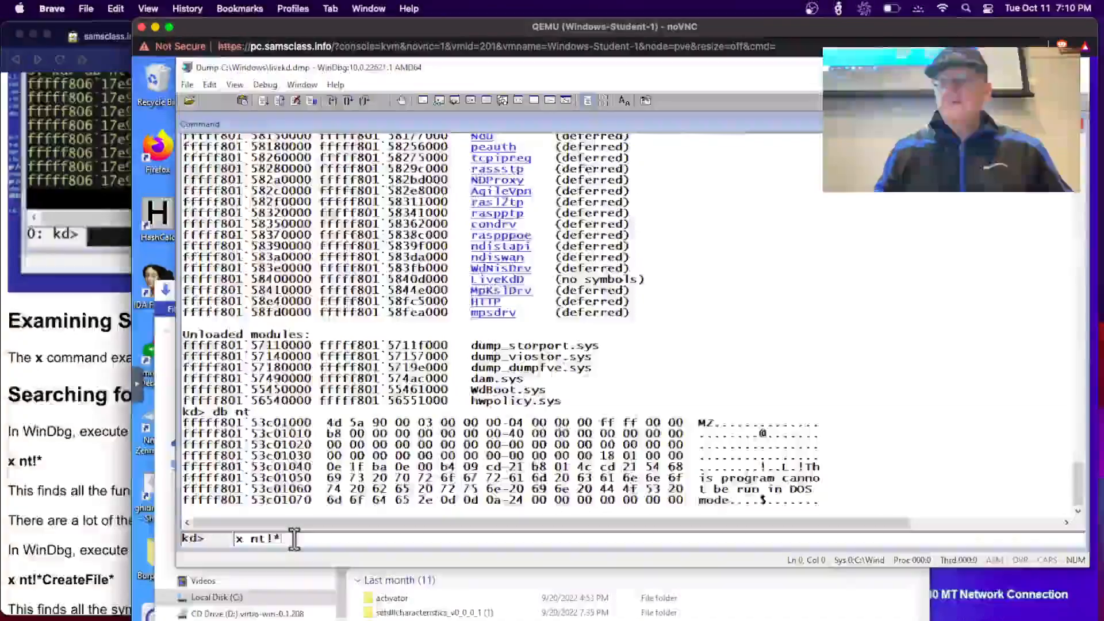
key(Return)
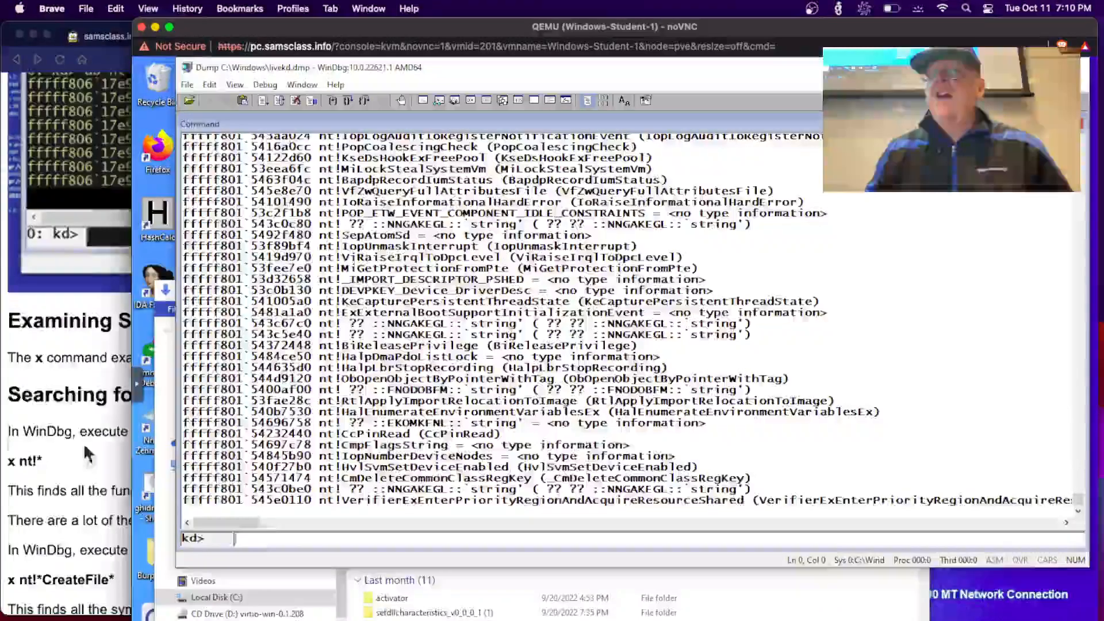
- Search nt symbols with x nt!*CreateFile* and select NtCreateFile in the results
text(x nt!*)
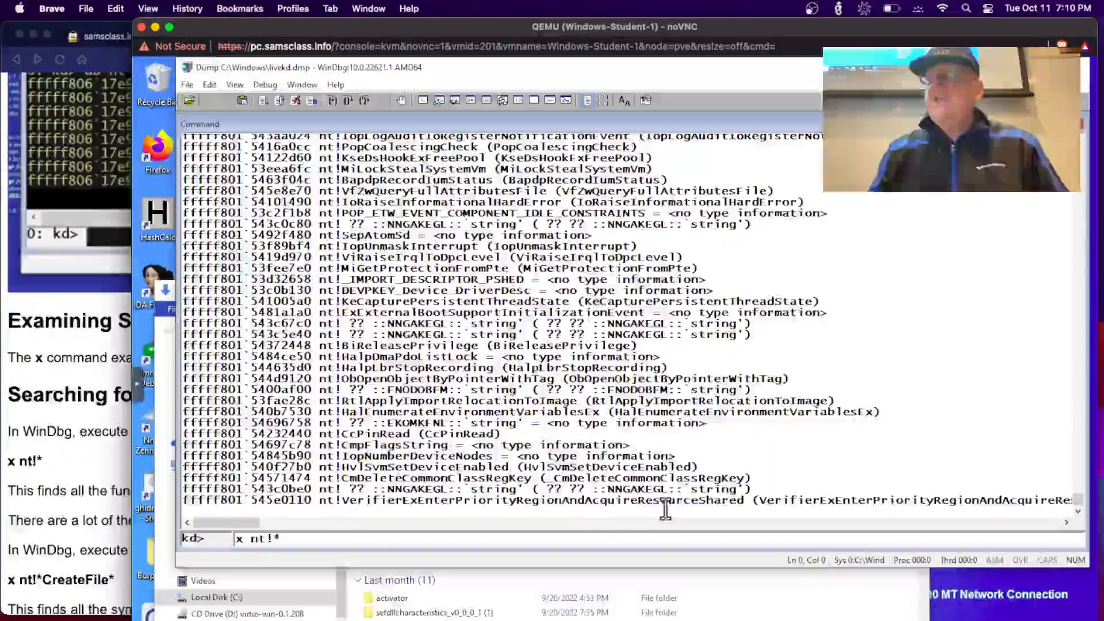
text(C)
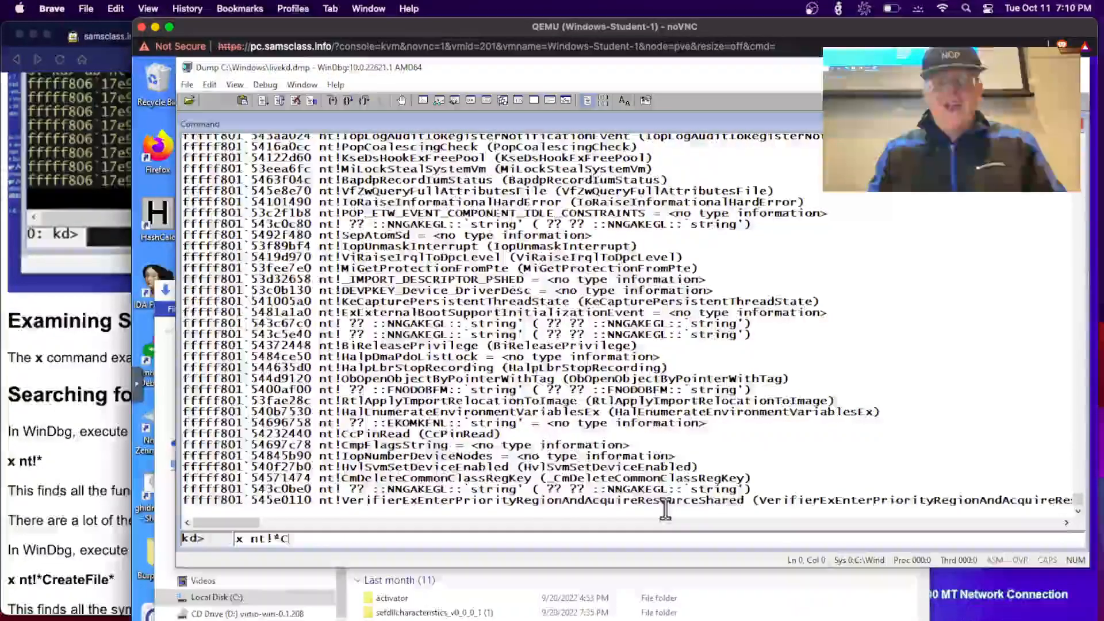
text(reat)
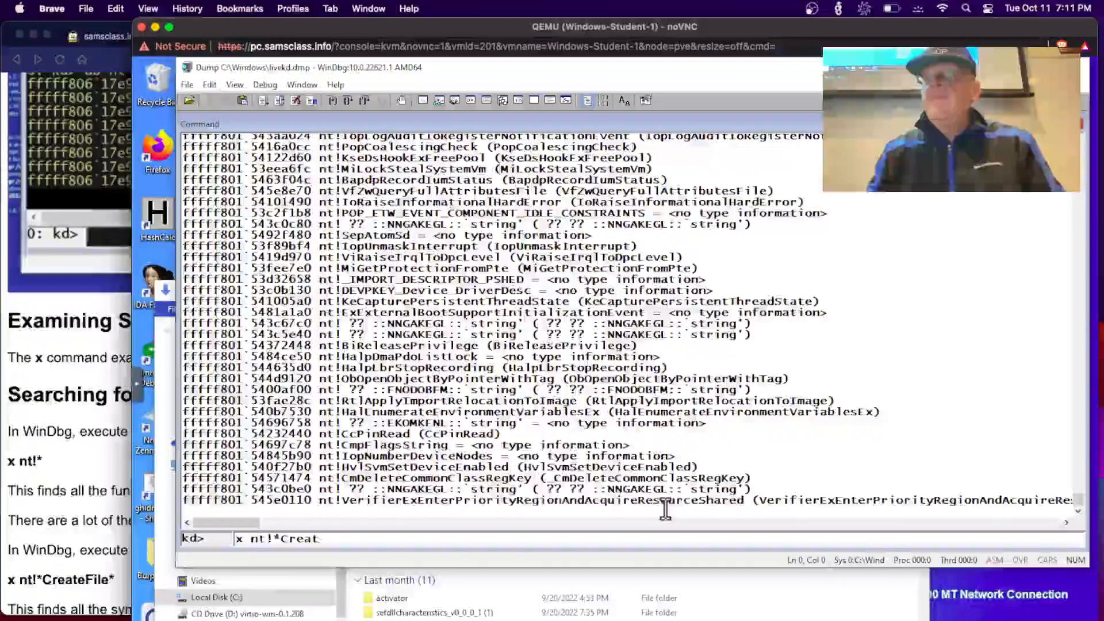
text(eFile)
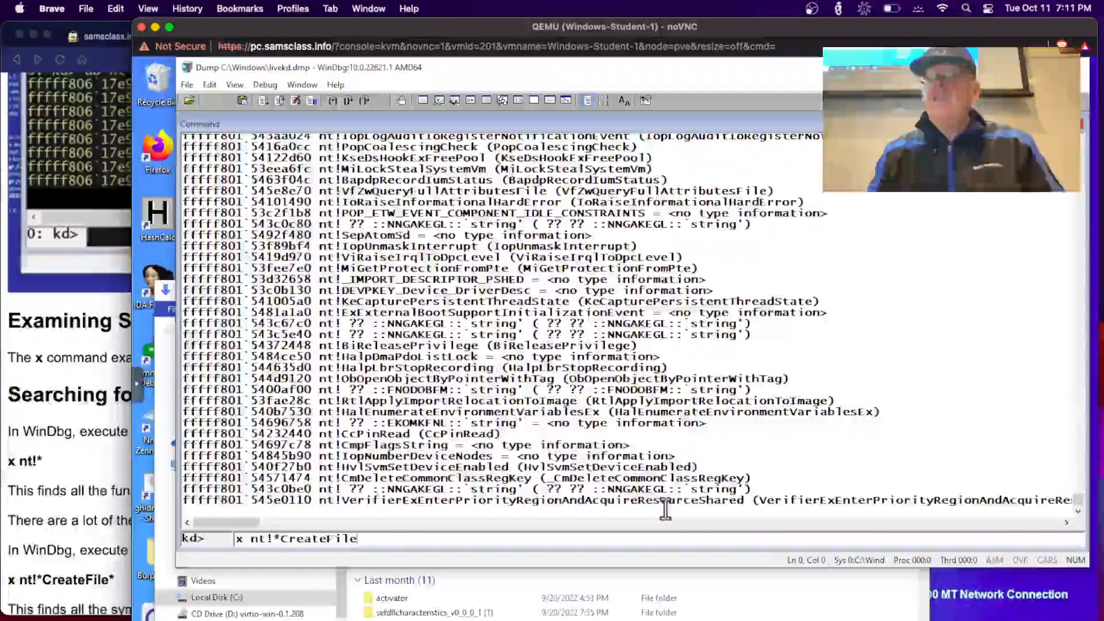
text(*)
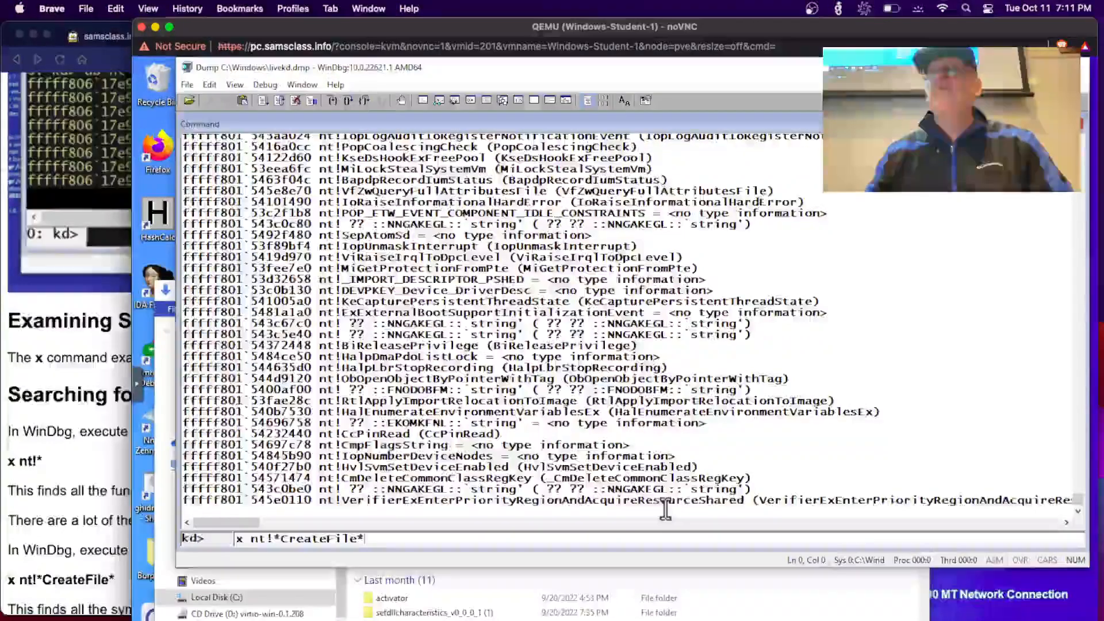
key(Return)
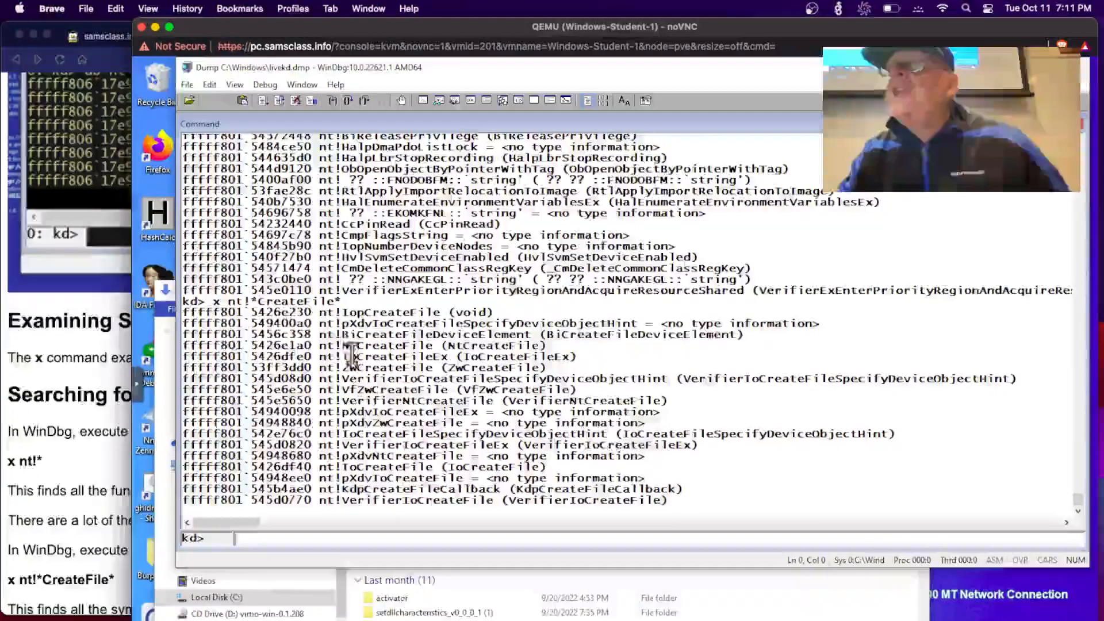
double_click(376, 345)
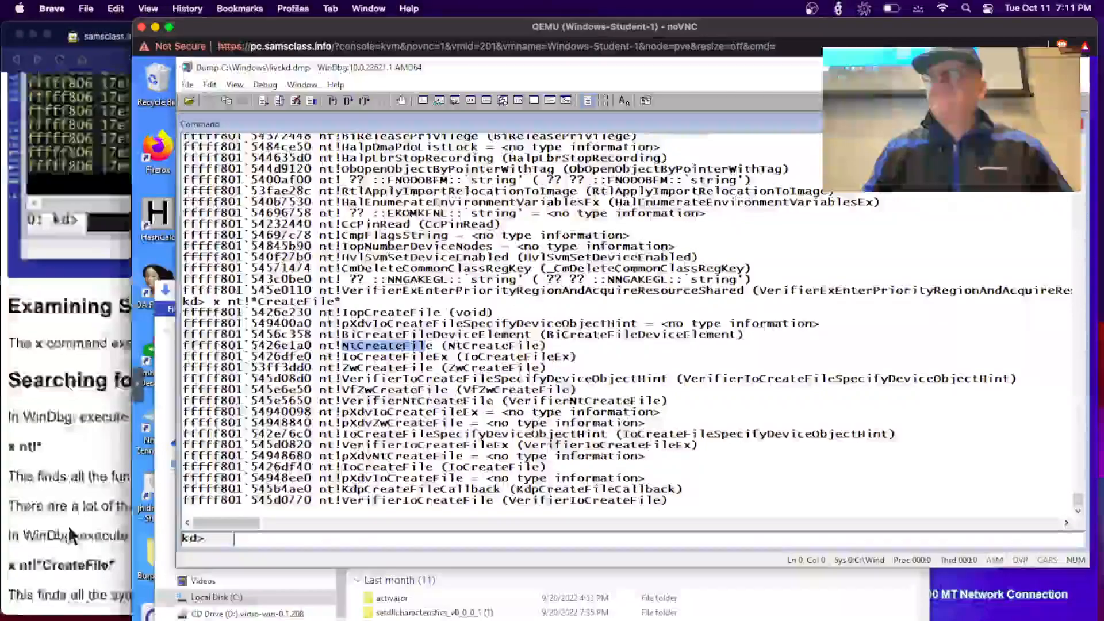
scroll(down, 3)
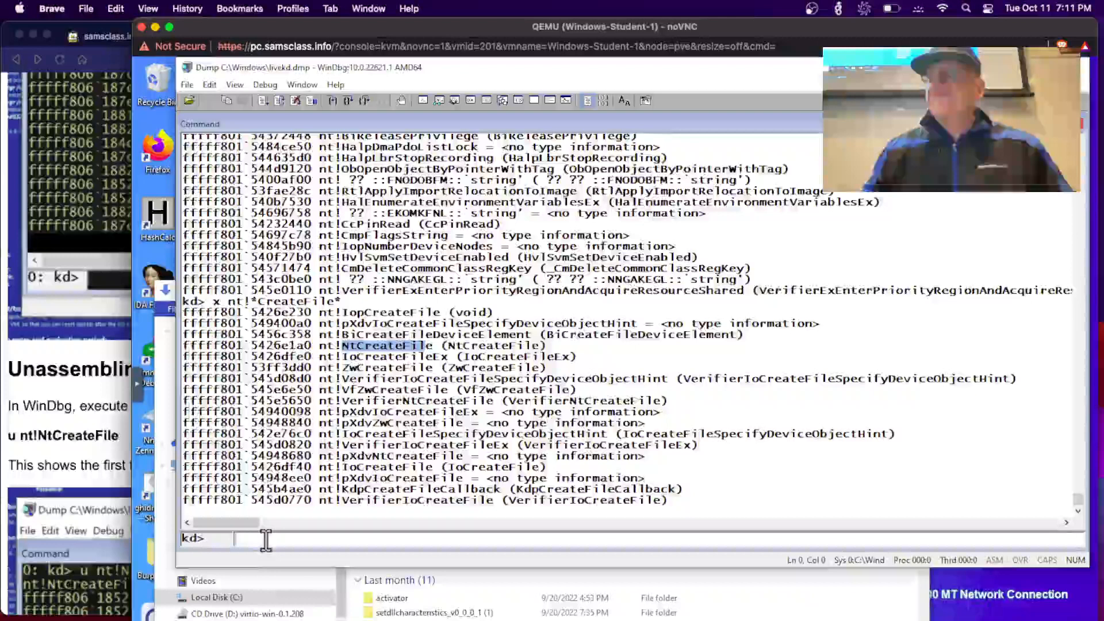
- Disassemble the start of NtCreateFile with u nt!NtCreateFile, beginning at sub rsp,88h
text(u n)
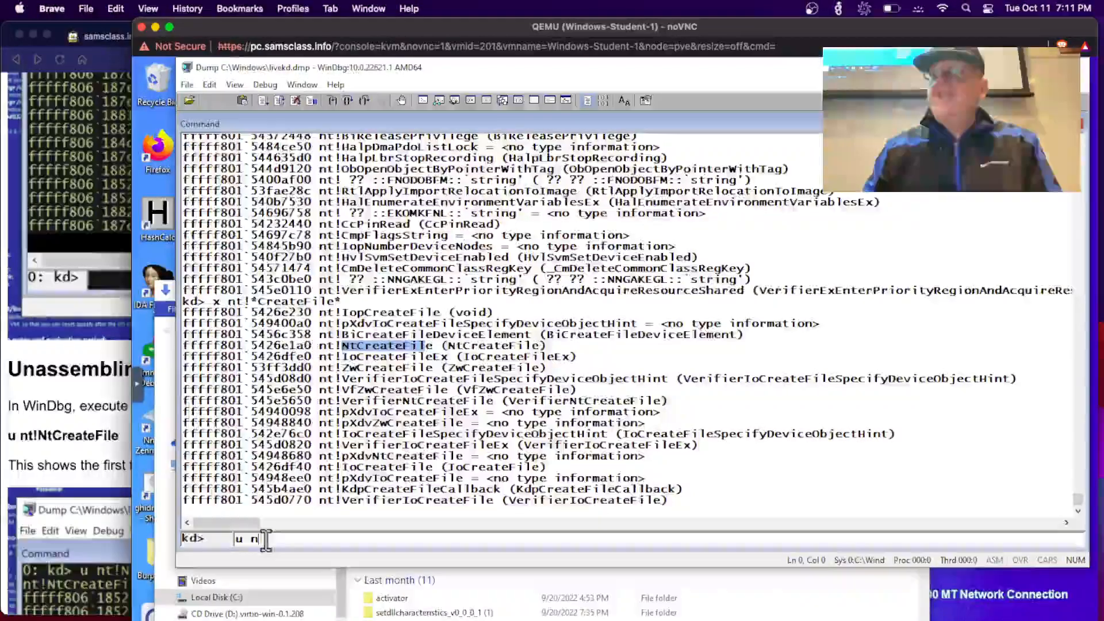
text(t)
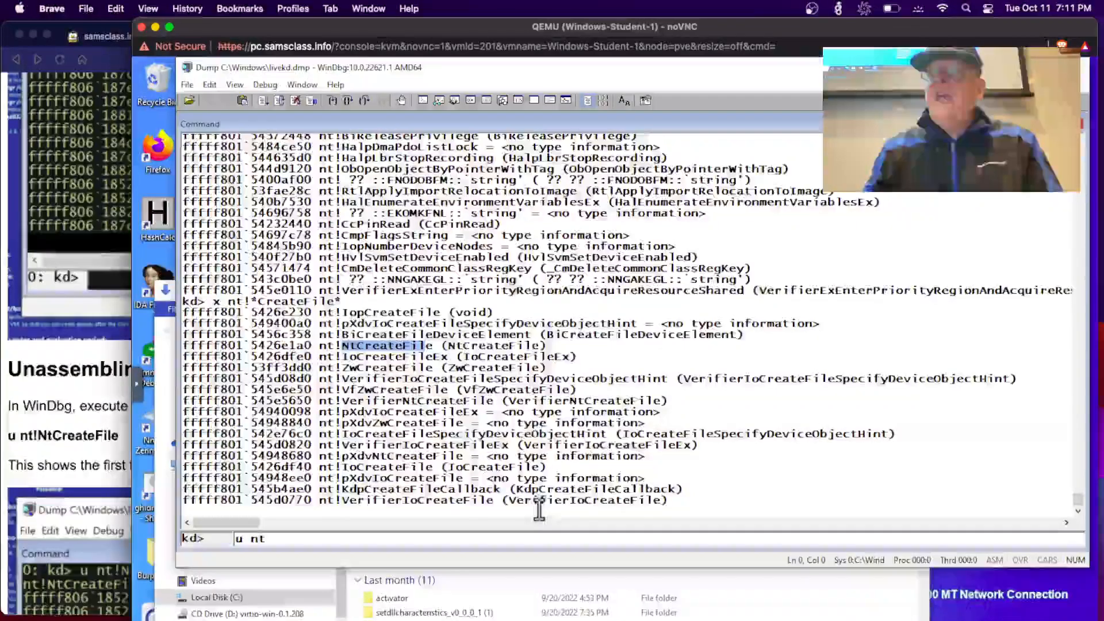
text(!NtCreateFil)
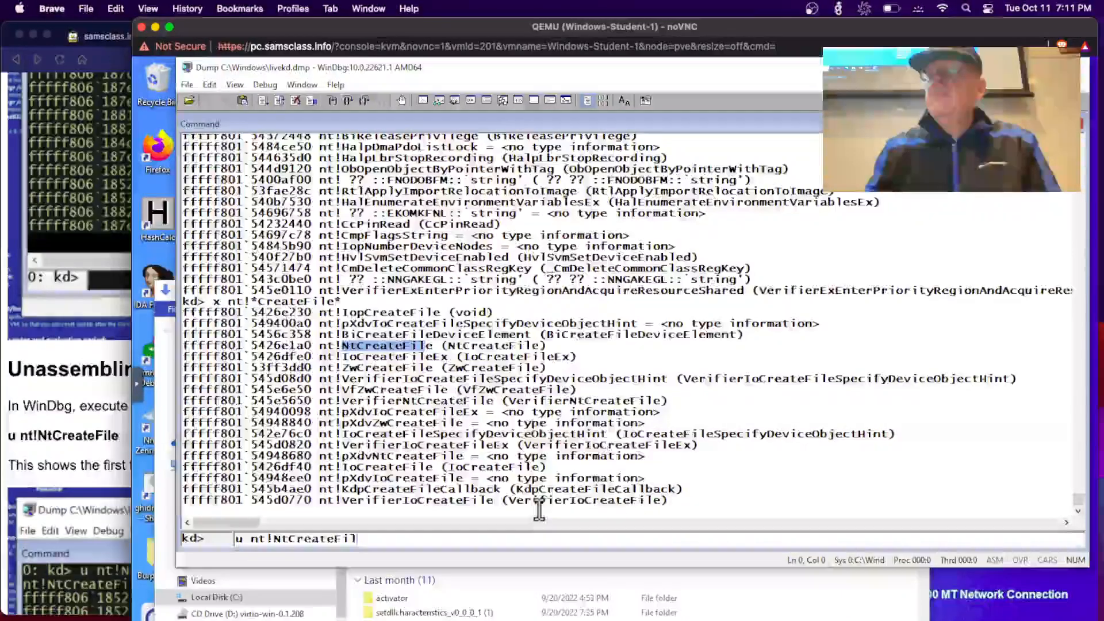
key(Return)
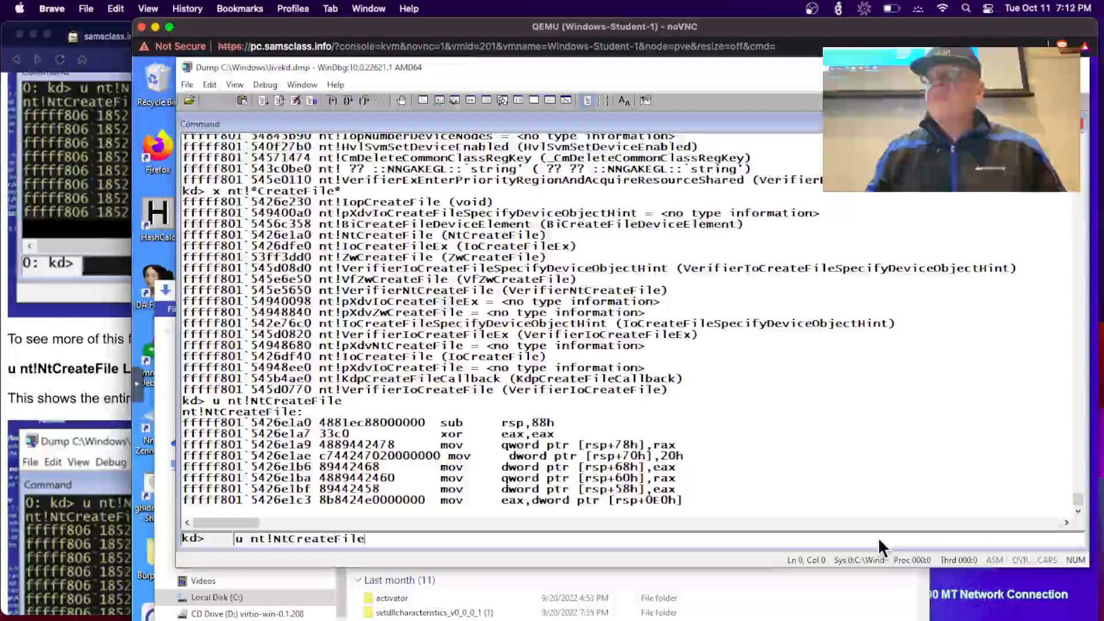
- Extend the disassembly to u nt!NtCreateFile L 20, reaching the IopCreateFile call and ret
text(L)
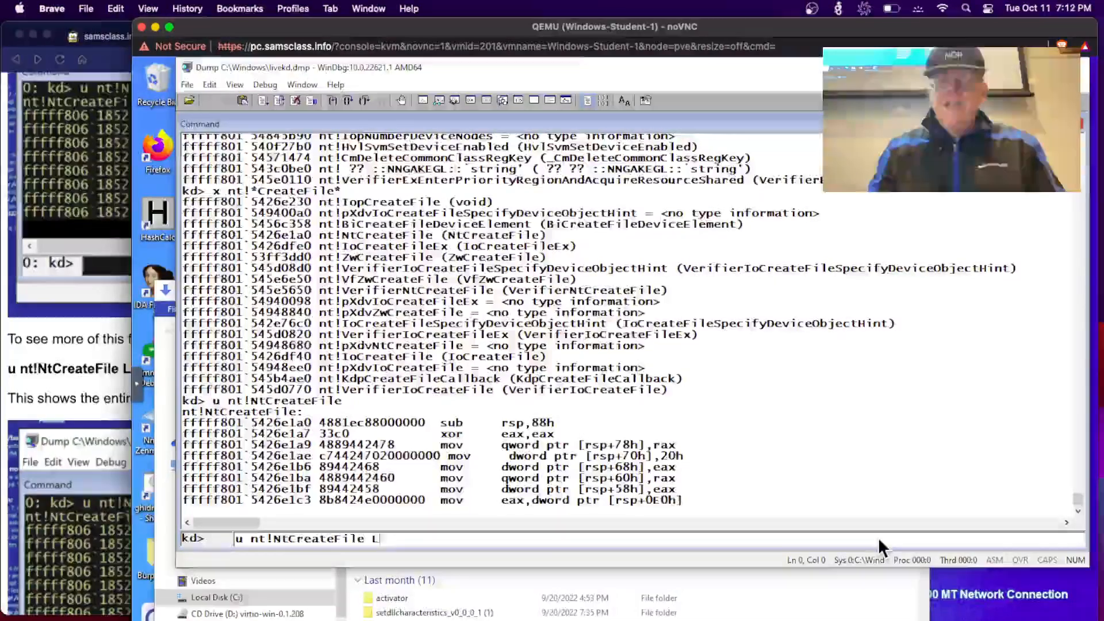
text(20)
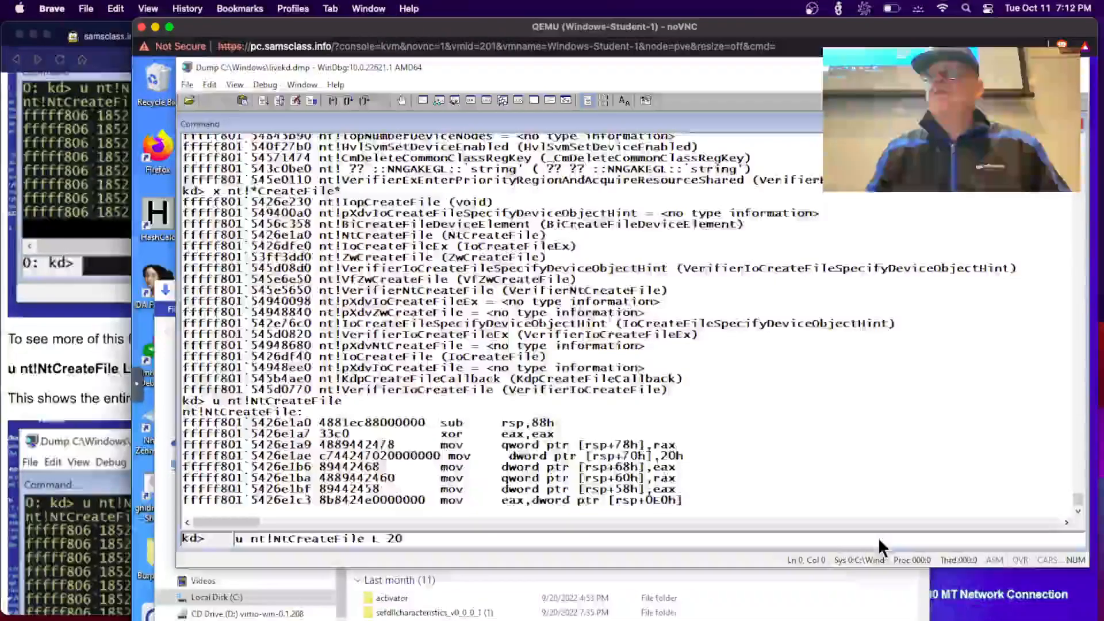
key(Return)
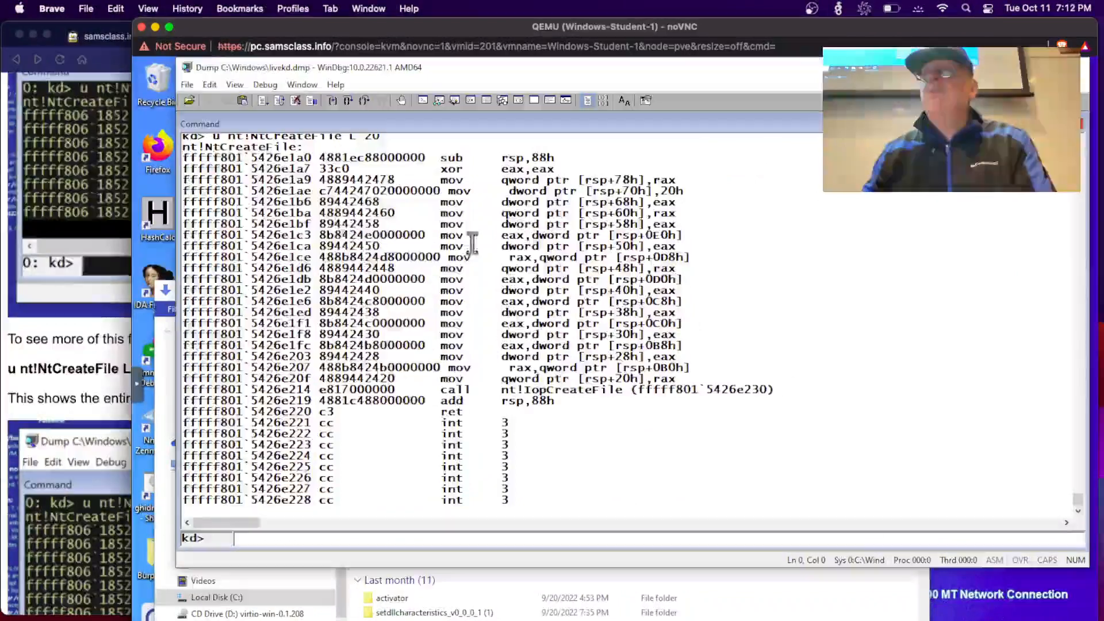
mouse_move(574, 169)
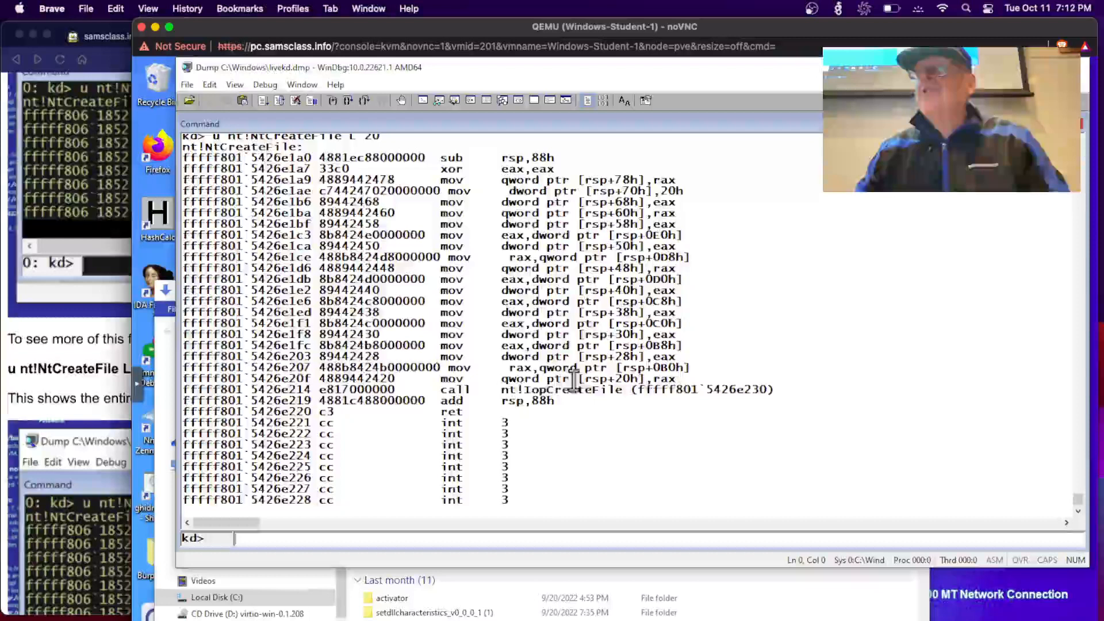
mouse_move(609, 412)
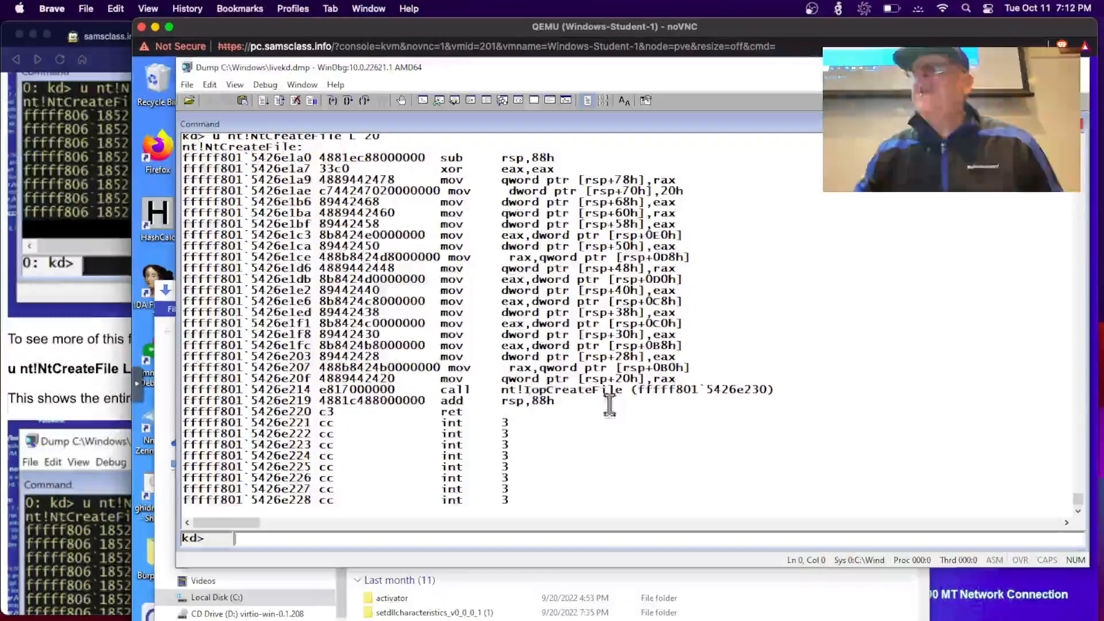
mouse_move(702, 239)
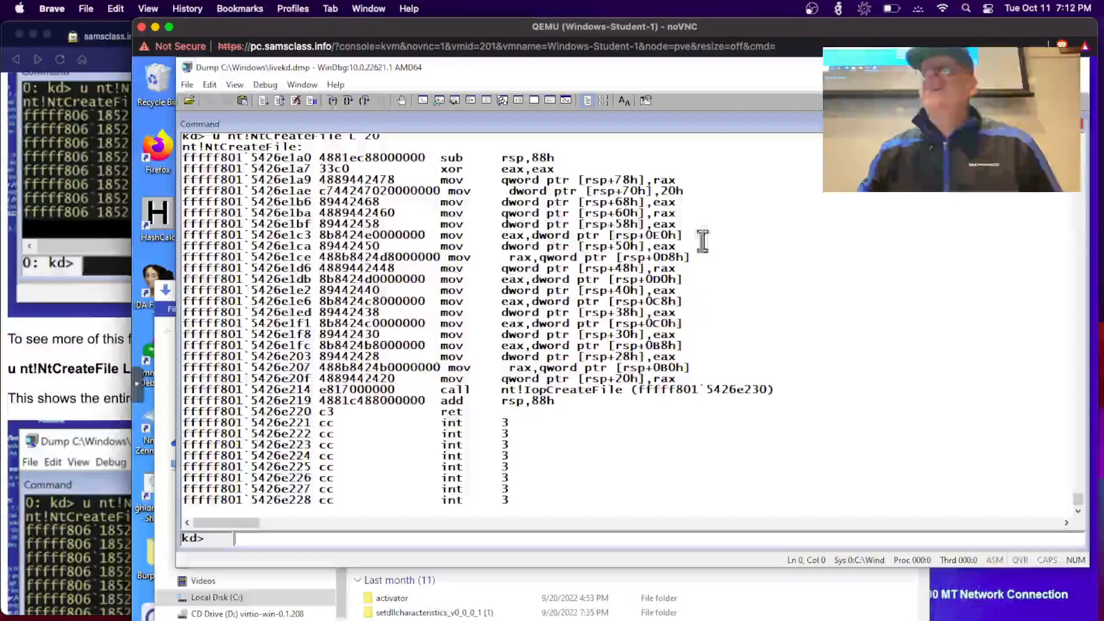
mouse_move(693, 358)
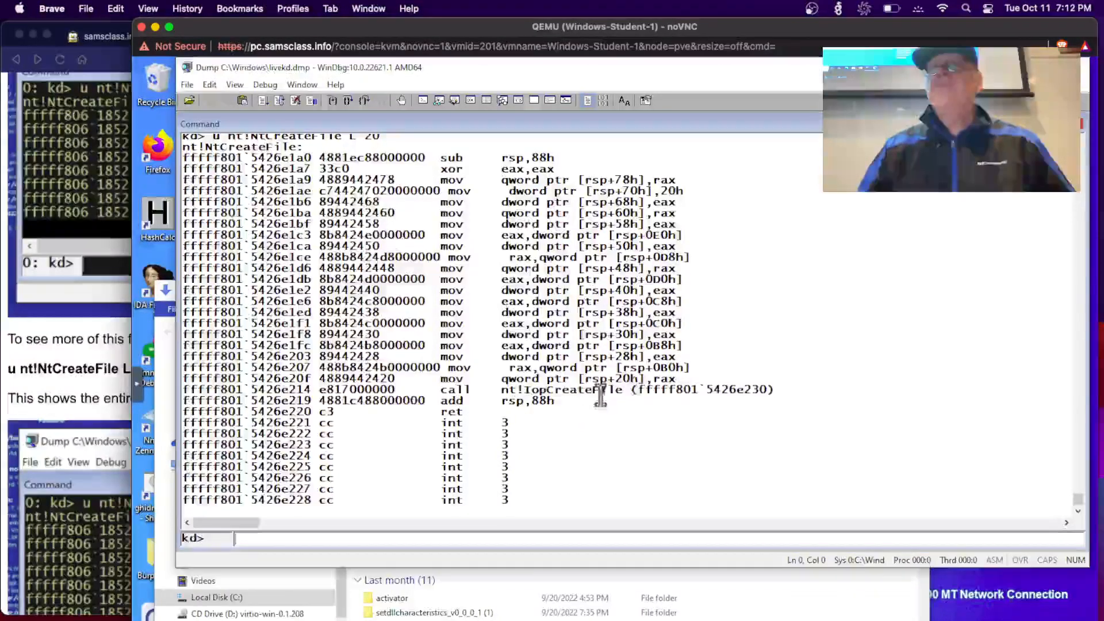
mouse_move(628, 387)
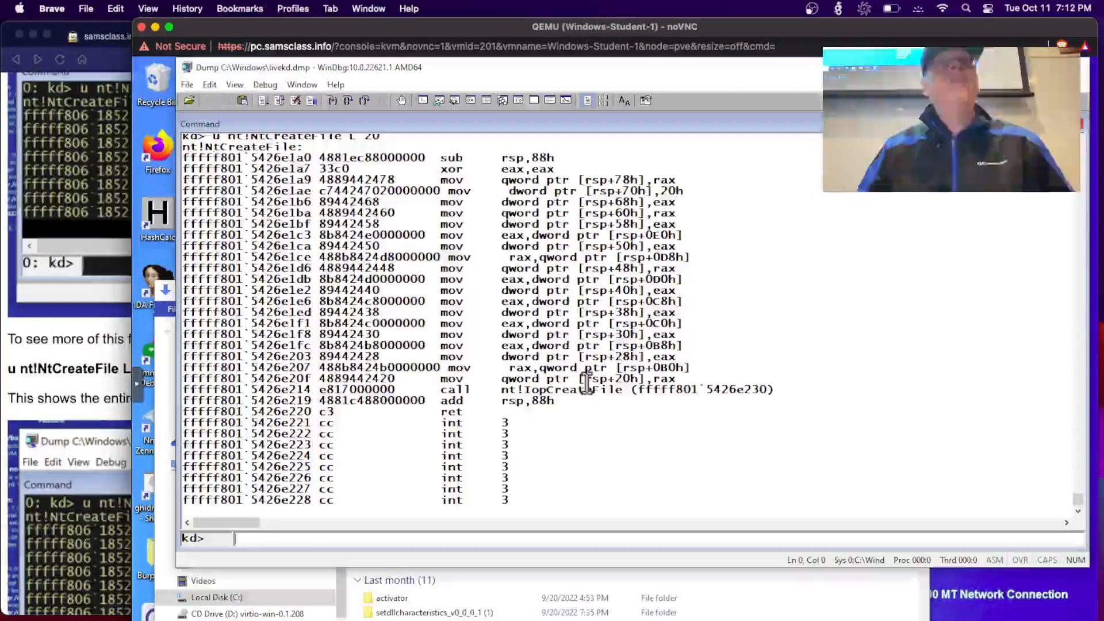
mouse_move(655, 163)
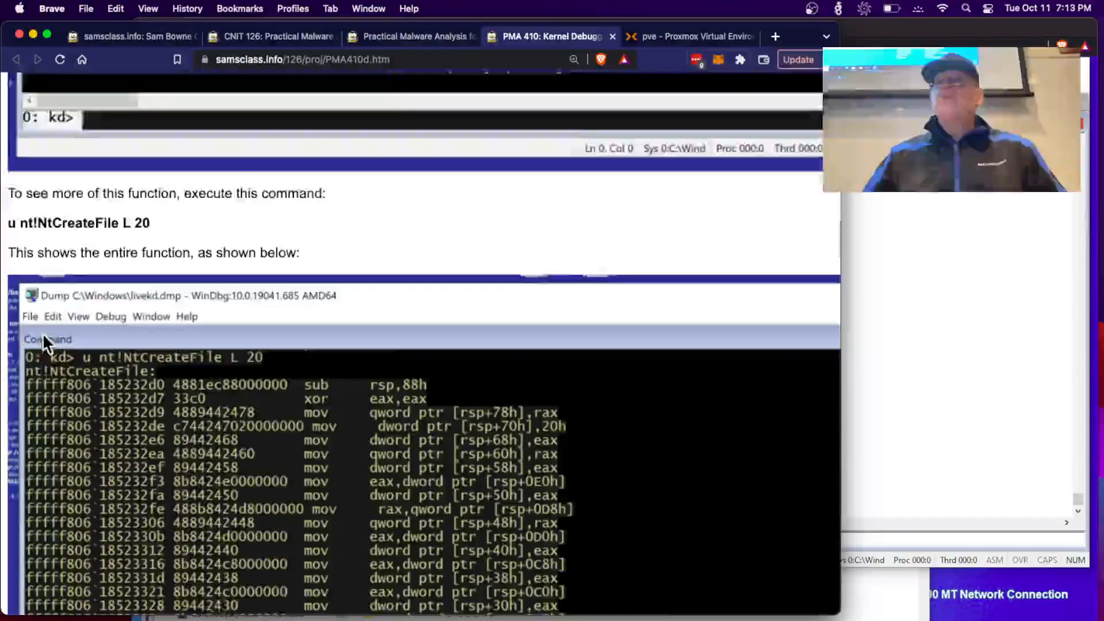
- Scroll the lab page to the 'Viewing Type Information for a Structure' section
scroll(down, 3)
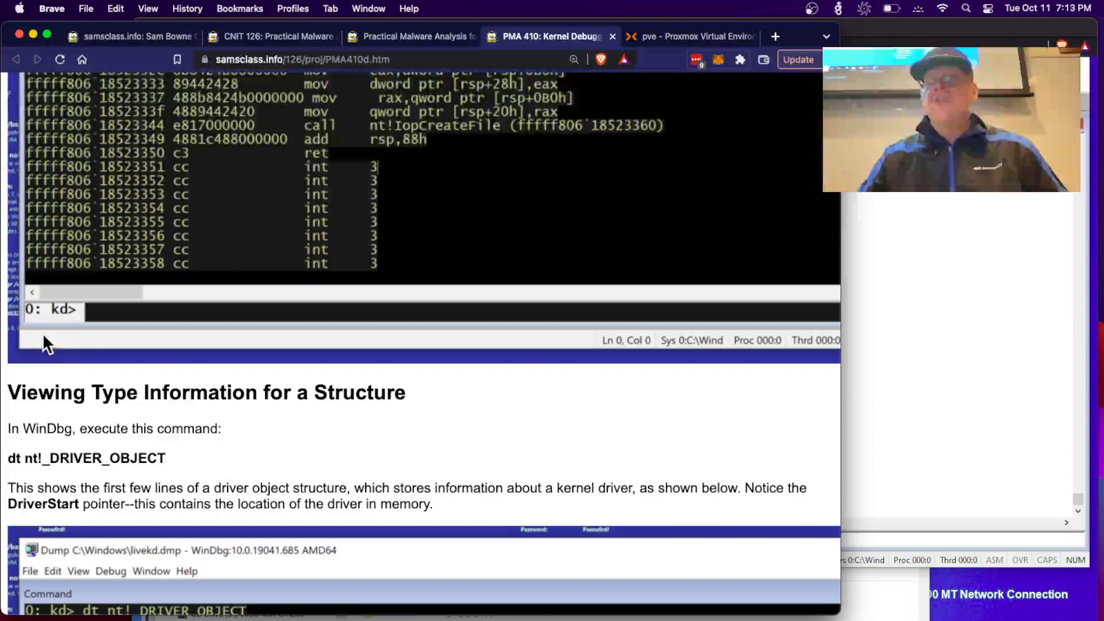
scroll(down, 3)
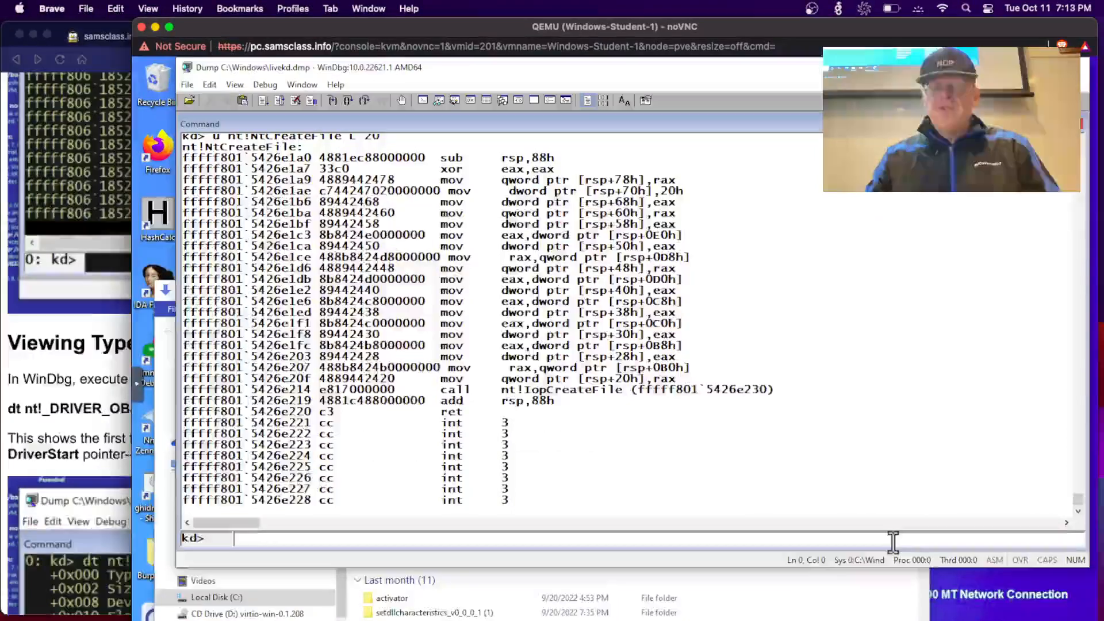
- Run dt nt!_DRIVER_OBJECT to list fields like DriverStart, DriverName and MajorFunction
text(dt)
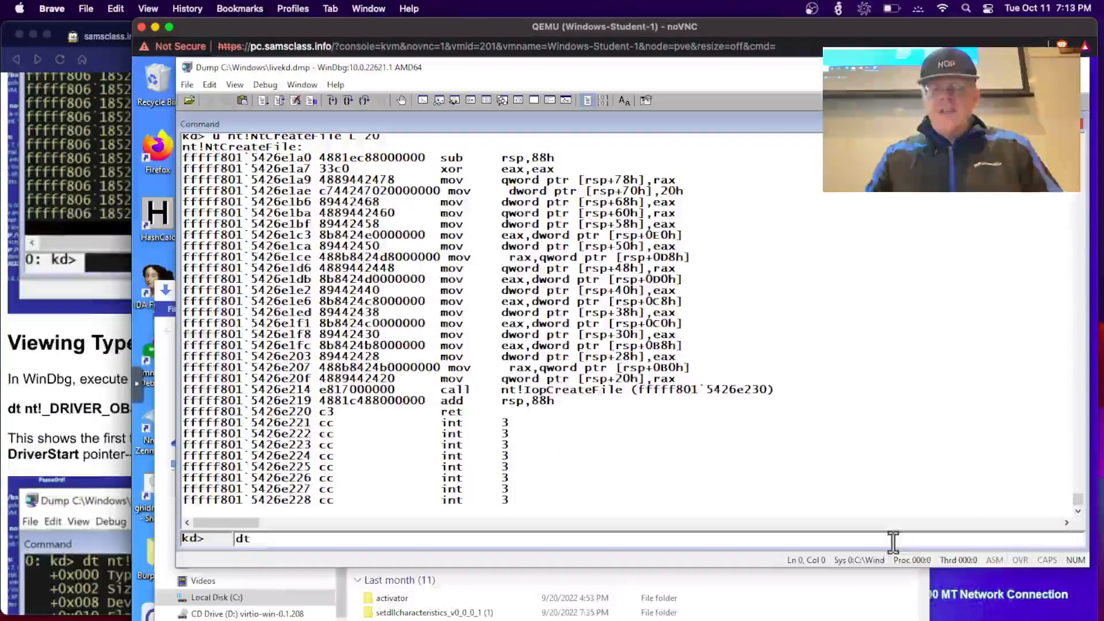
text(nt!)
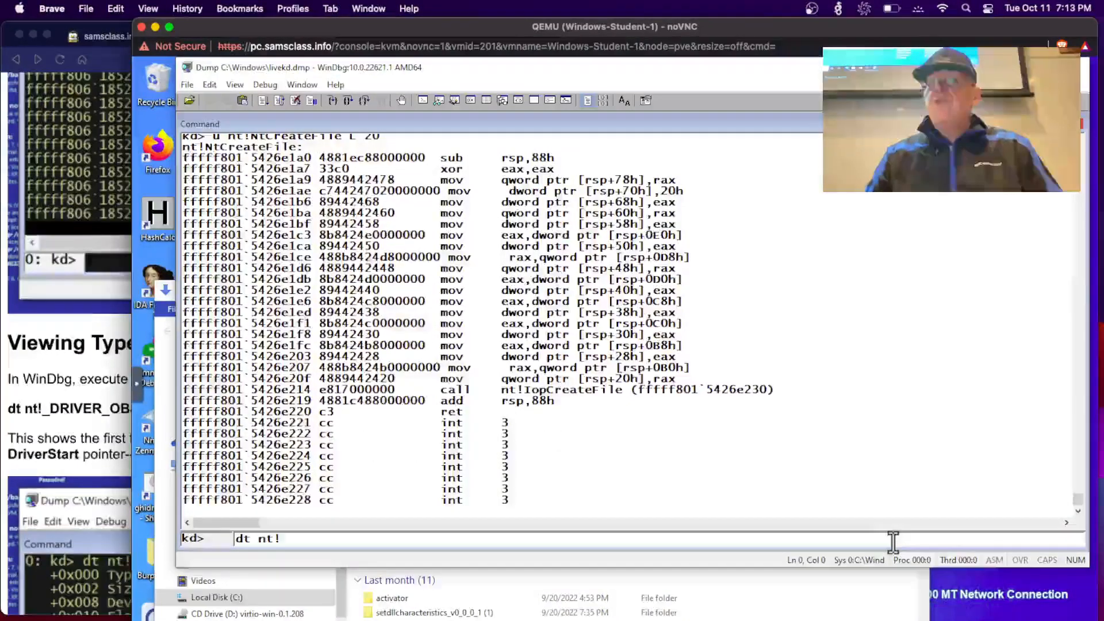
text(_DRIV)
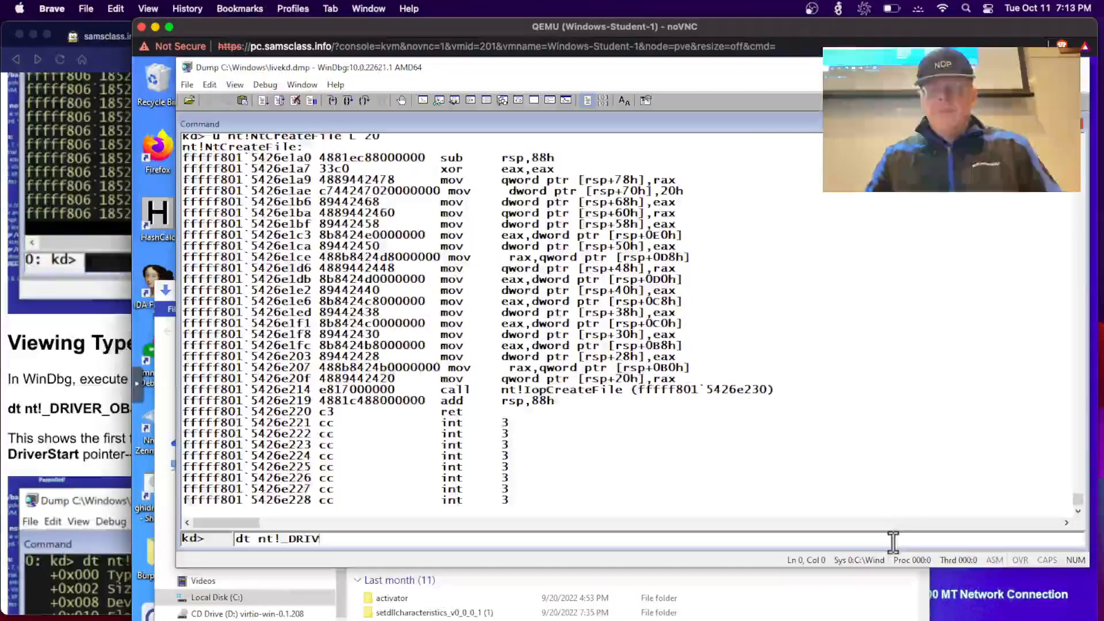
text(ER_OBJEC)
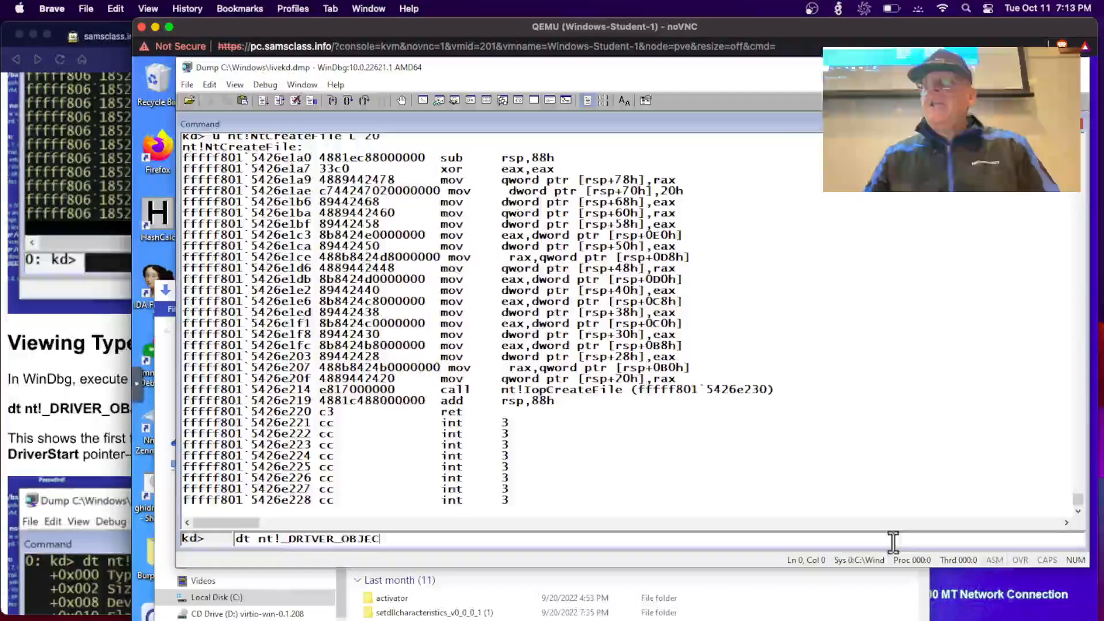
text(T)
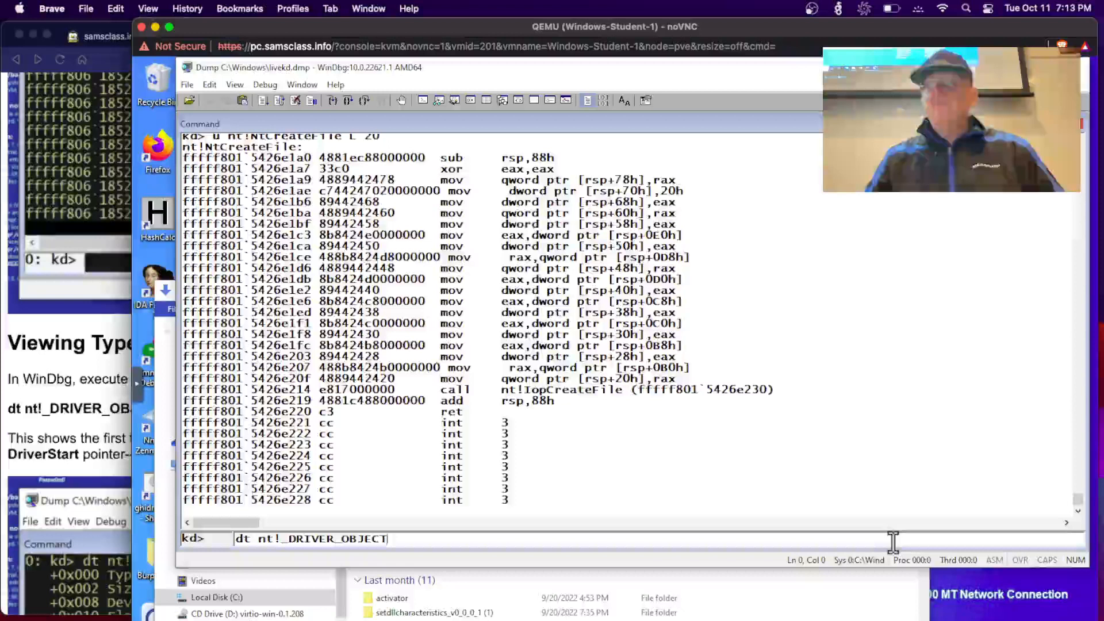
key(Return)
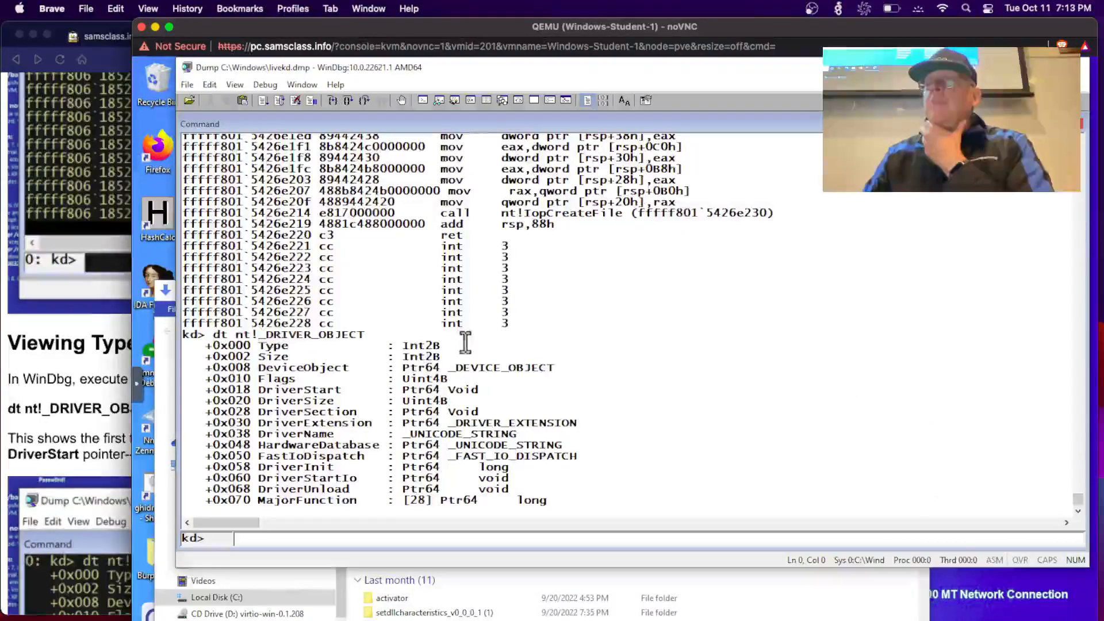
mouse_move(247, 366)
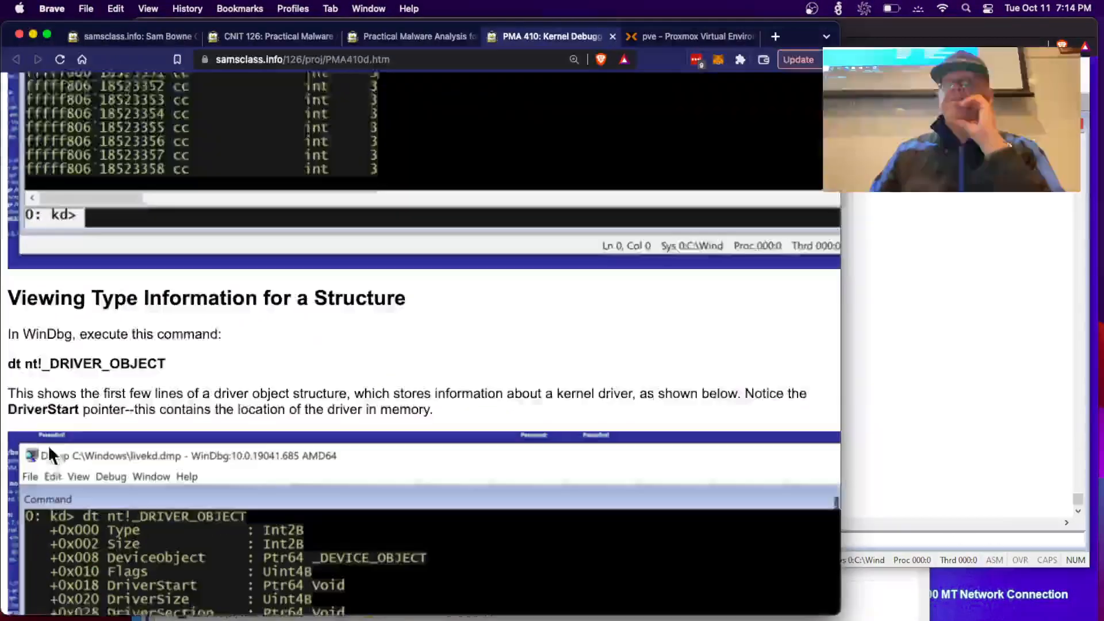
- Scroll the lab page past the _DRIVER_OBJECT example screenshot to the Online Help section
scroll(down, 3)
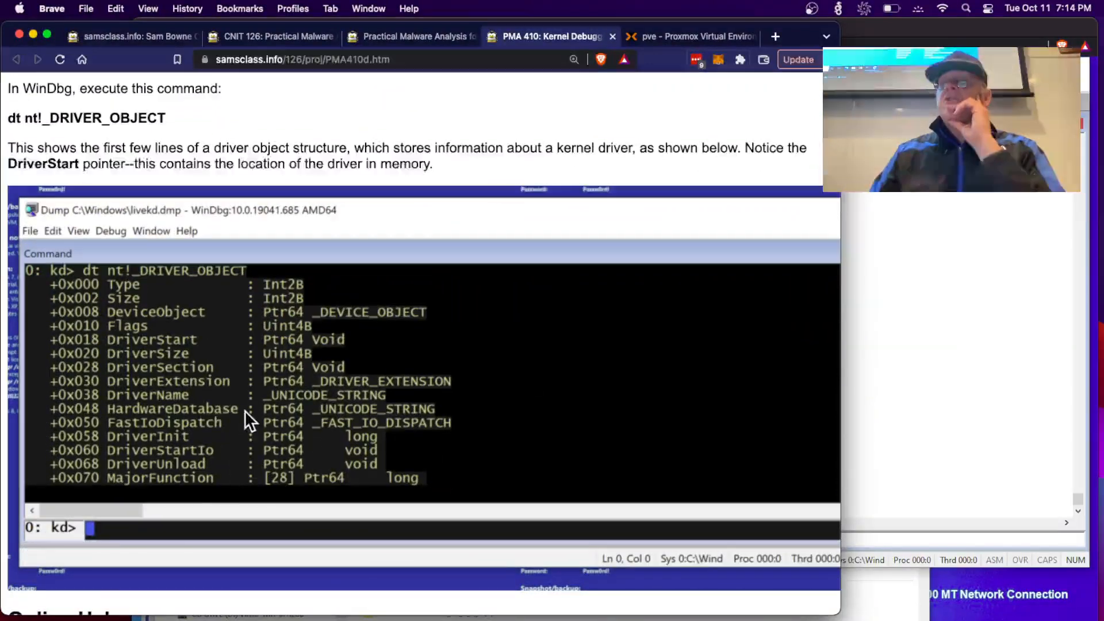
mouse_move(320, 363)
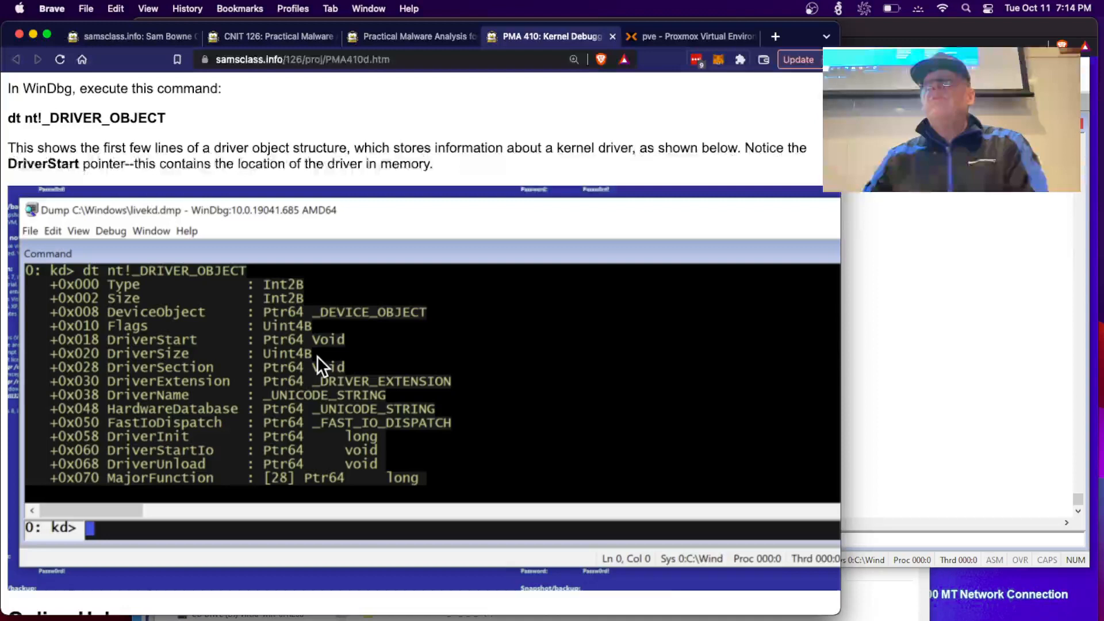
scroll(down, 3)
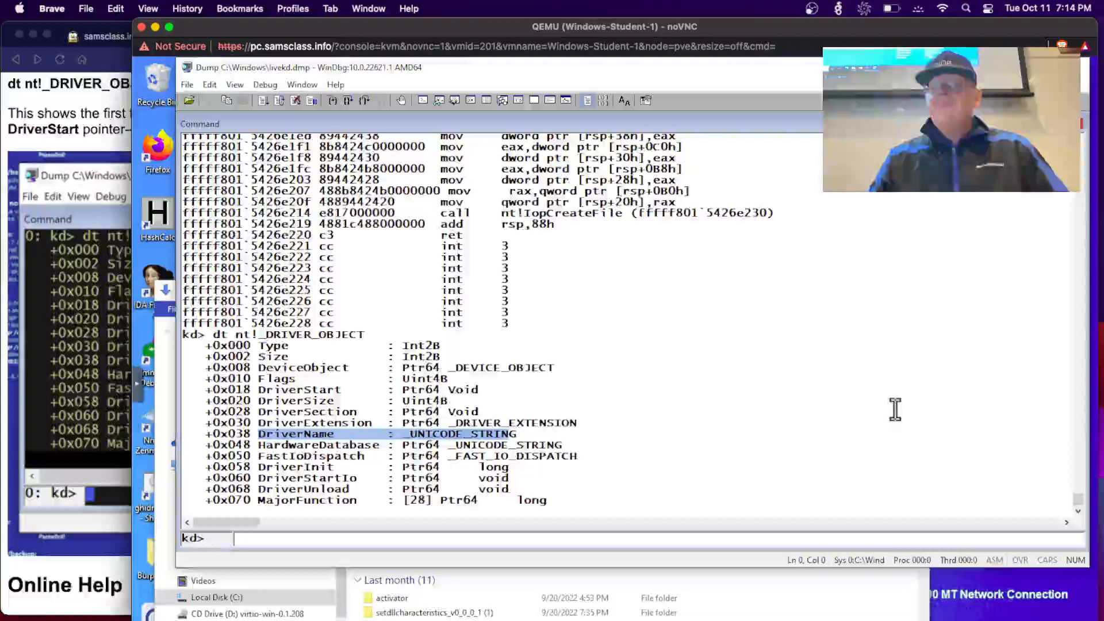
- Enter the .hh command to open the Debugging Tools for Windows help
text(.)
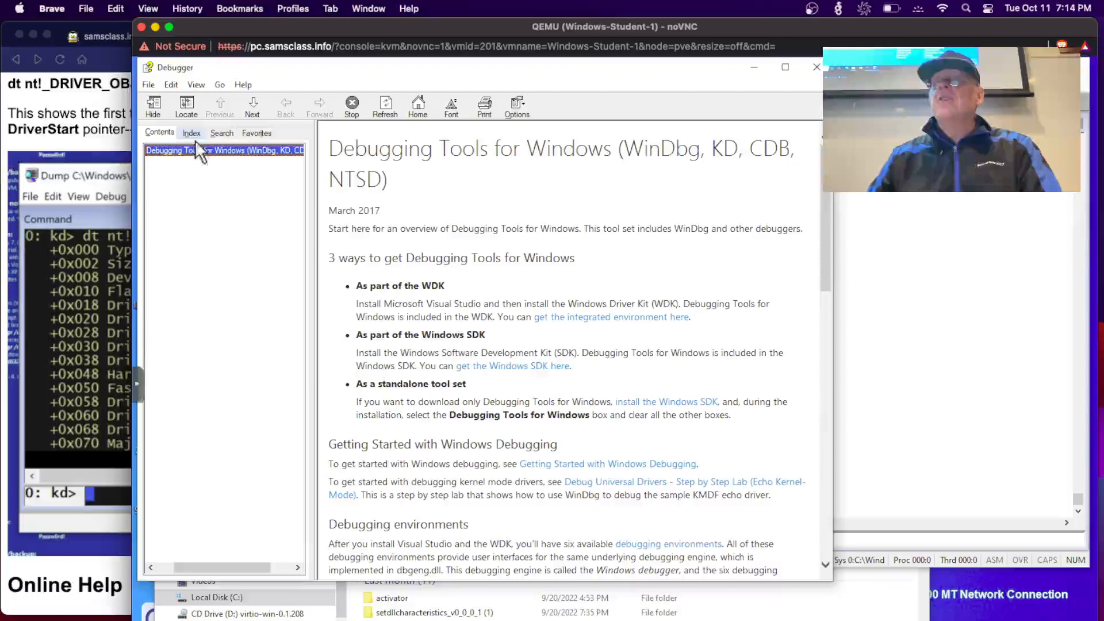
- Switch the help pane from Index to the Search tab and focus the search box
click(191, 133)
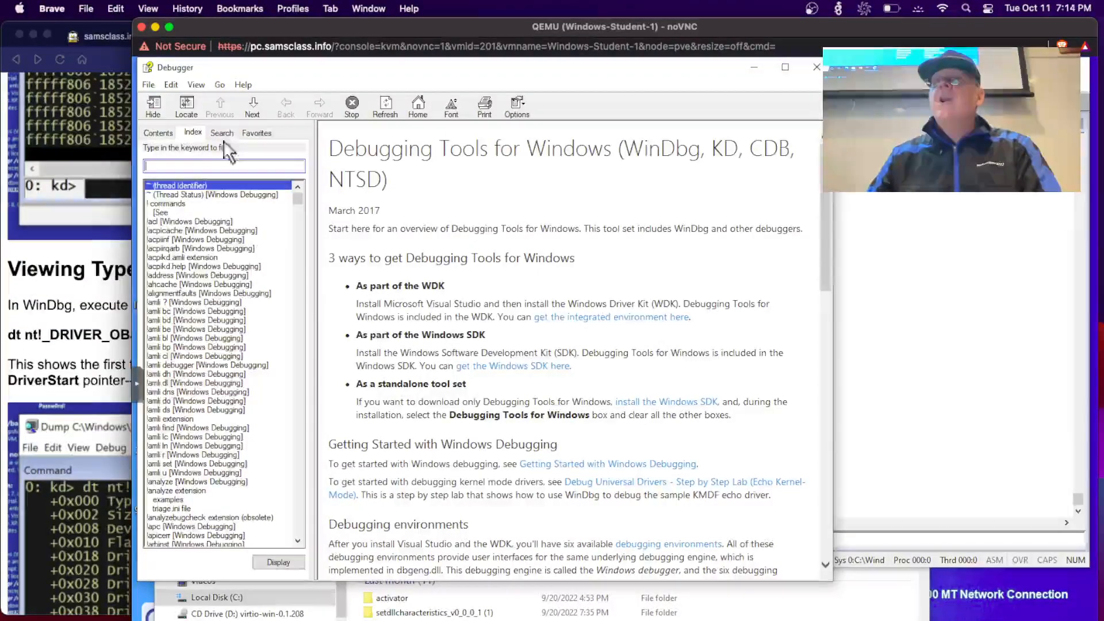
click(222, 132)
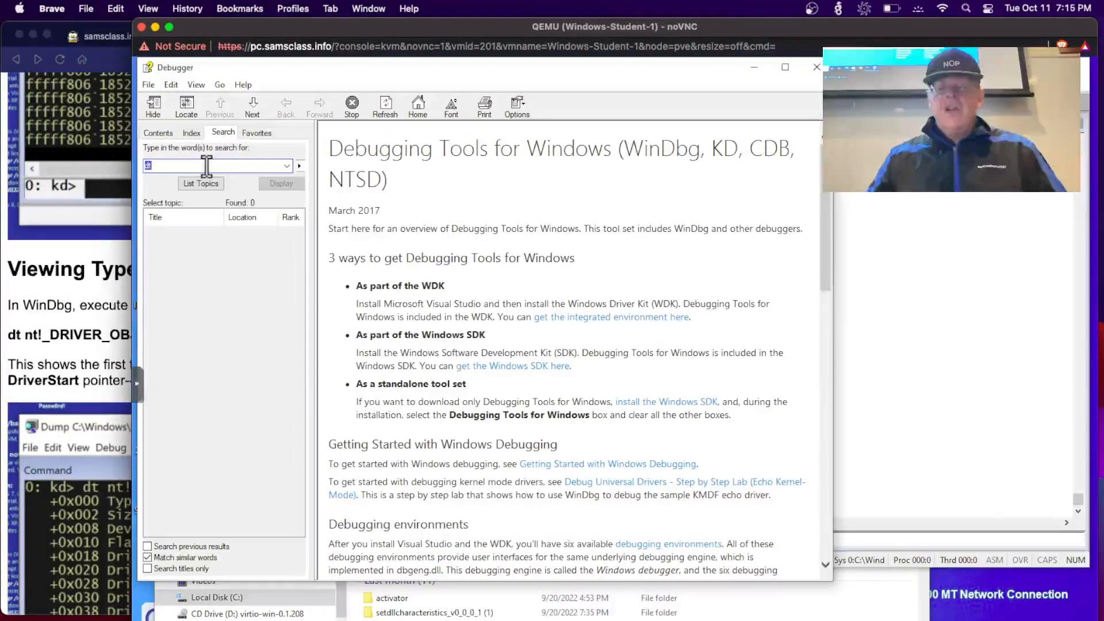
click(200, 183)
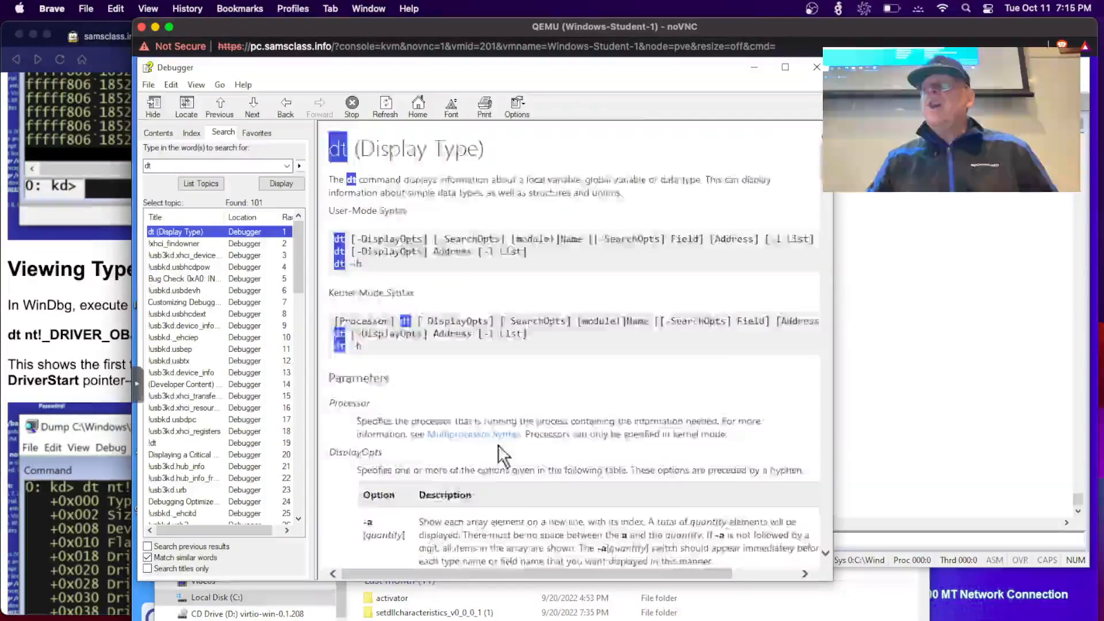
- Scroll the dt (Display Type) help topic down through the -a to -s option descriptions
scroll(down, 3)
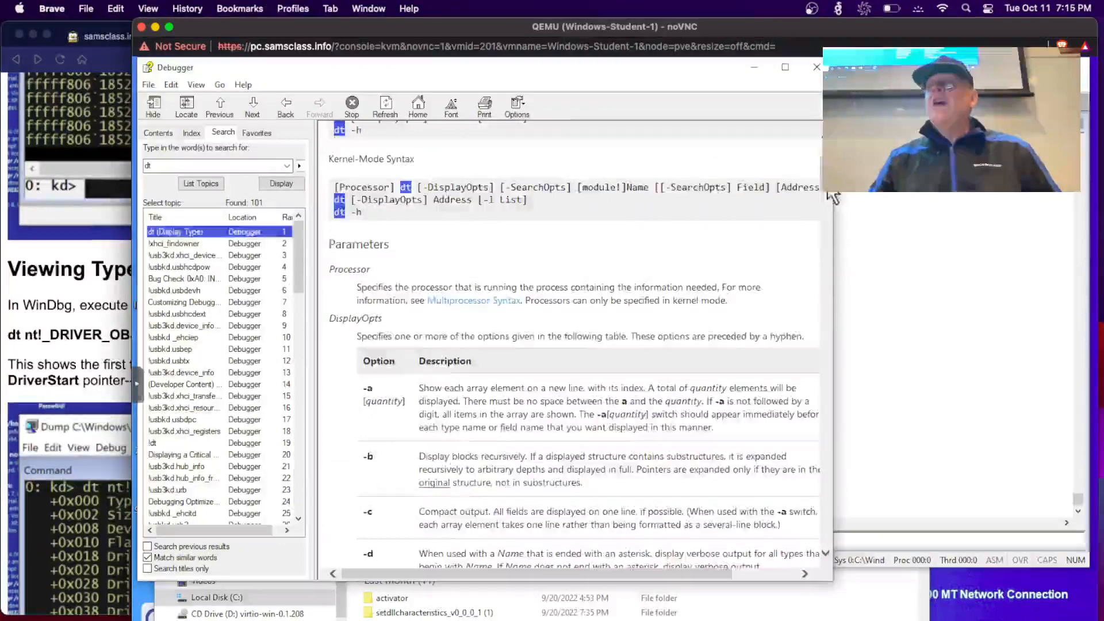
scroll(down, 3)
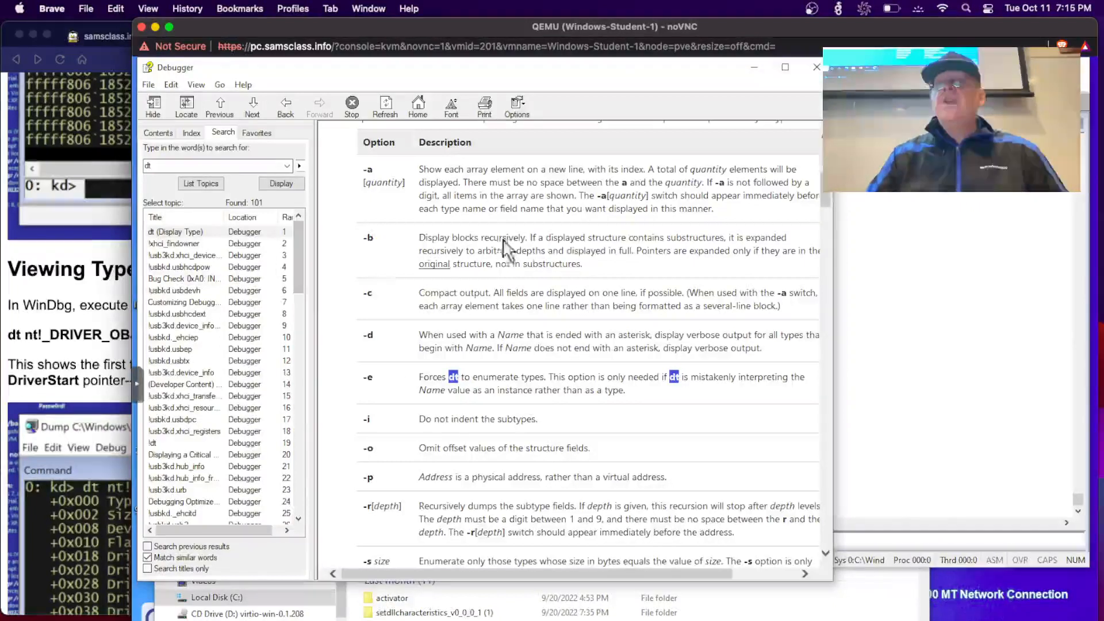
mouse_move(313, 369)
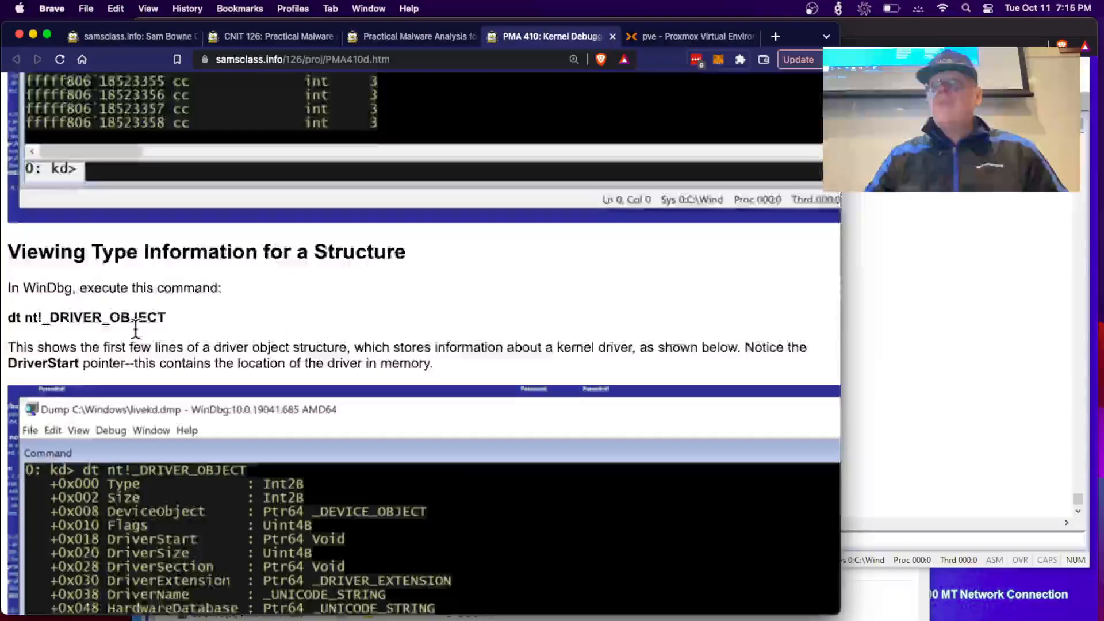
- Scroll to the Flag PMA 410c.1 and nt!NtShutdownSystem challenges and the References section
scroll(down, 3)
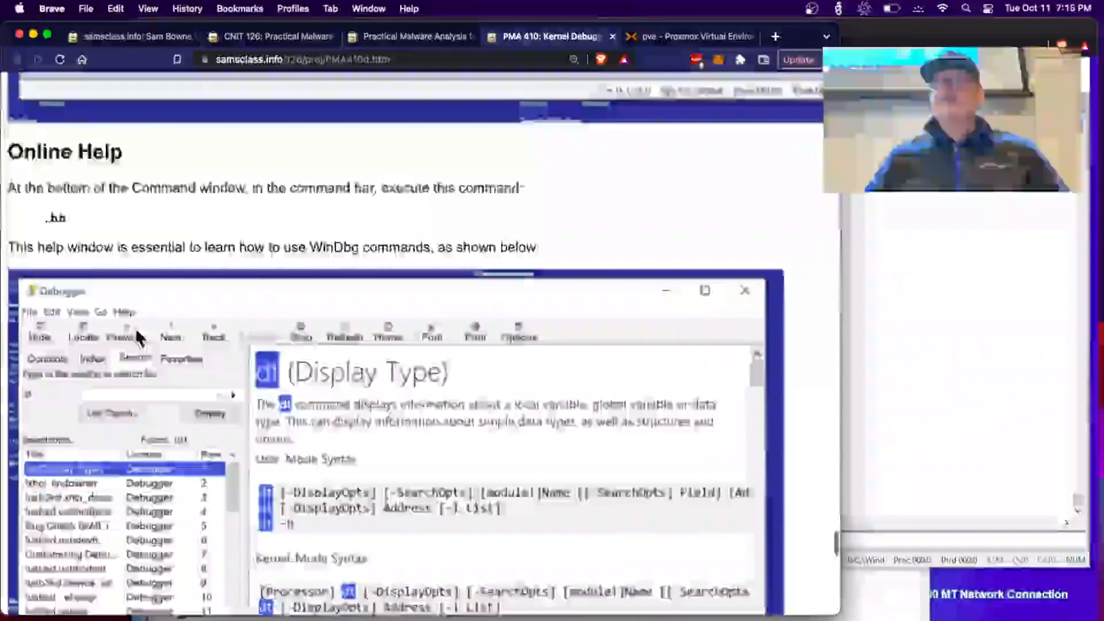
scroll(down, 3)
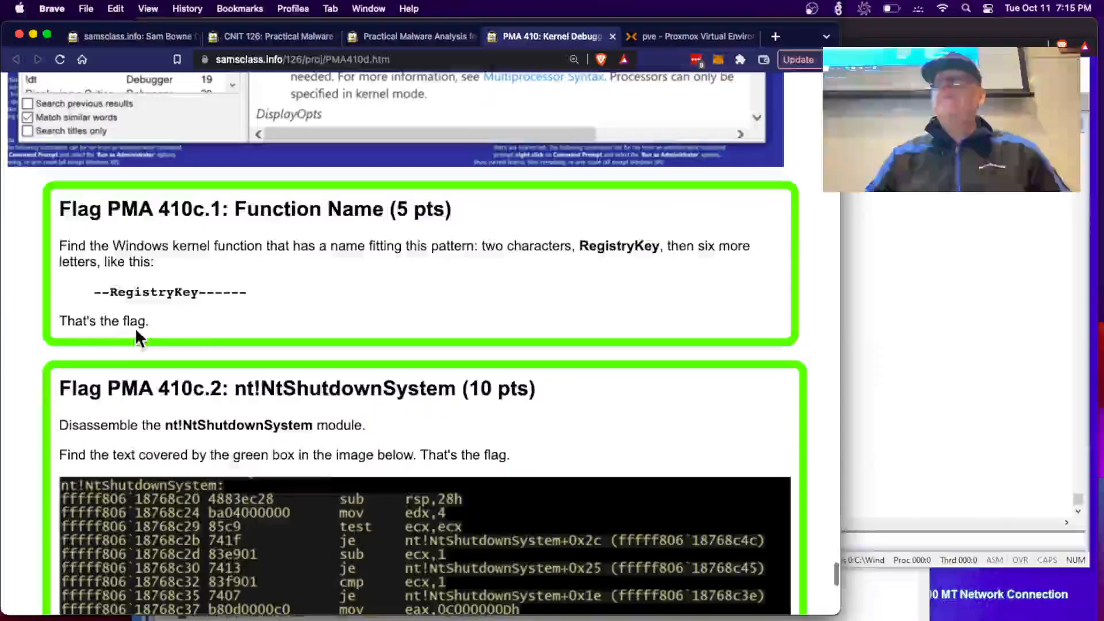
scroll(down, 3)
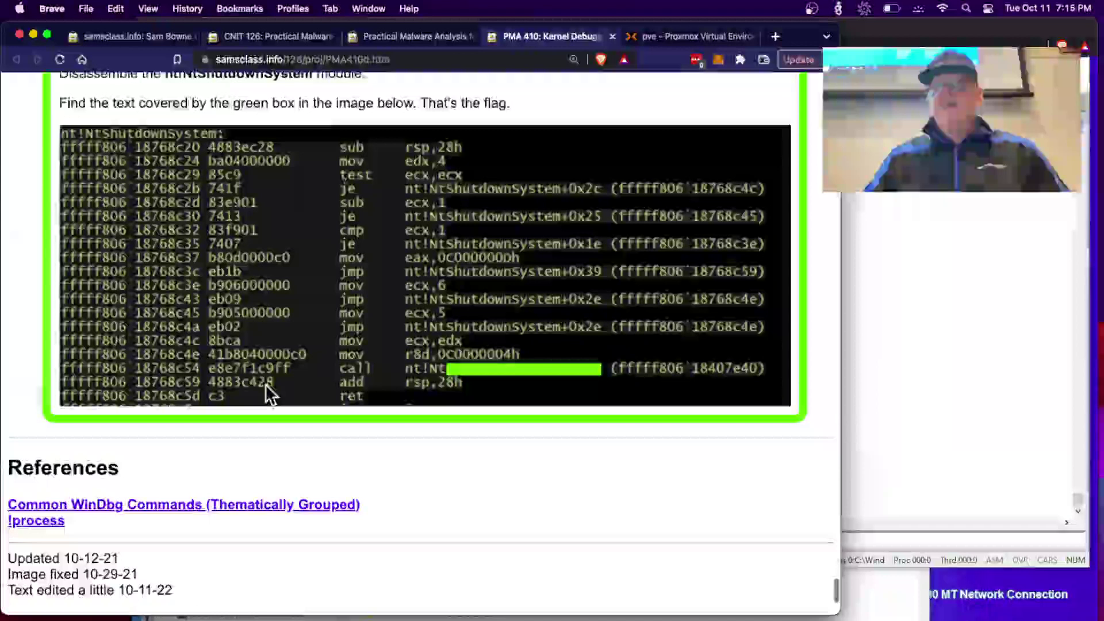
scroll(up, 3)
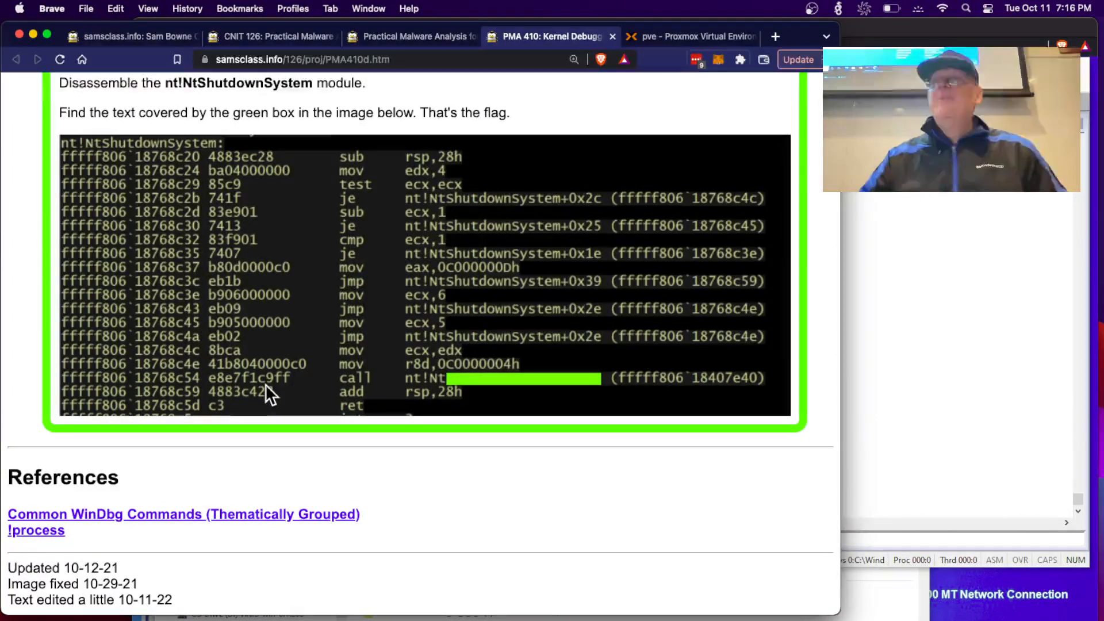
mouse_move(334, 317)
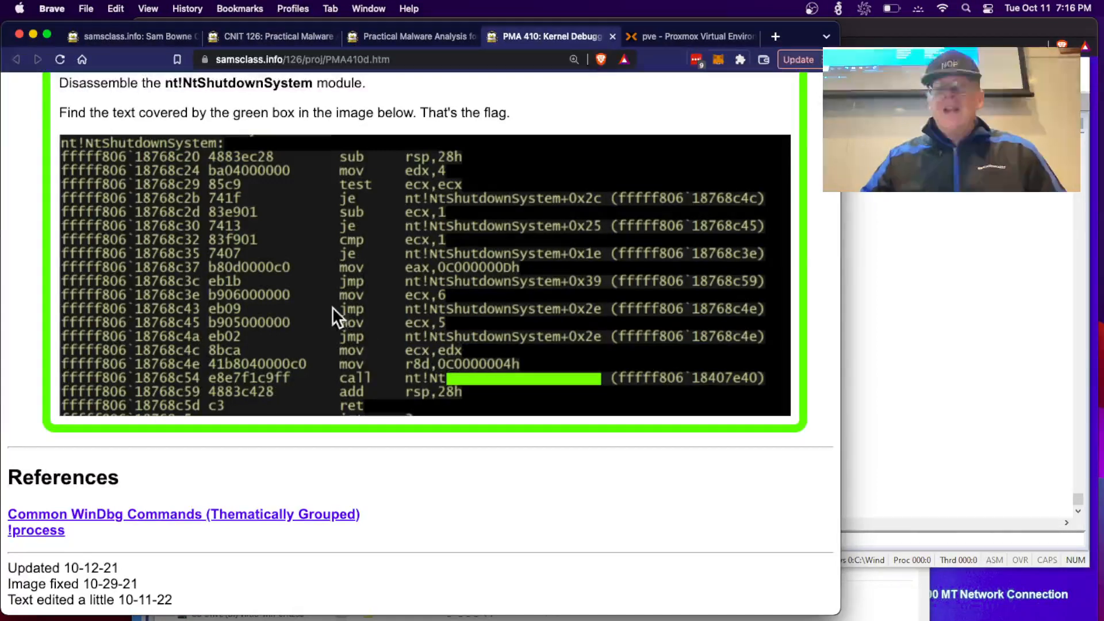